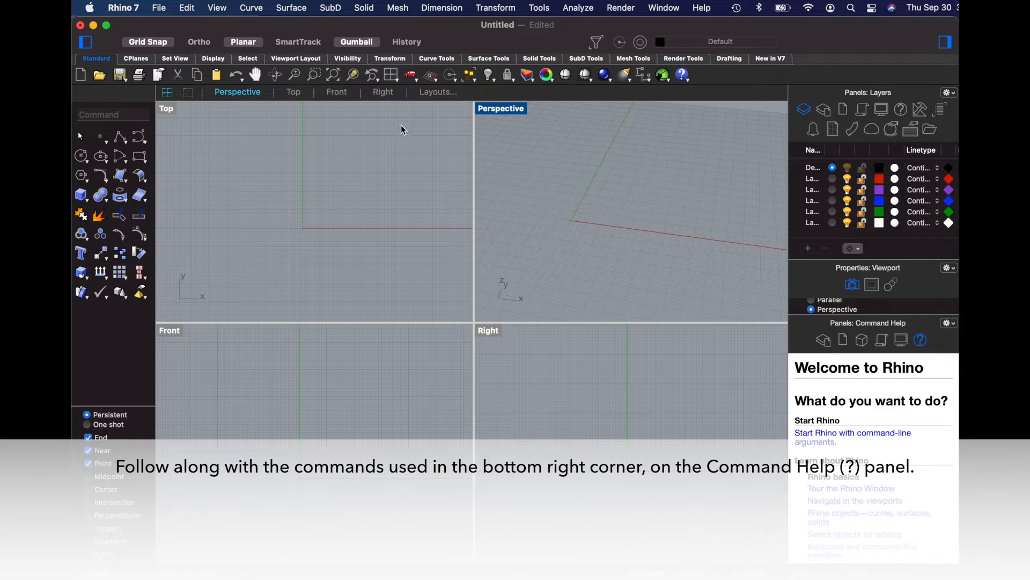
Add a horizontal linear dimension of 150 in the Top view, placed above its points
{"action": "left_click", "coordinate": [442, 7]}
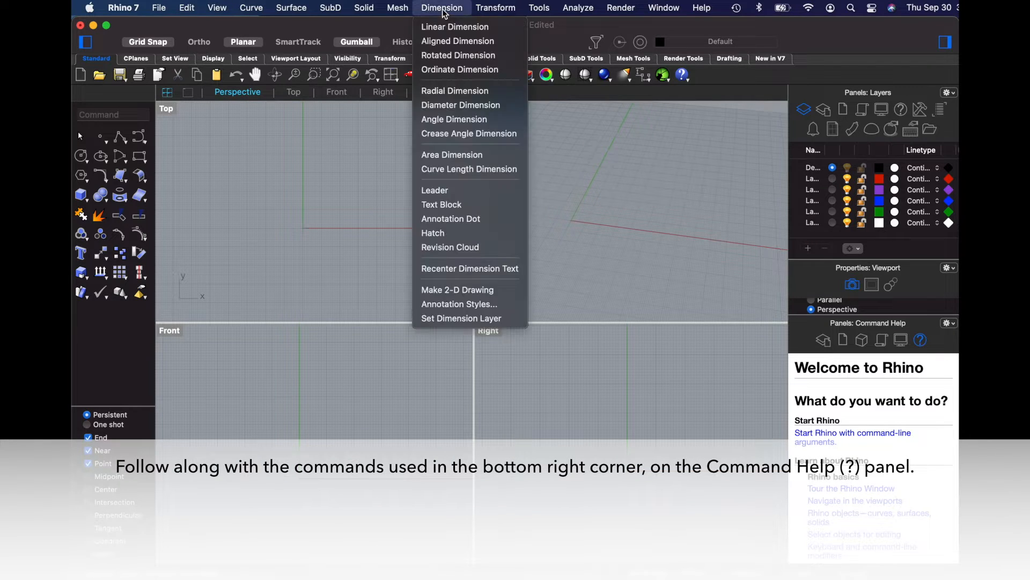
{"action": "left_click", "coordinate": [454, 26]}
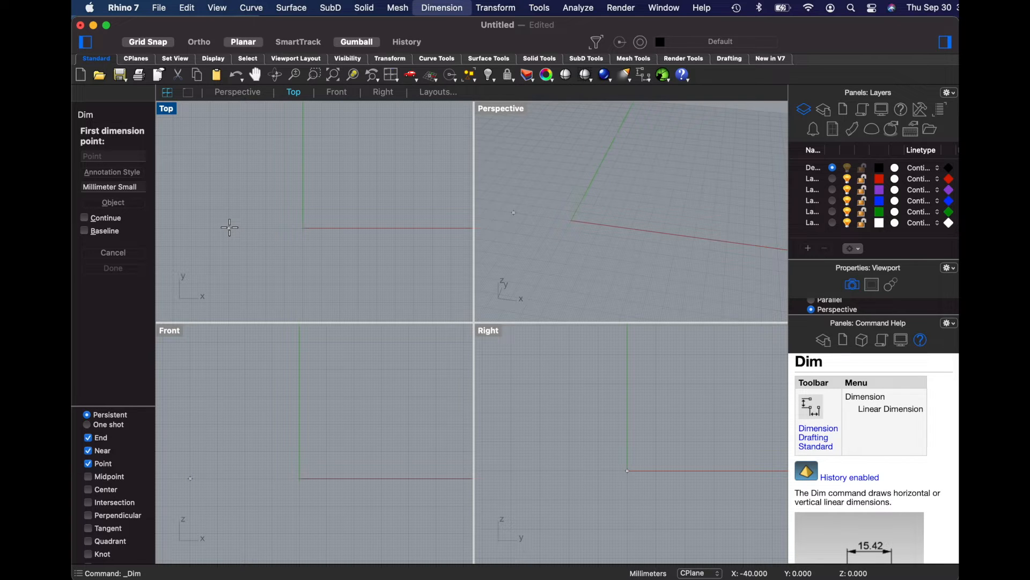
{"action": "left_click", "coordinate": [228, 228]}
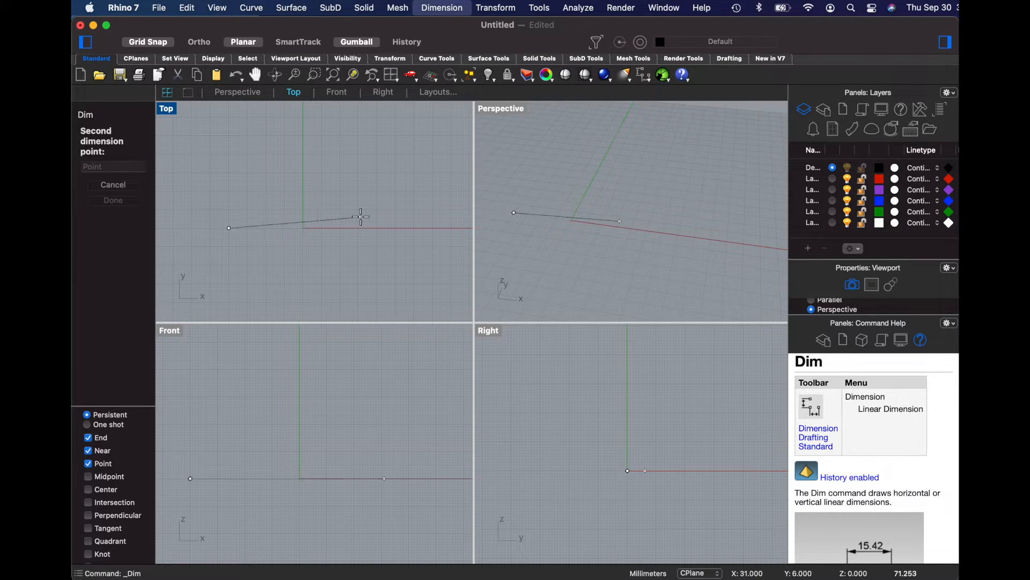
{"action": "type", "text": "15"}
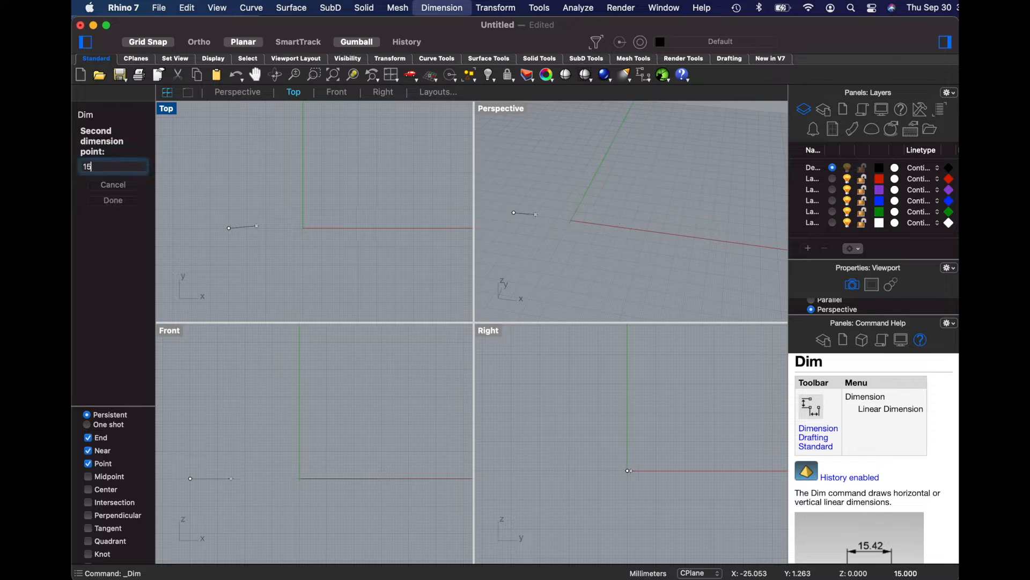
{"action": "type", "text": "0"}
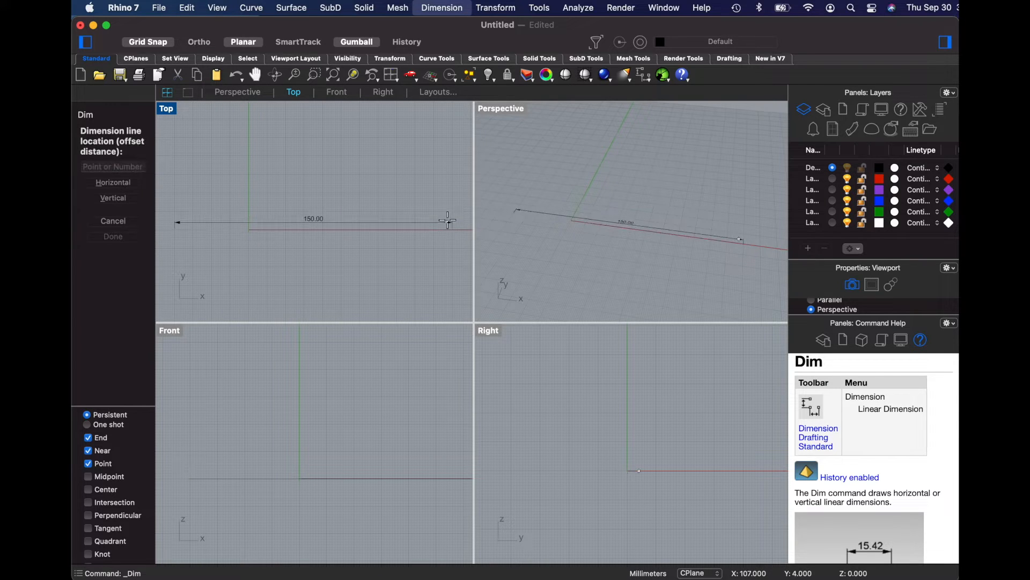
{"action": "mouse_move", "coordinate": [447, 193]}
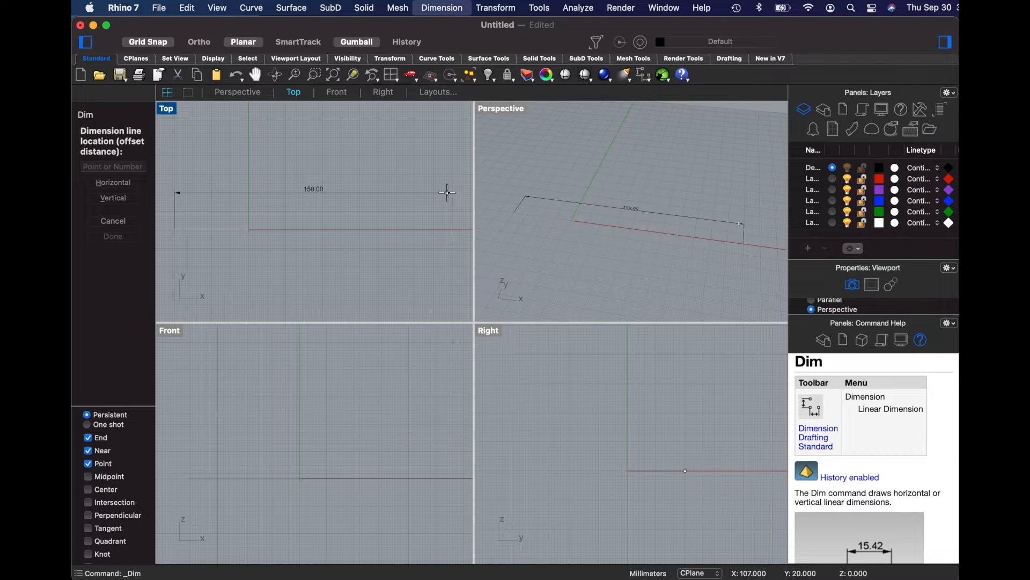
{"action": "left_click", "coordinate": [361, 196]}
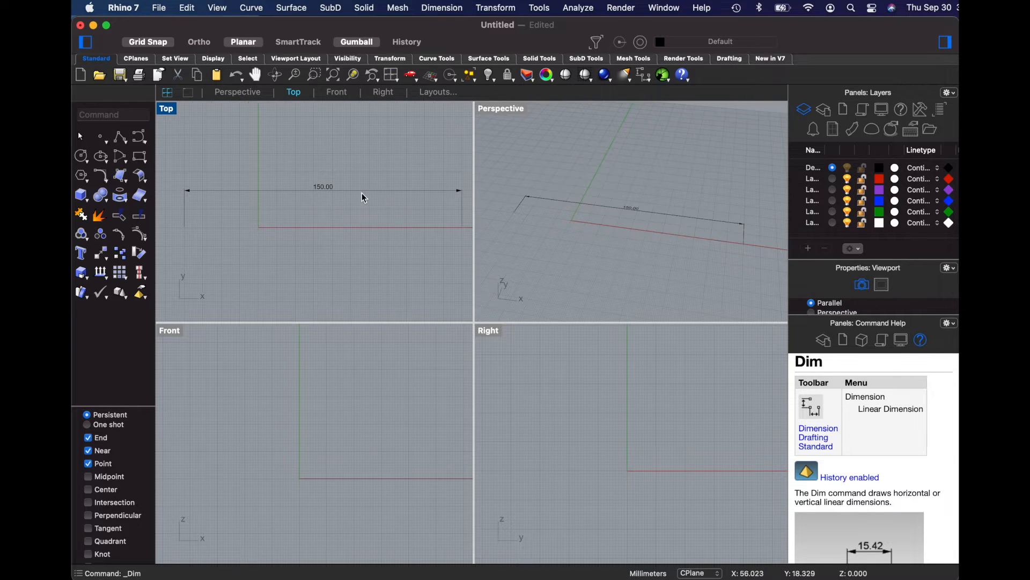
{"action": "mouse_move", "coordinate": [342, 198]}
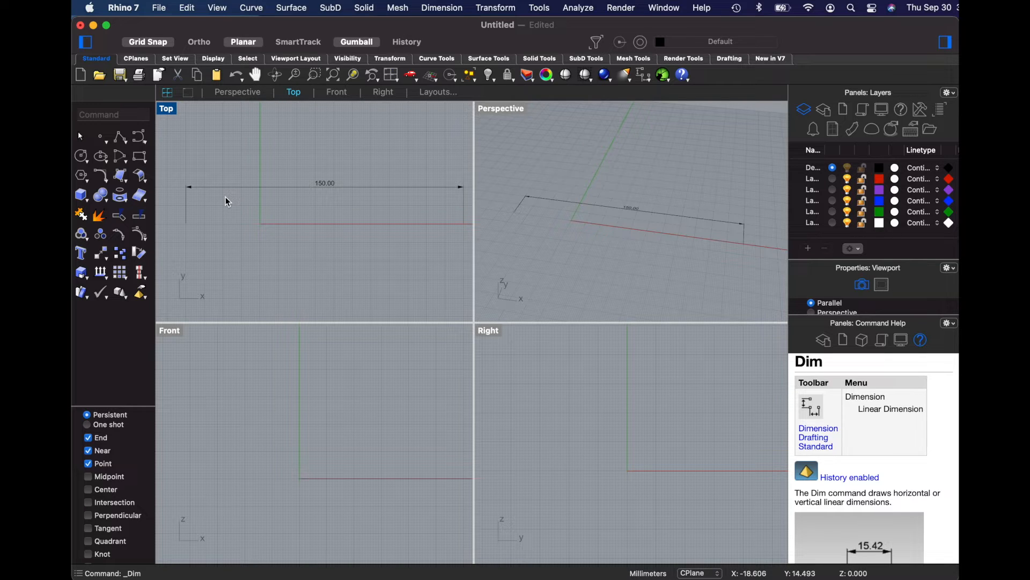
{"action": "mouse_move", "coordinate": [197, 235]}
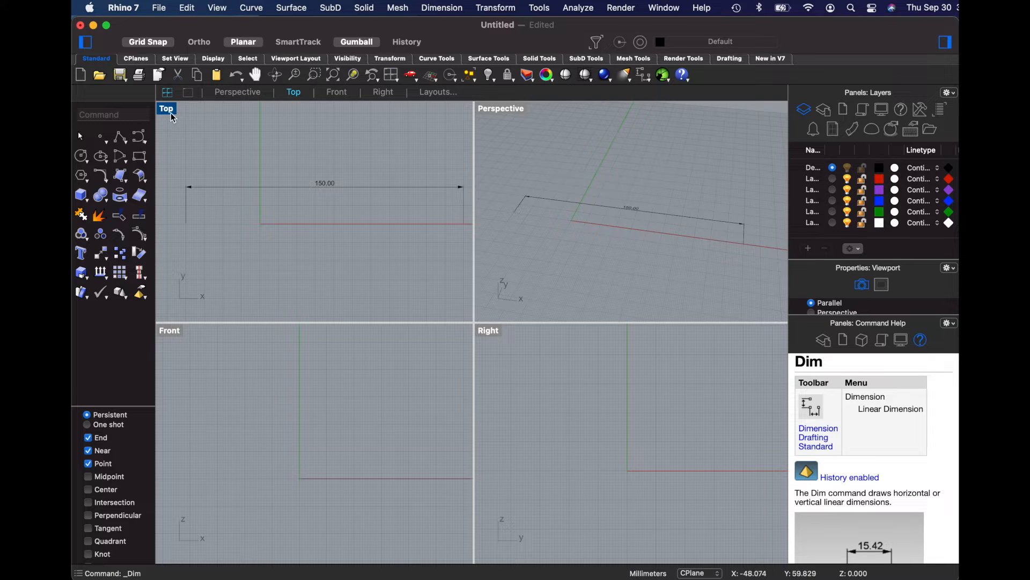
{"action": "mouse_move", "coordinate": [138, 136]}
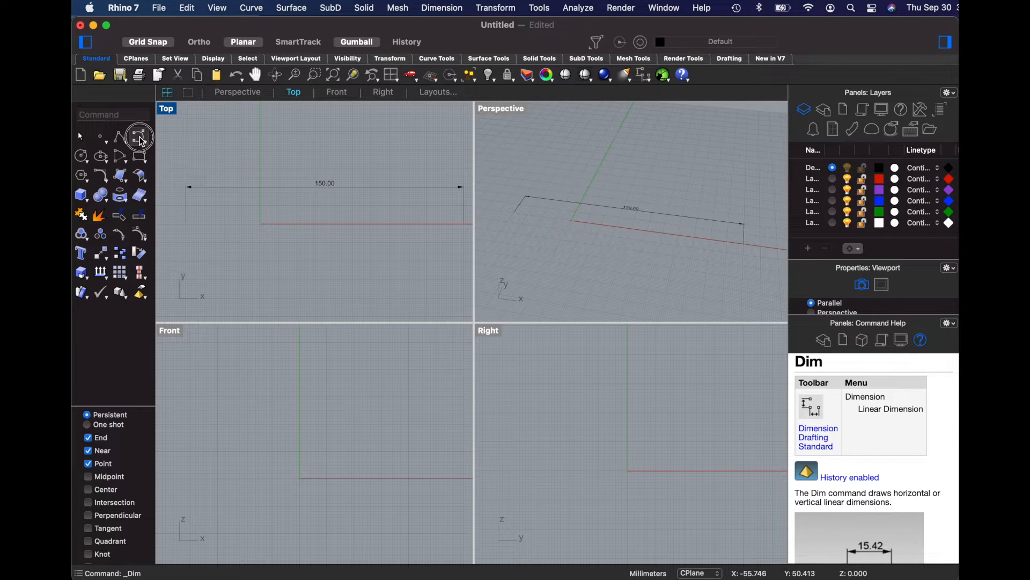
Trace the spoon outline with a control-point curve along the 150 mm dimension
{"action": "left_click", "coordinate": [138, 136]}
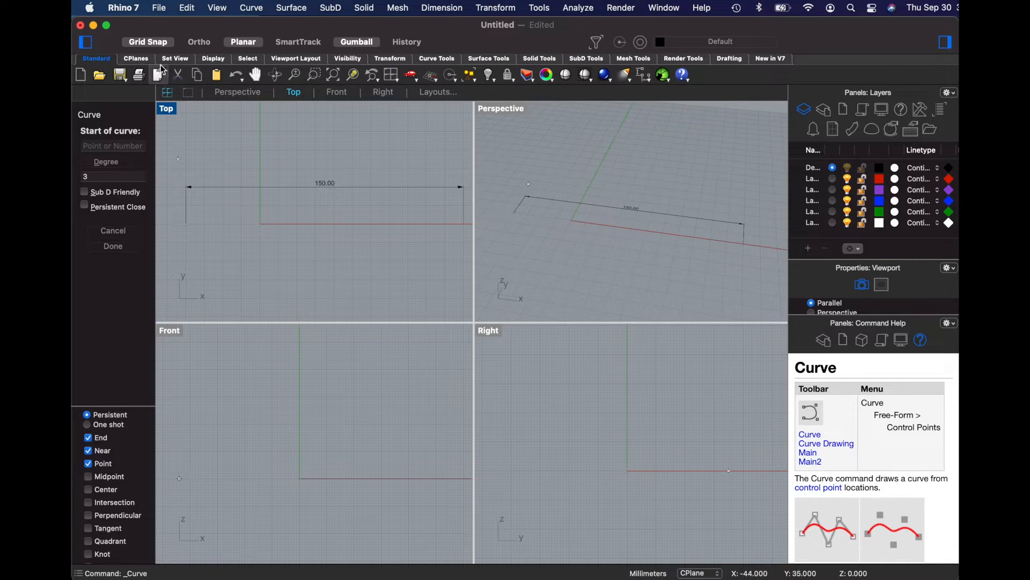
{"action": "mouse_move", "coordinate": [187, 224]}
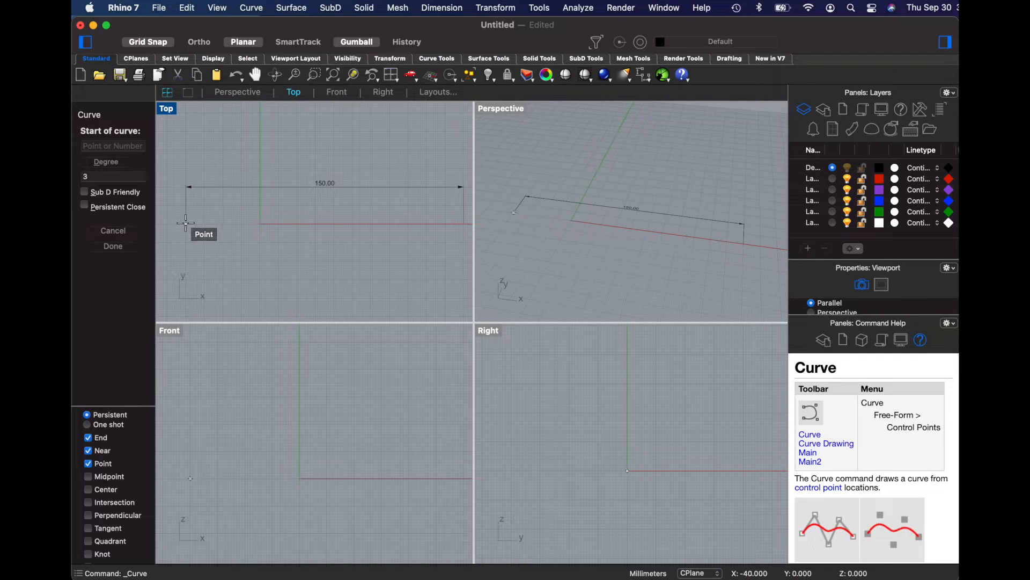
{"action": "left_click", "coordinate": [186, 223]}
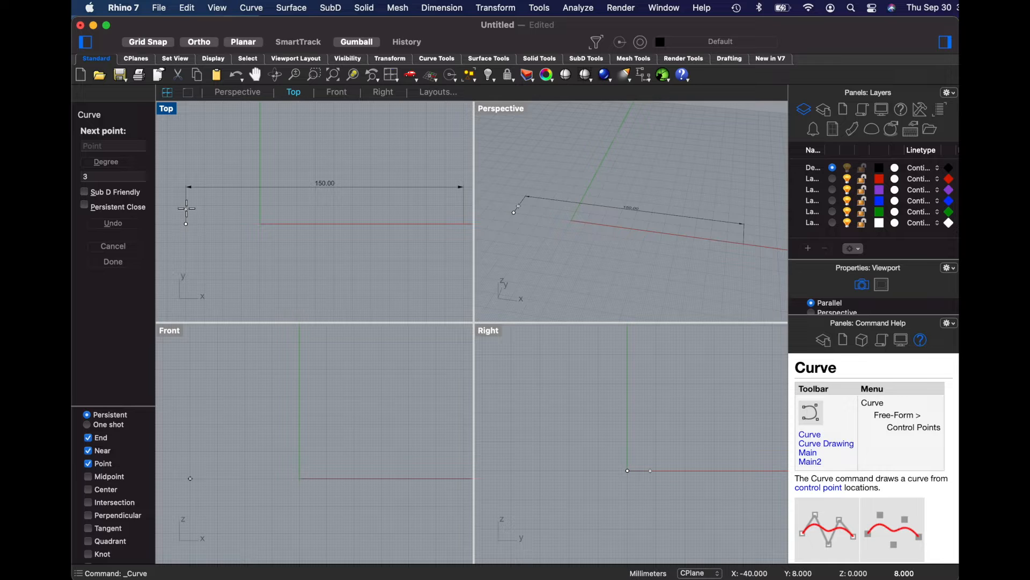
{"action": "left_click", "coordinate": [186, 204]}
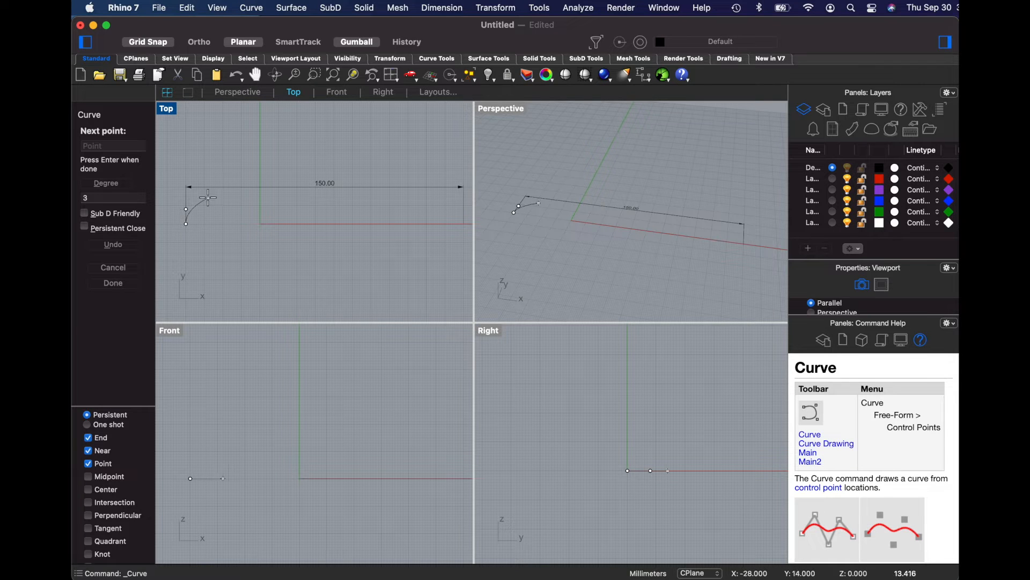
{"action": "left_click", "coordinate": [217, 197]}
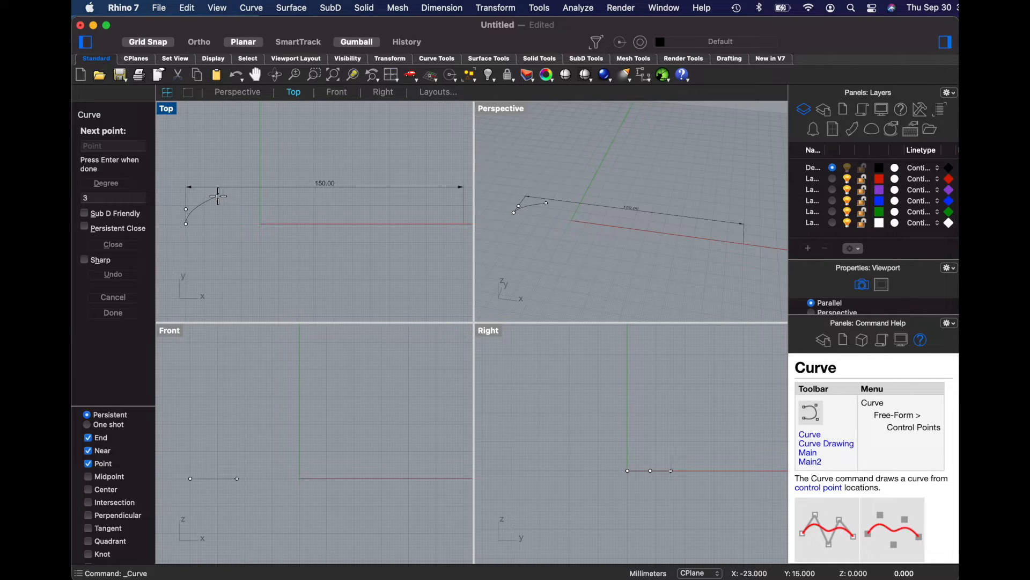
{"action": "left_click", "coordinate": [241, 196]}
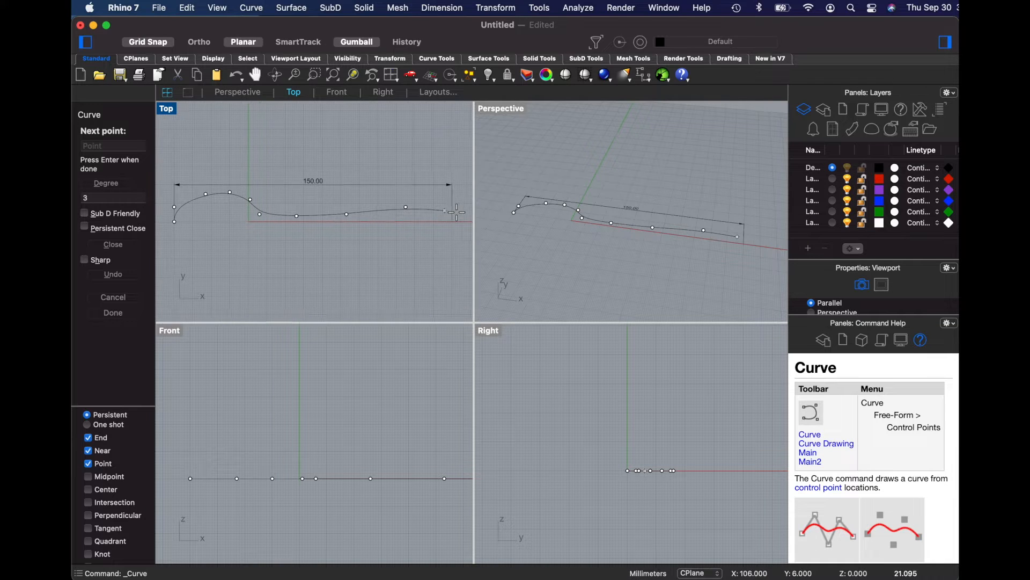
{"action": "mouse_move", "coordinate": [452, 212]}
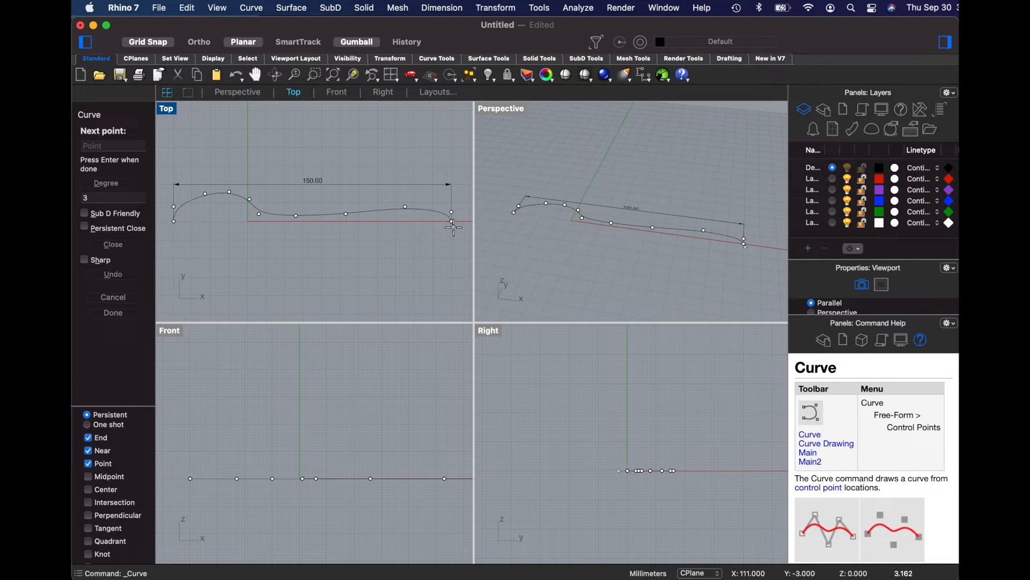
{"action": "key", "text": "Return"}
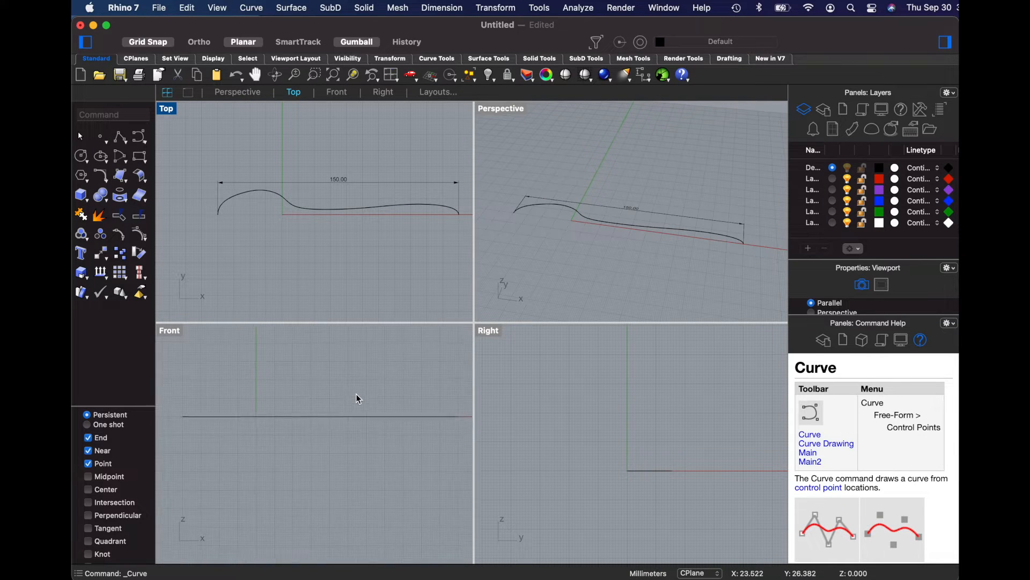
{"action": "mouse_move", "coordinate": [139, 138]}
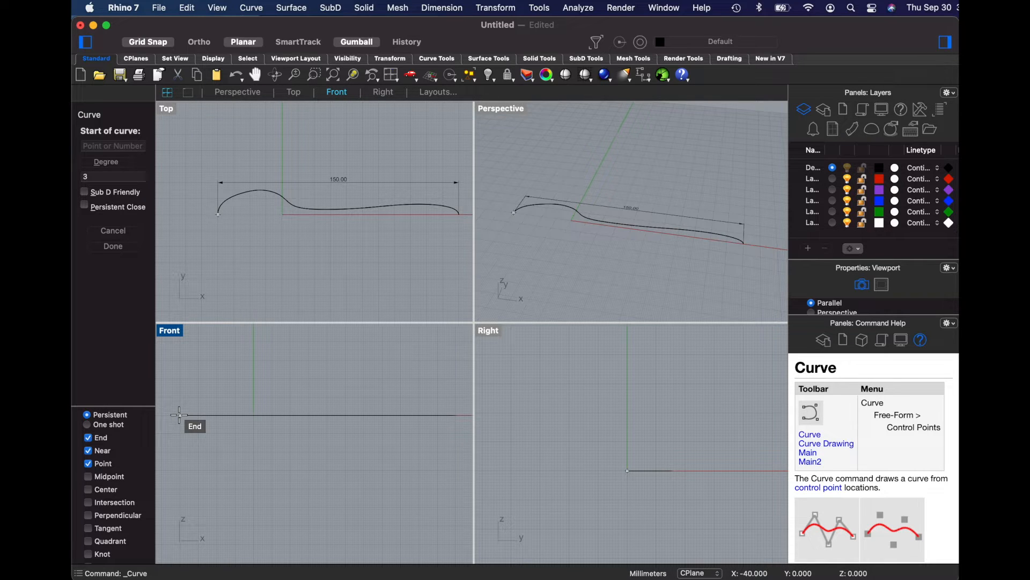
Start the side profile curve at the outline's end point in the Front view
{"action": "left_click", "coordinate": [182, 415]}
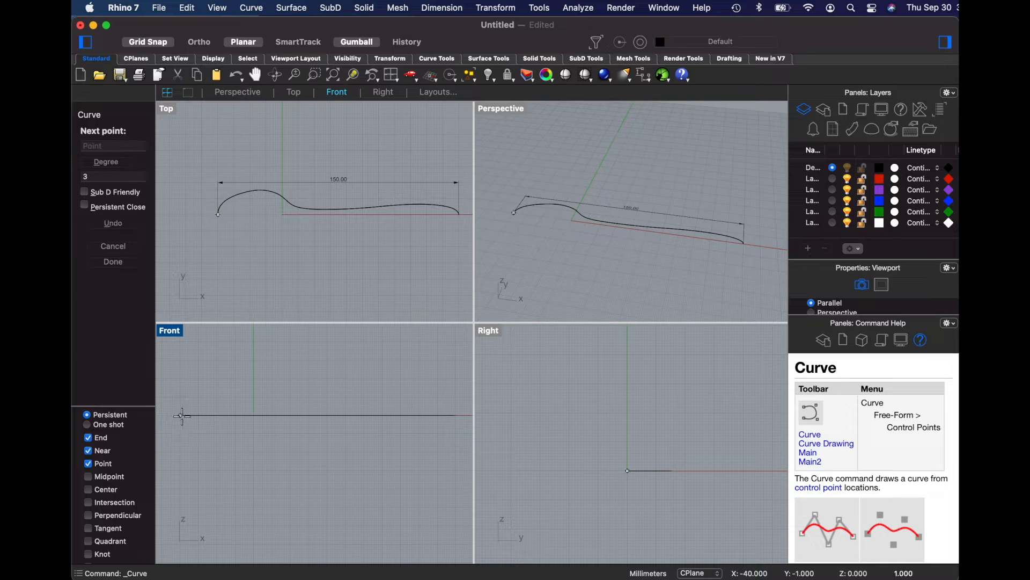
{"action": "left_click", "coordinate": [237, 432]}
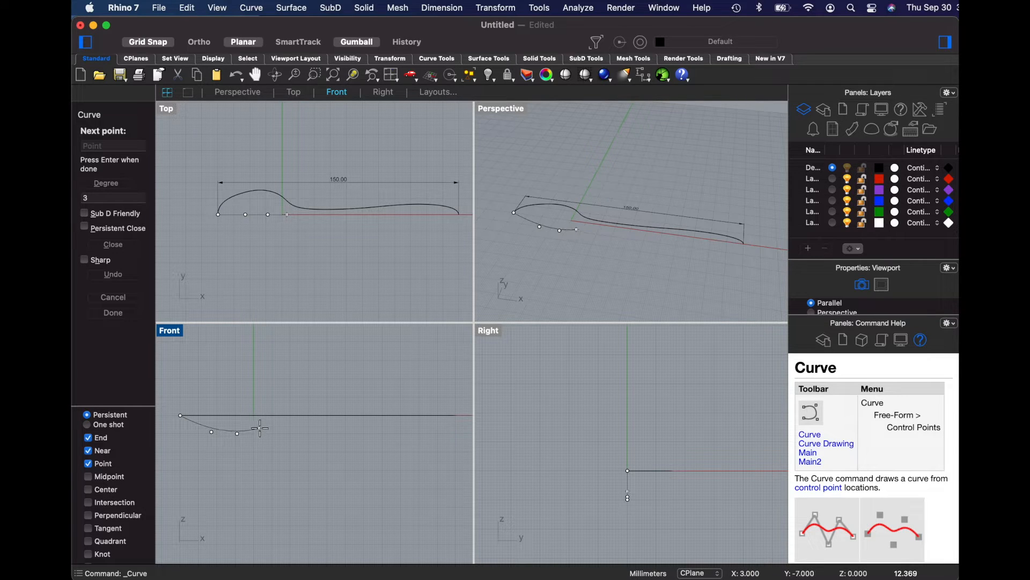
{"action": "mouse_move", "coordinate": [262, 422]}
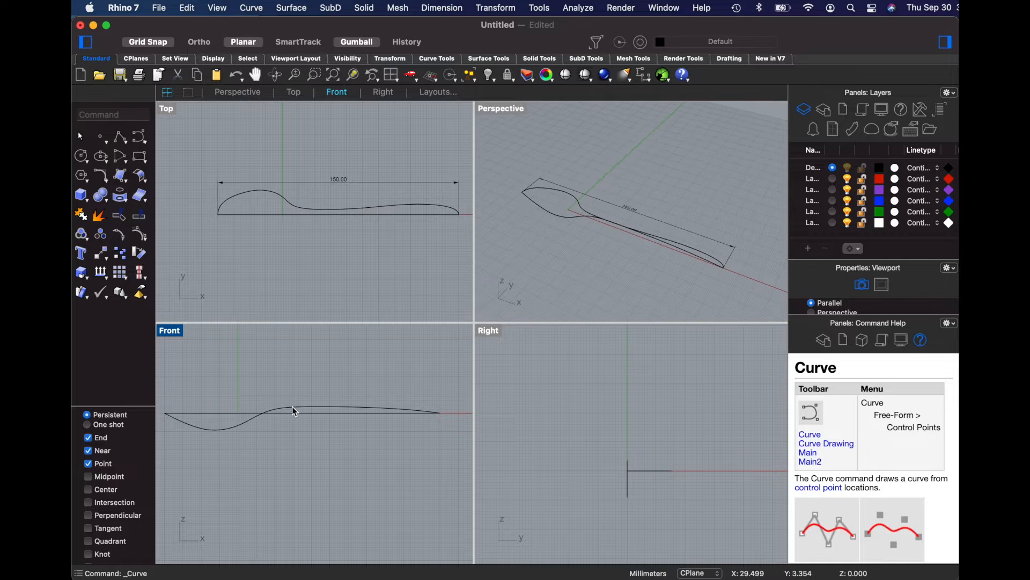
{"action": "left_click", "coordinate": [248, 426]}
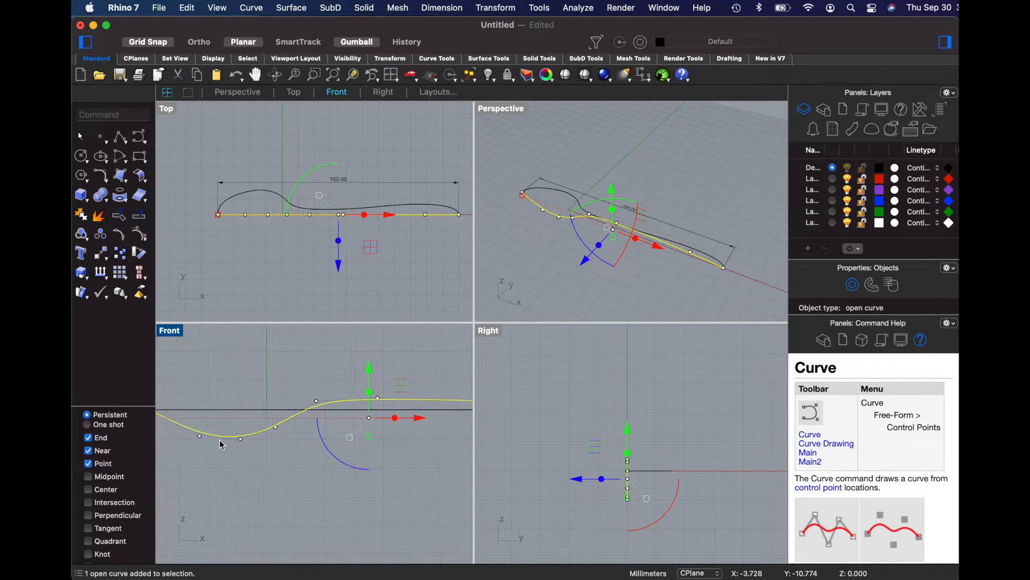
{"action": "left_click", "coordinate": [223, 436]}
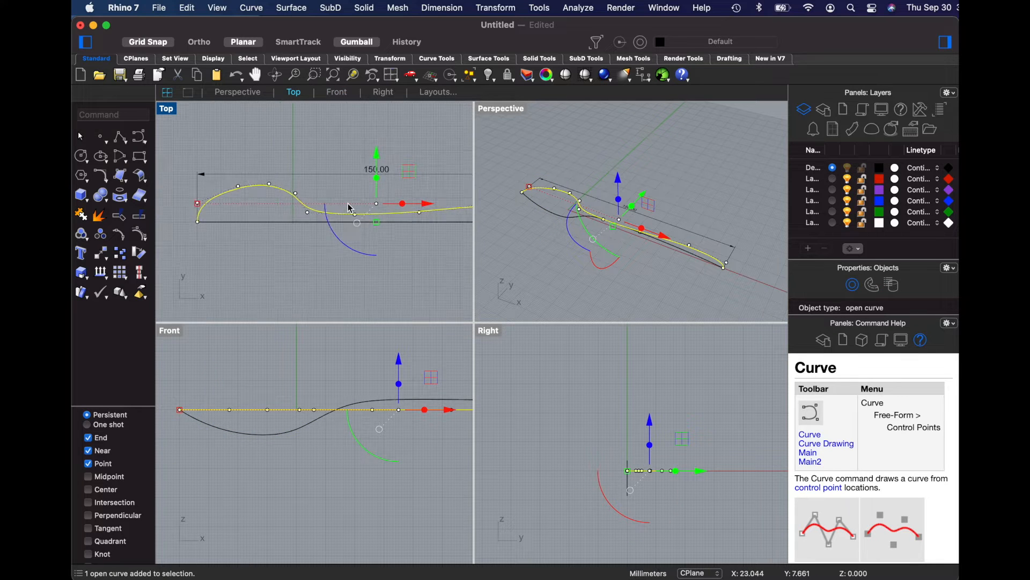
{"action": "left_click", "coordinate": [272, 207]}
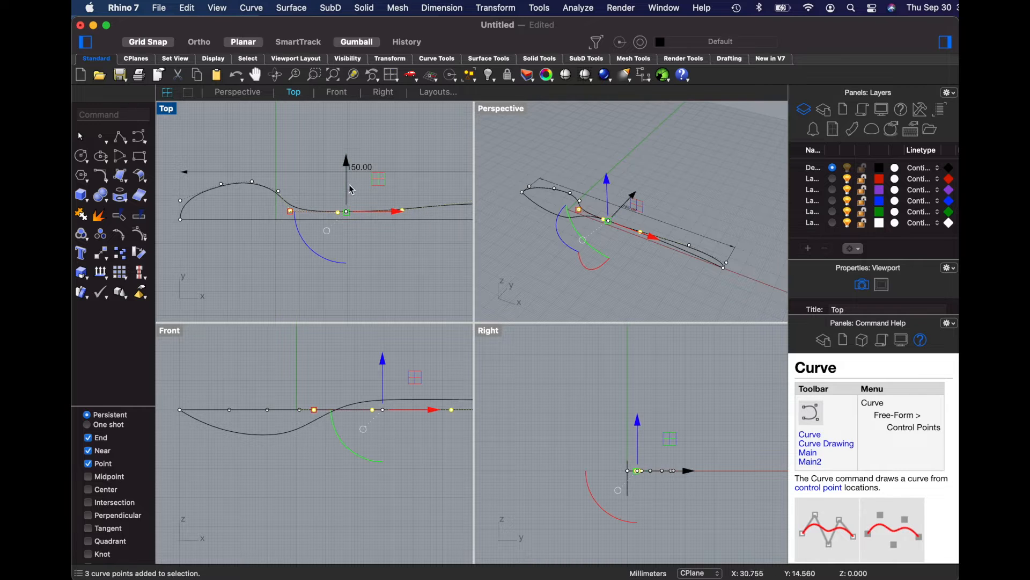
{"action": "left_click_drag", "start_coordinate": [346, 212], "coordinate": [349, 190]}
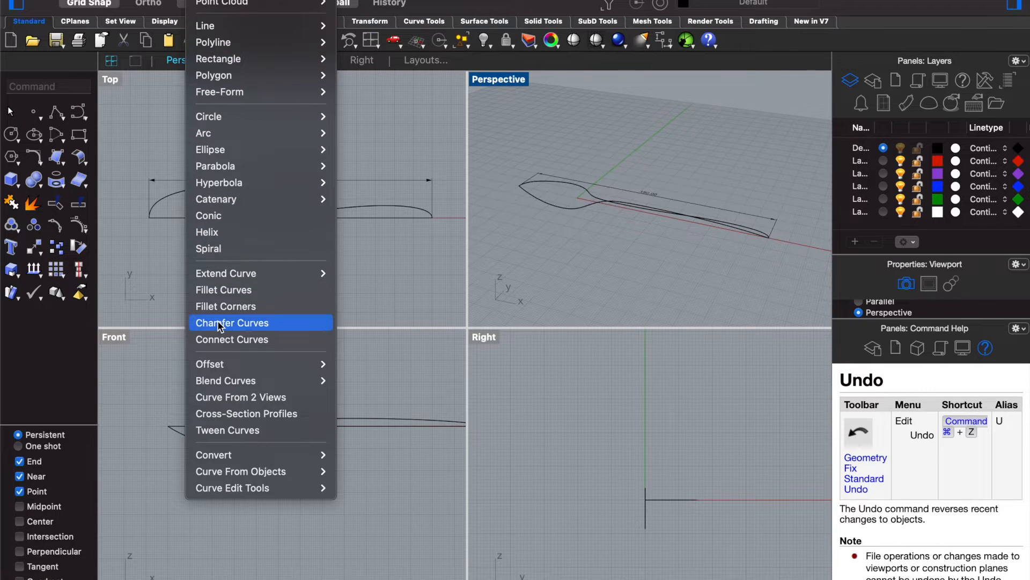
{"action": "mouse_move", "coordinate": [240, 396]}
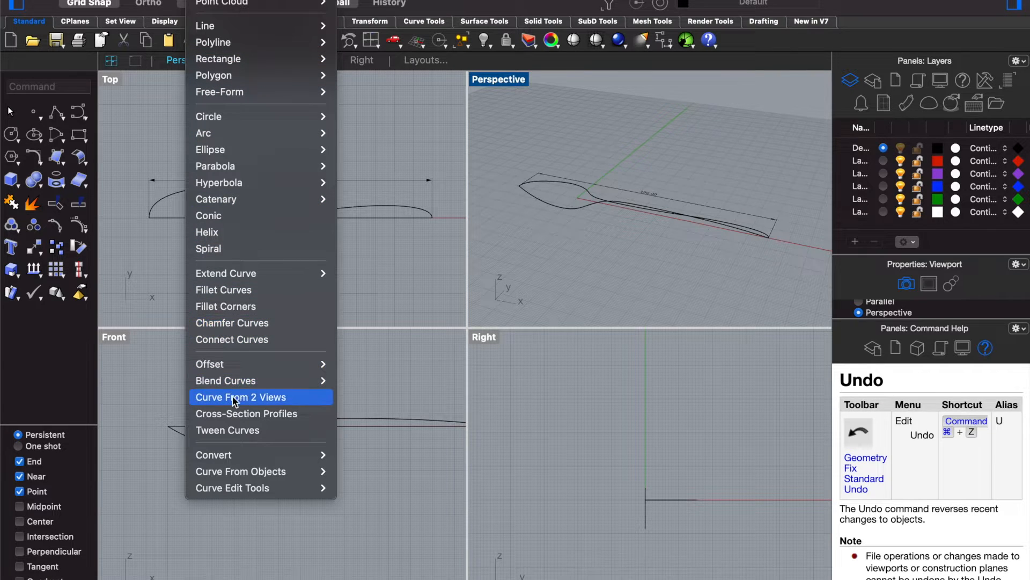
Combine the top outline and front profile into one 3D curve with Crv2View
{"action": "left_click", "coordinate": [240, 396]}
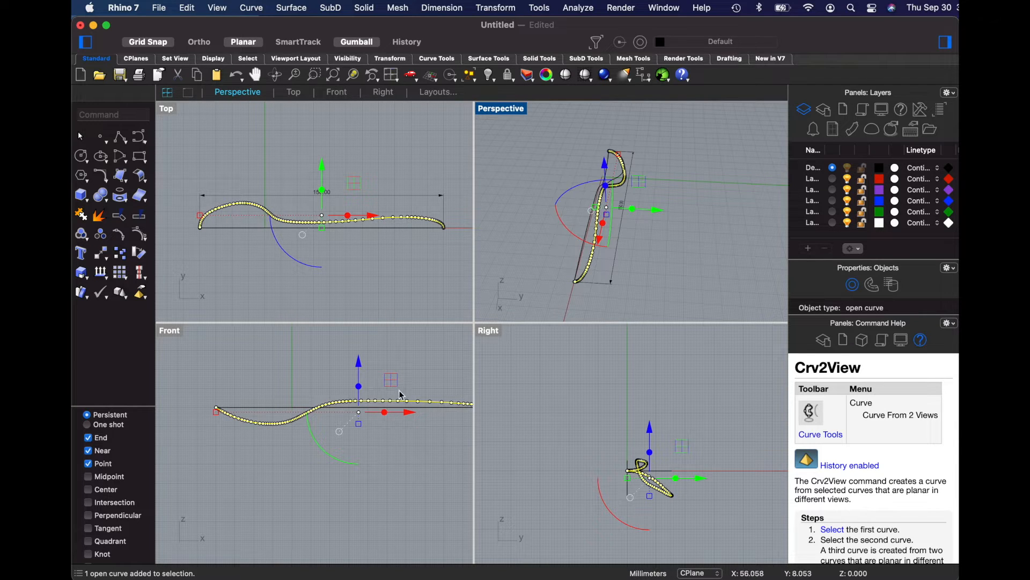
{"action": "mouse_move", "coordinate": [653, 257]}
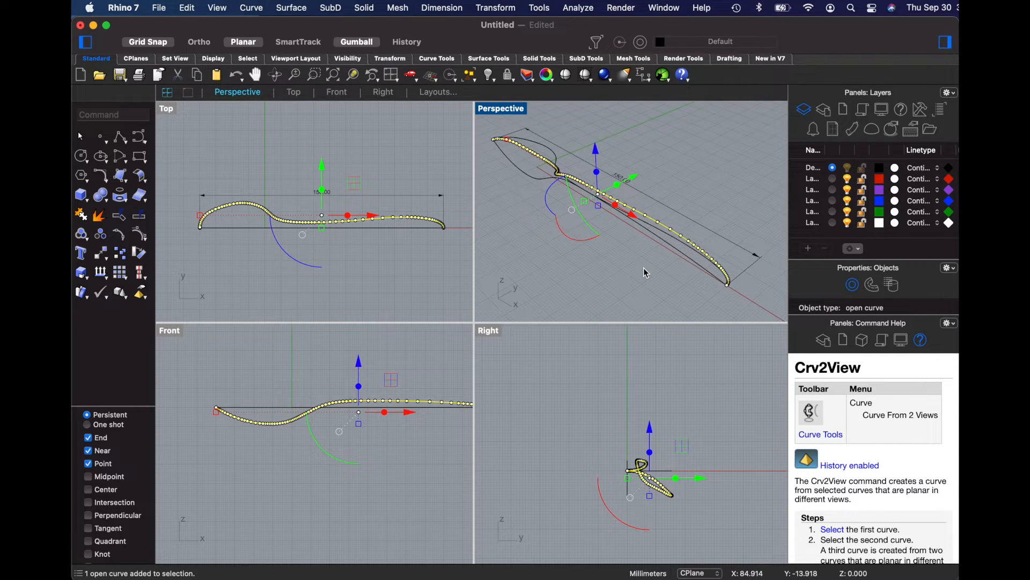
{"action": "mouse_move", "coordinate": [631, 230]}
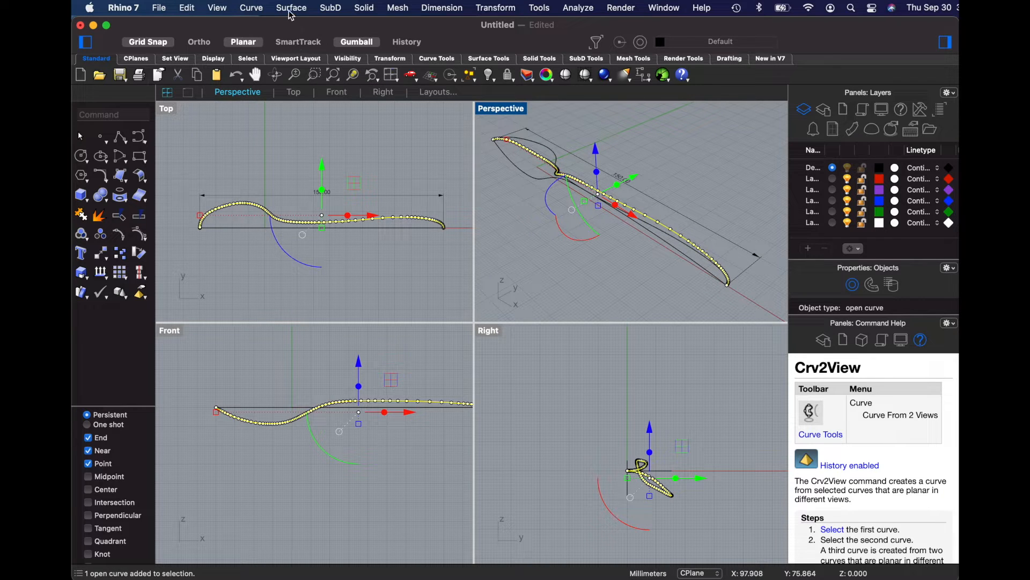
Rebuild the 3D spoon curve with 12 control points at degree 3
{"action": "left_click", "coordinate": [187, 7]}
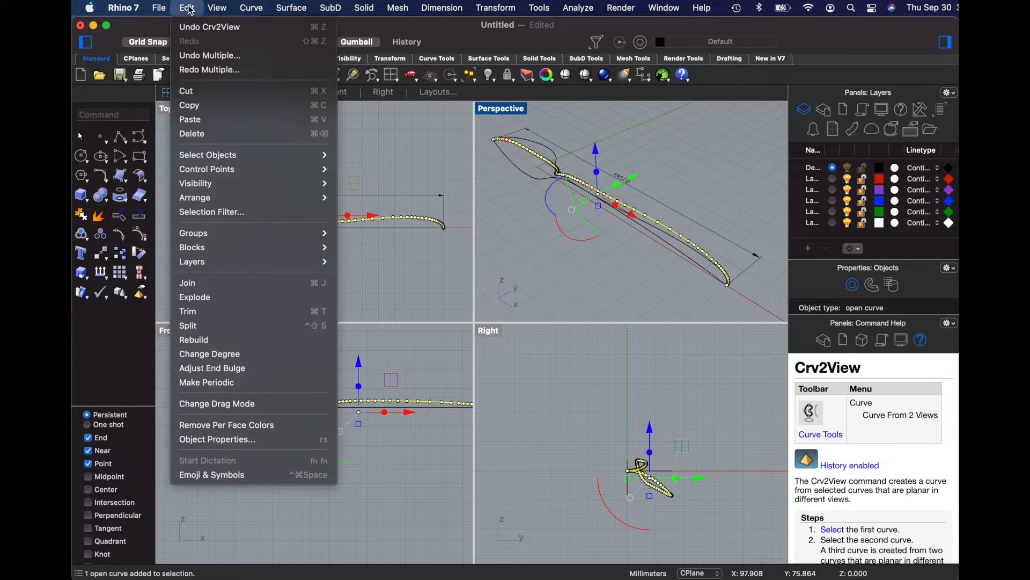
{"action": "left_click", "coordinate": [194, 339]}
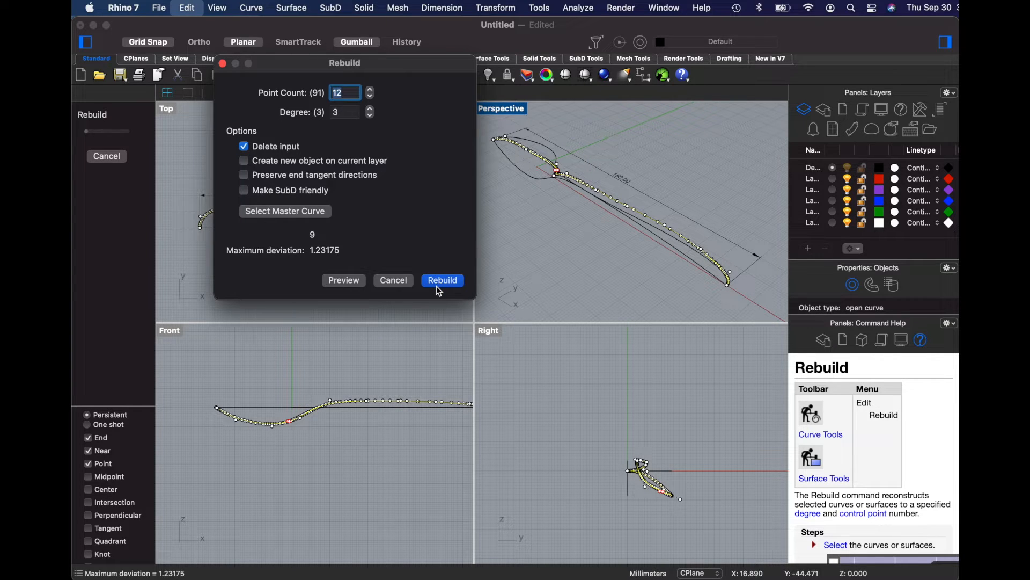
{"action": "left_click", "coordinate": [442, 280]}
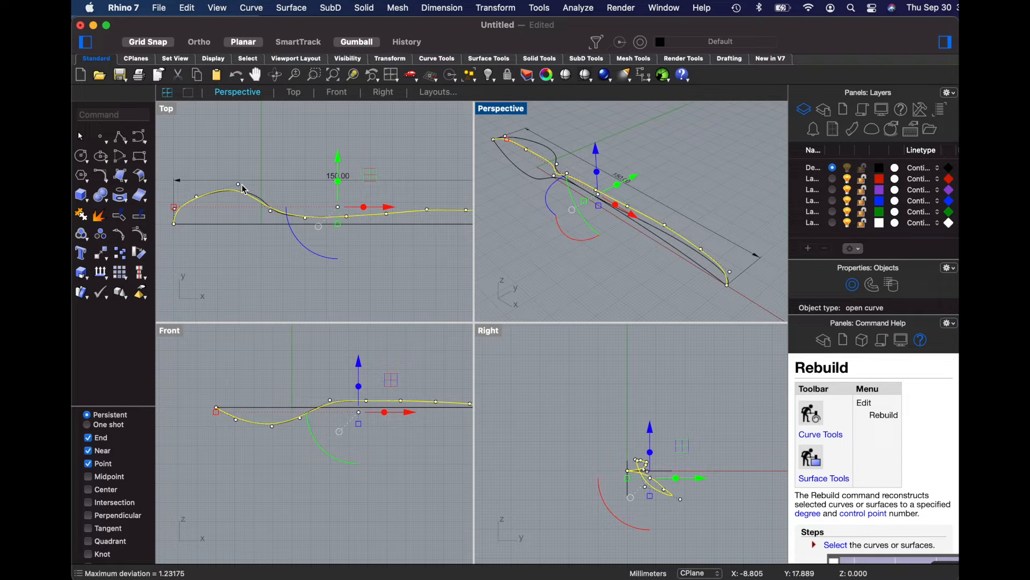
Drag control points near the bowl and along the neck to smooth the curve
{"action": "left_click", "coordinate": [237, 185]}
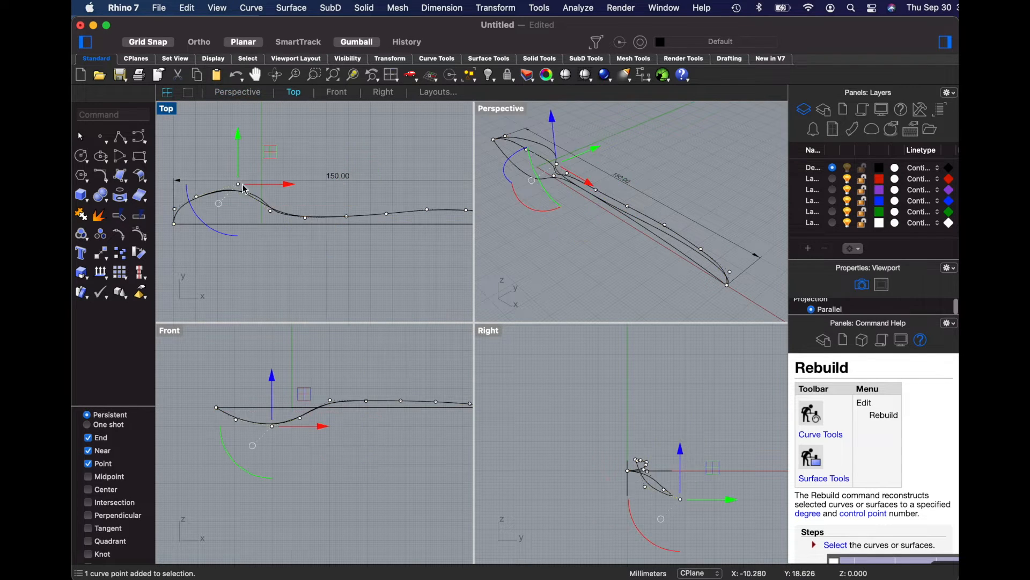
{"action": "left_click_drag", "start_coordinate": [239, 184], "coordinate": [270, 185]}
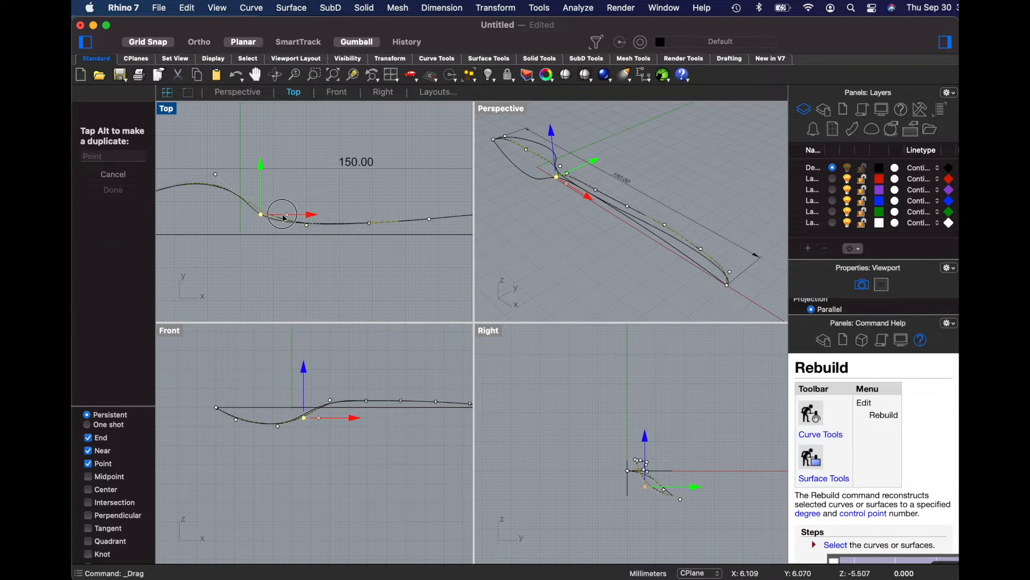
{"action": "left_click_drag", "start_coordinate": [283, 214], "coordinate": [328, 190]}
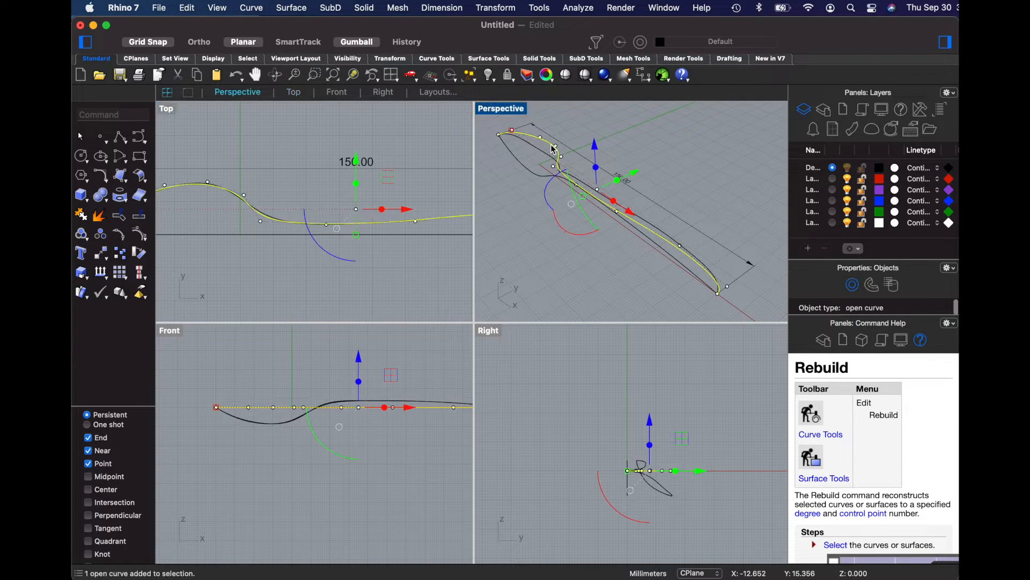
{"action": "mouse_move", "coordinate": [428, 235]}
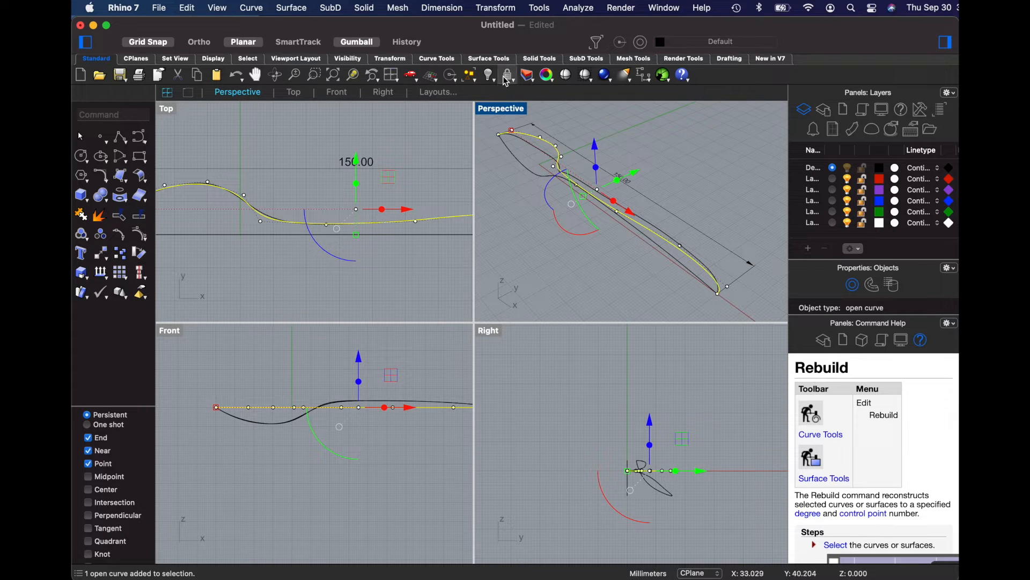
Hide the selected curve using Hide objects from the Visibility flyout
{"action": "left_click", "coordinate": [507, 74]}
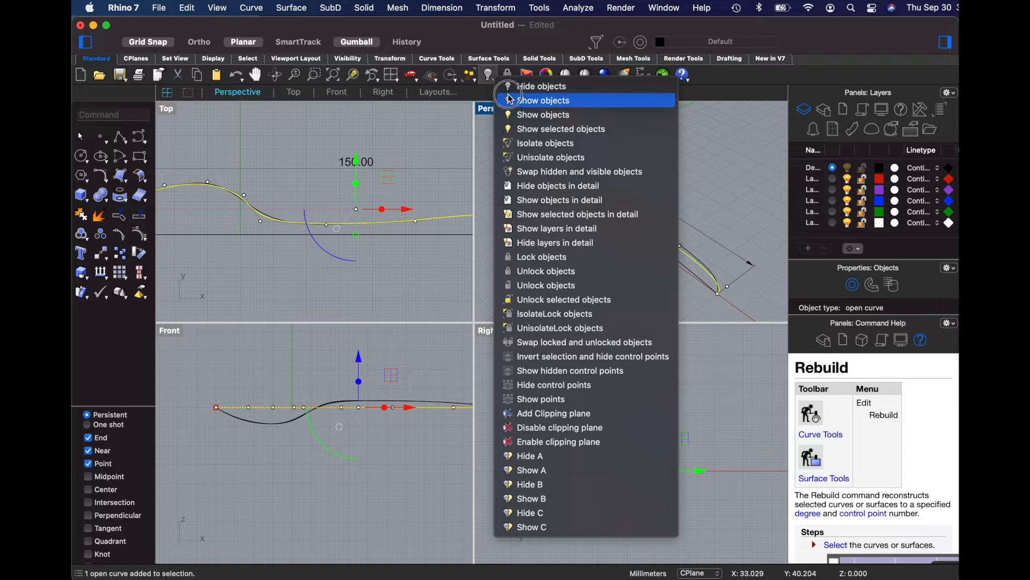
{"action": "mouse_move", "coordinate": [509, 91]}
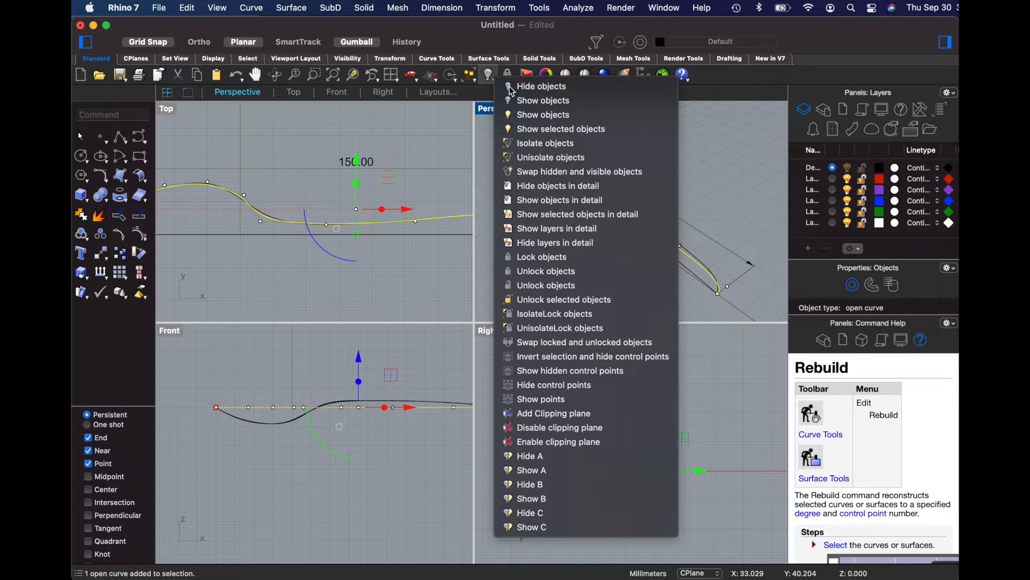
{"action": "left_click", "coordinate": [541, 86]}
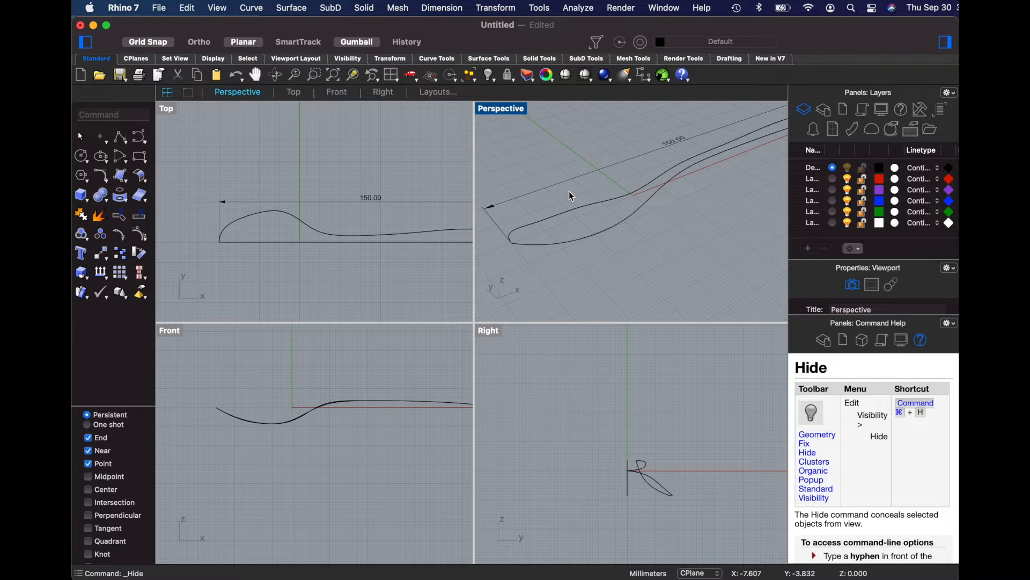
Select the profile curve and a control point at its bowl end
{"action": "left_click", "coordinate": [568, 217]}
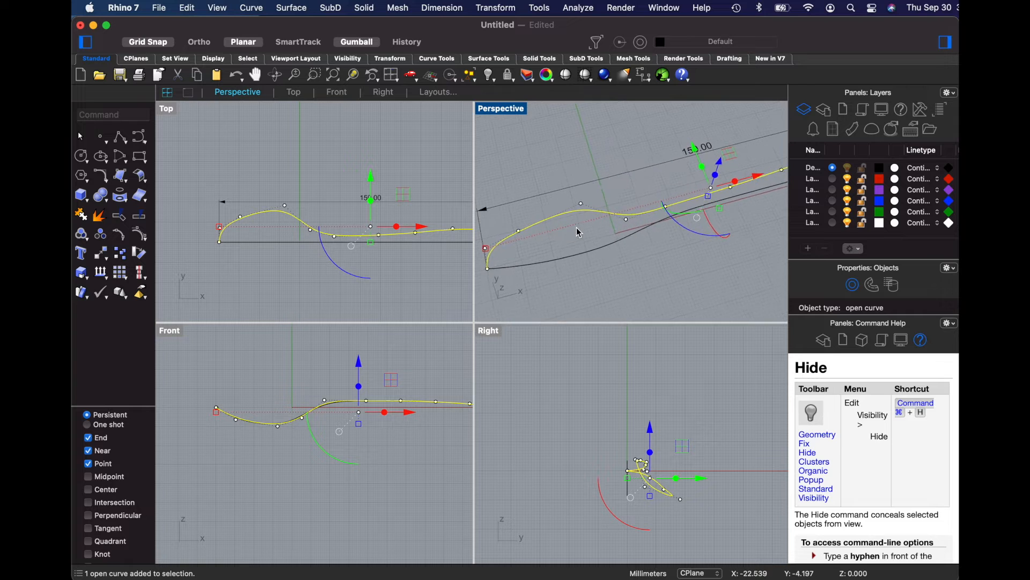
{"action": "left_click", "coordinate": [506, 204]}
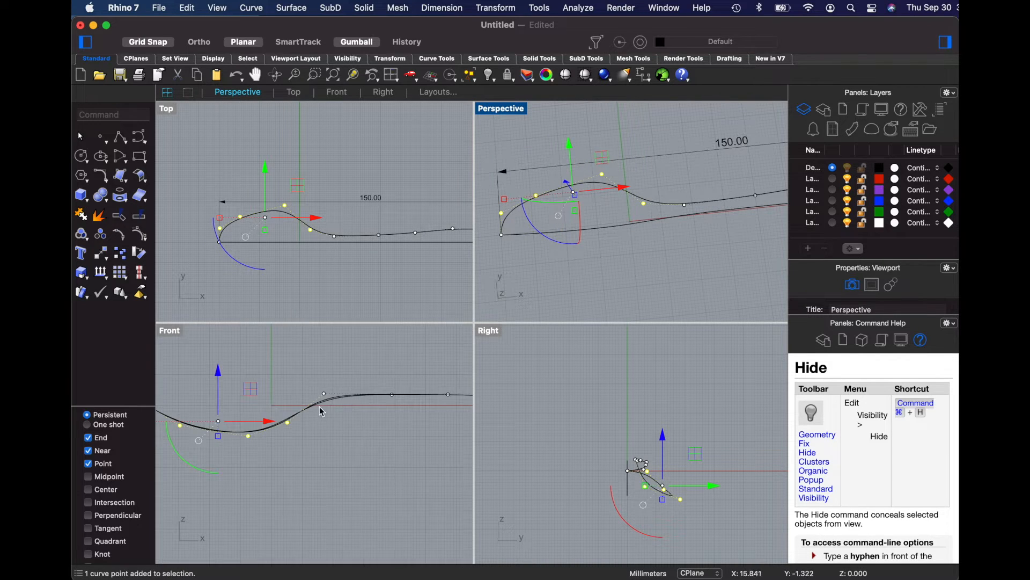
{"action": "mouse_move", "coordinate": [440, 390]}
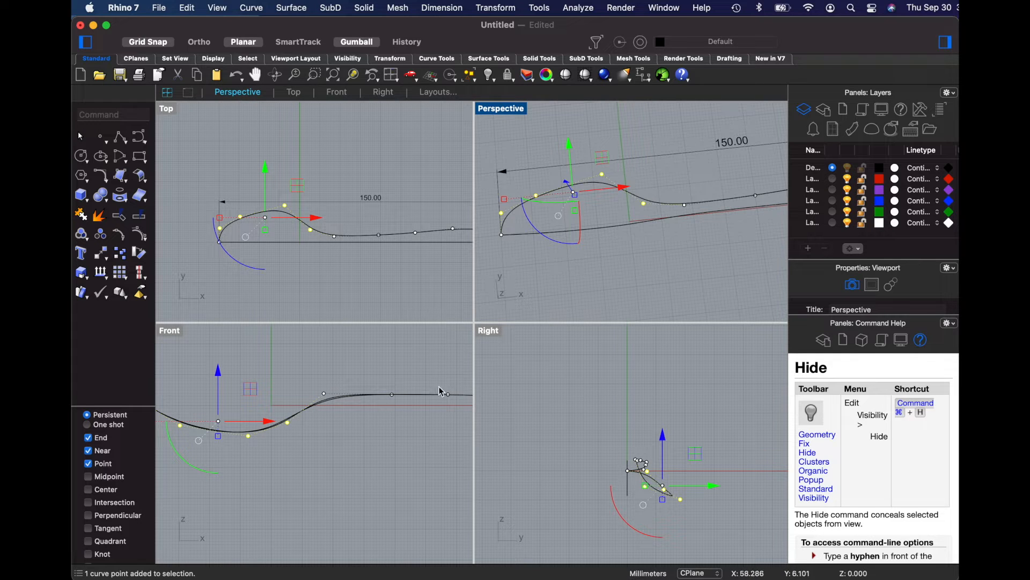
{"action": "mouse_move", "coordinate": [448, 390]}
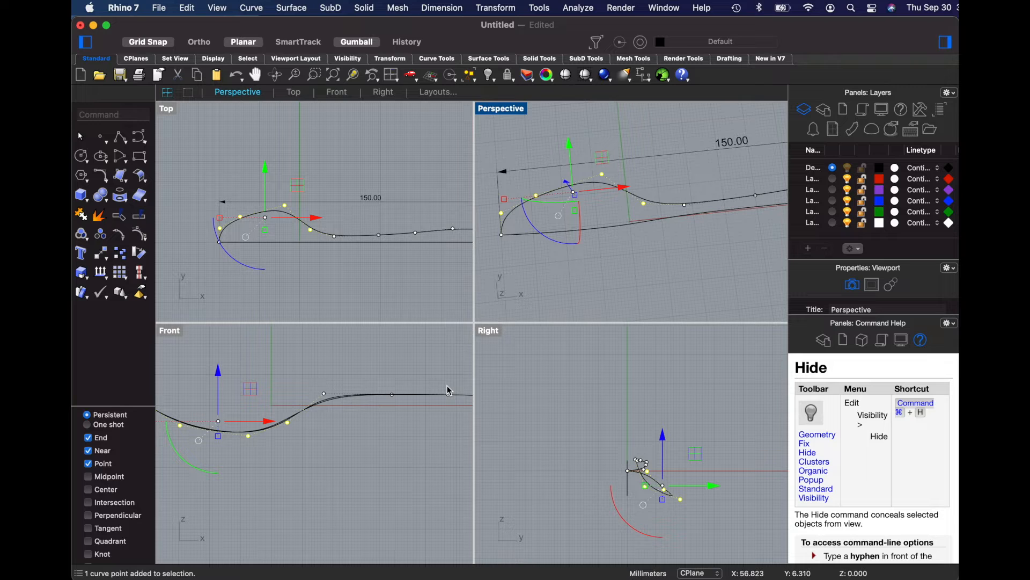
{"action": "mouse_move", "coordinate": [342, 307]}
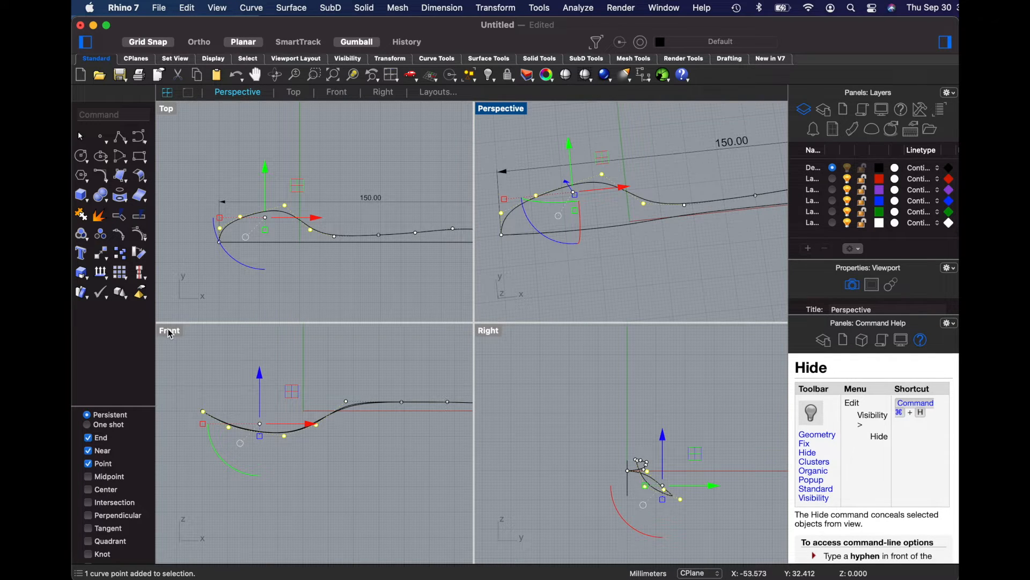
Run Set XYZ Coordinates on the bowl-end points, changing only Z
{"action": "left_click", "coordinate": [495, 7]}
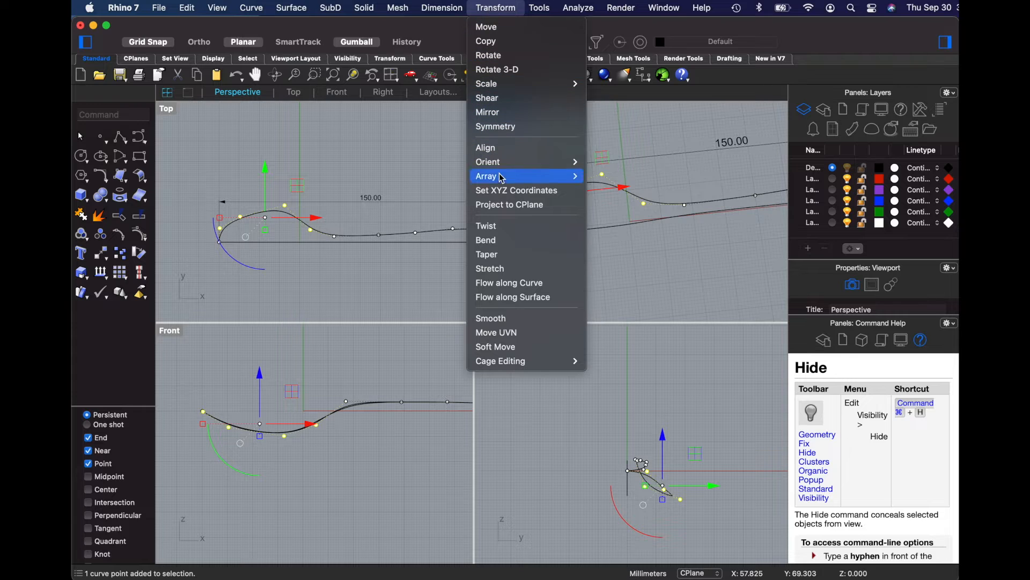
{"action": "mouse_move", "coordinate": [516, 189]}
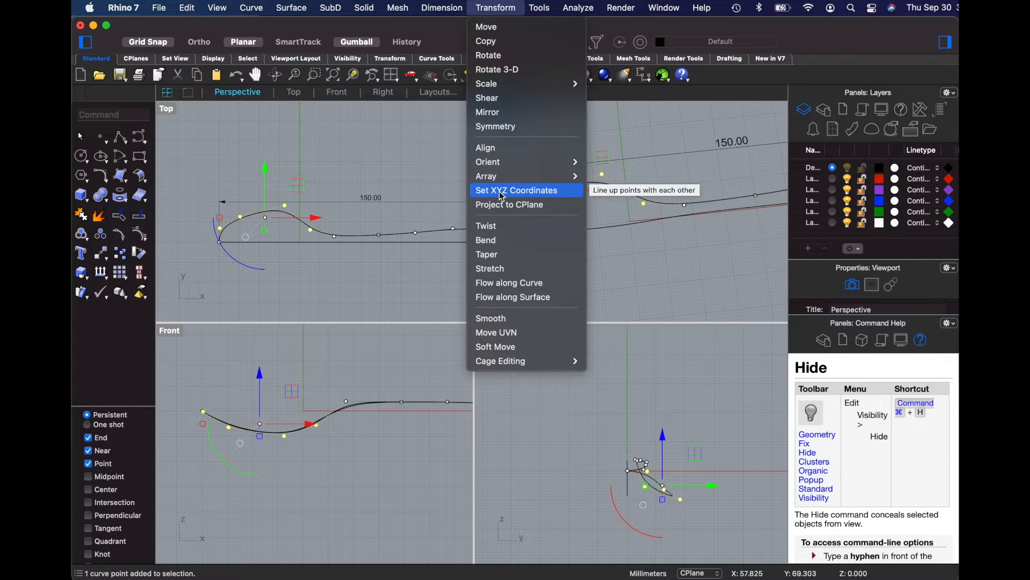
{"action": "left_click", "coordinate": [516, 190]}
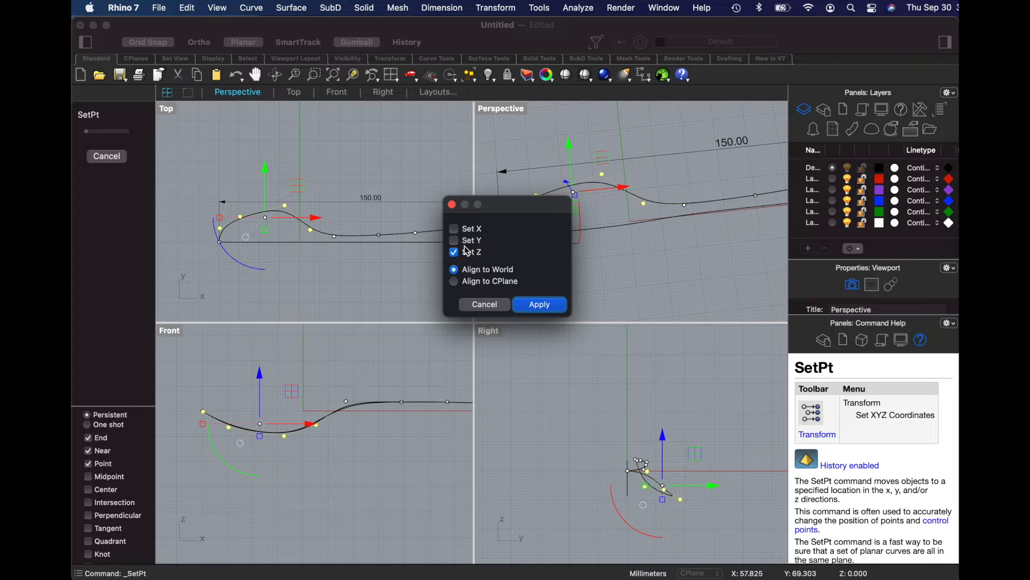
{"action": "mouse_move", "coordinate": [466, 256]}
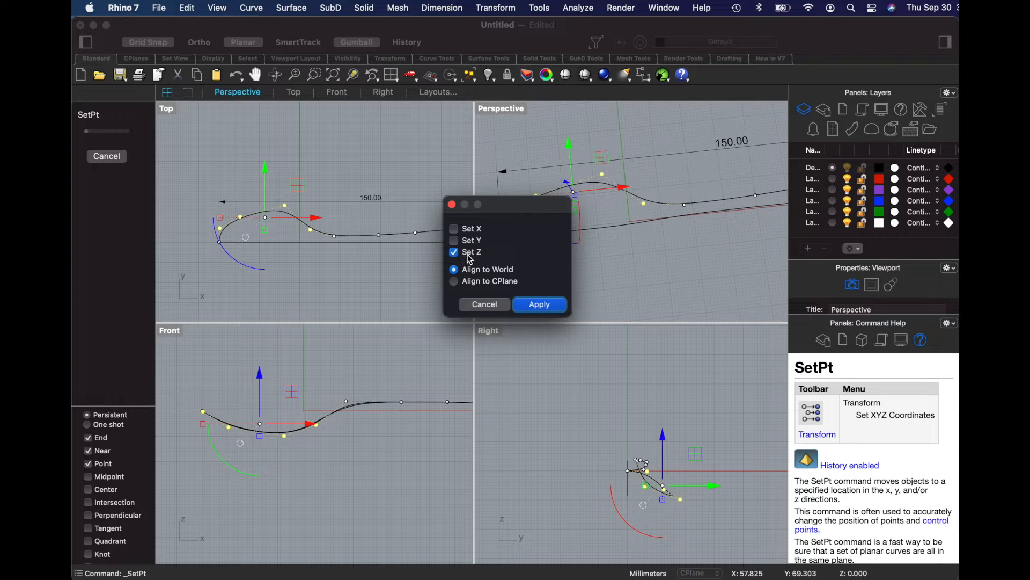
{"action": "mouse_move", "coordinate": [475, 256]}
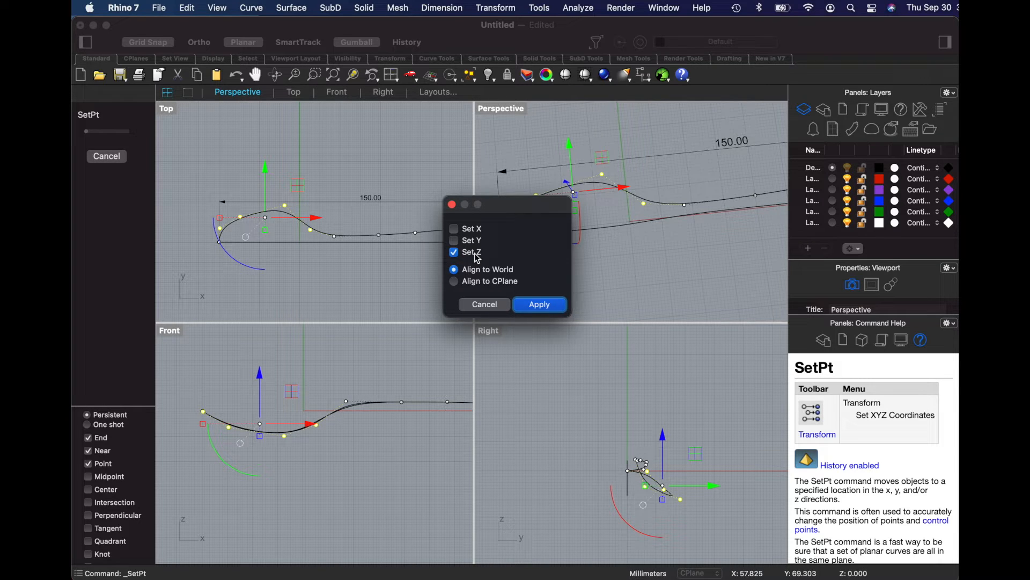
{"action": "mouse_move", "coordinate": [531, 297]}
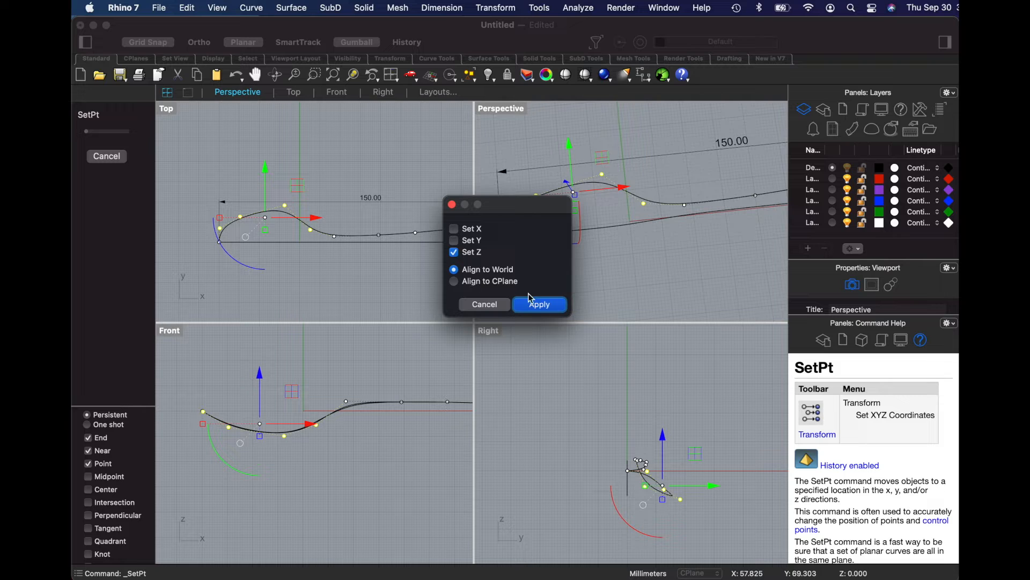
{"action": "mouse_move", "coordinate": [538, 305]}
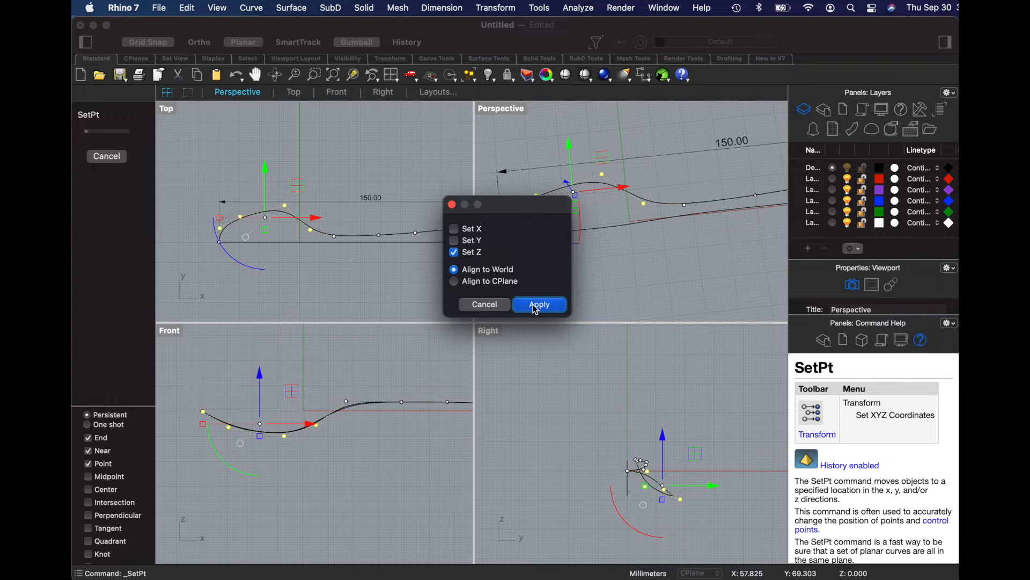
{"action": "left_click", "coordinate": [539, 305]}
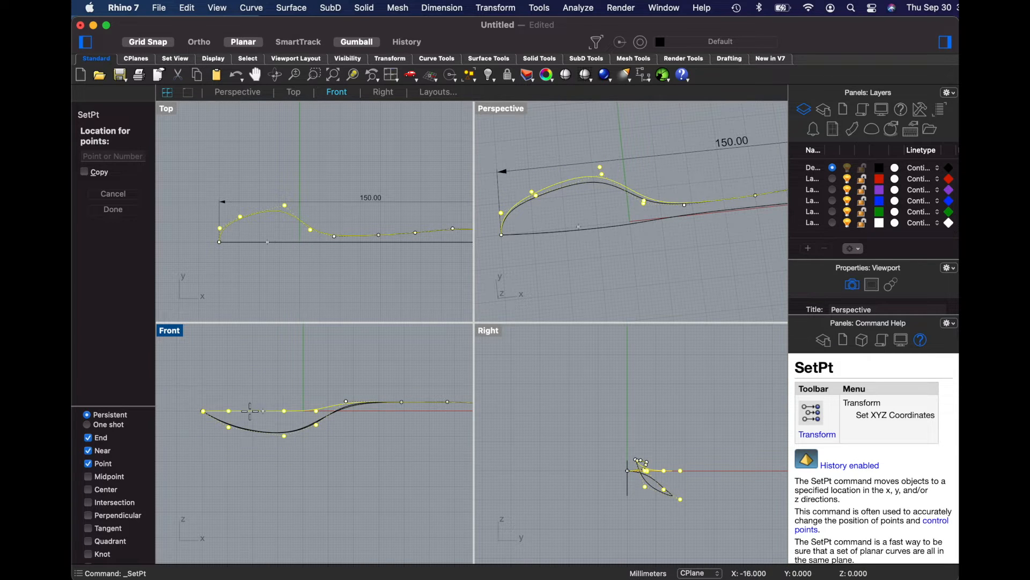
{"action": "mouse_move", "coordinate": [202, 409]}
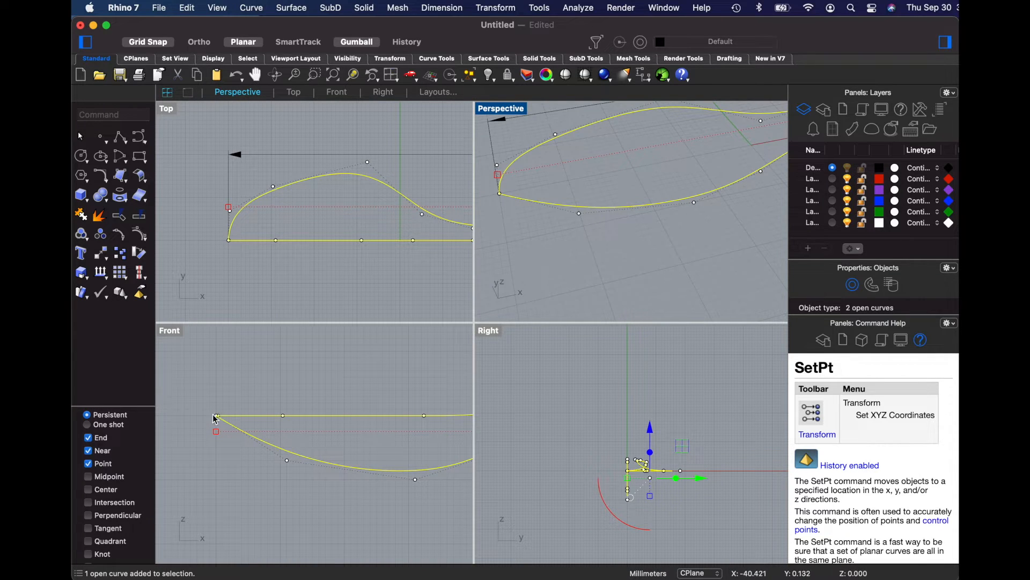
{"action": "mouse_move", "coordinate": [304, 426]}
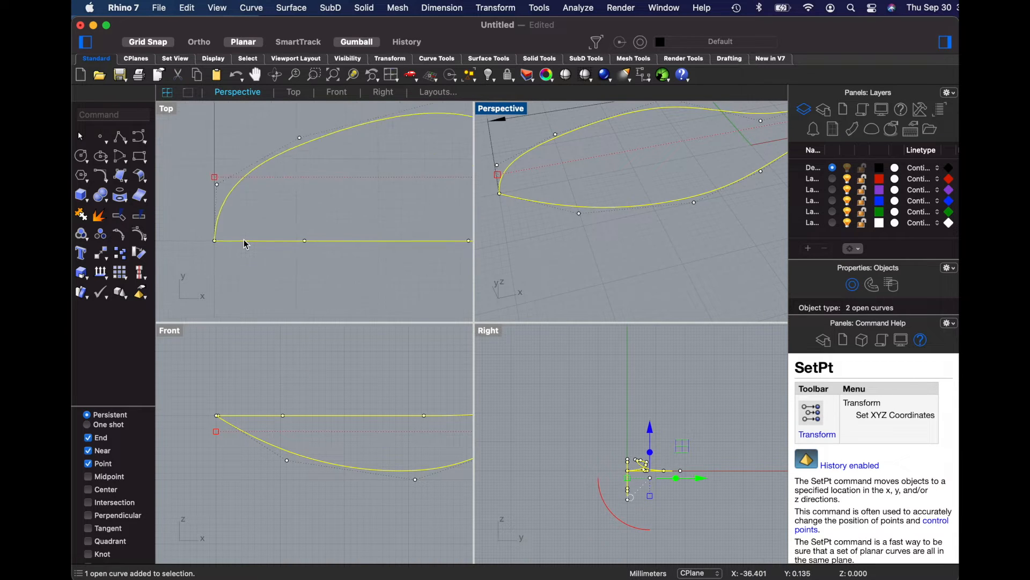
Align the three bowl-tip control points to a common X with Set XYZ Coordinates
{"action": "left_click", "coordinate": [232, 258]}
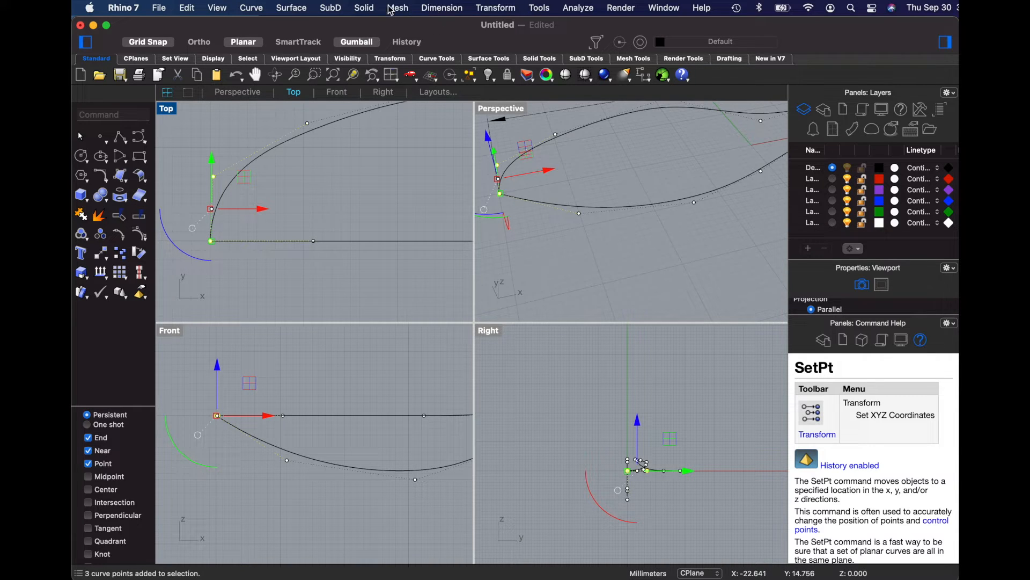
{"action": "left_click", "coordinate": [495, 7]}
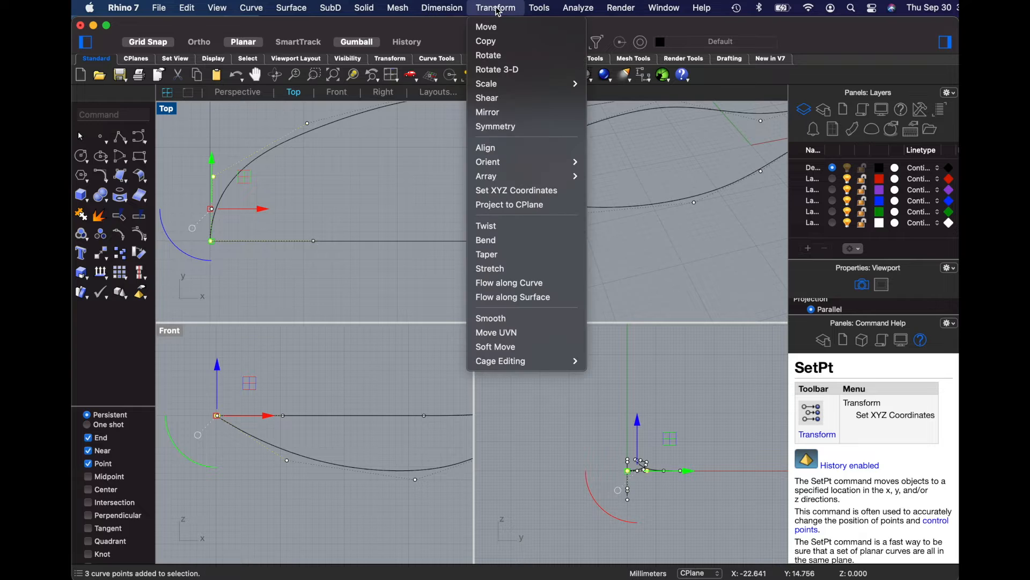
{"action": "mouse_move", "coordinate": [516, 190]}
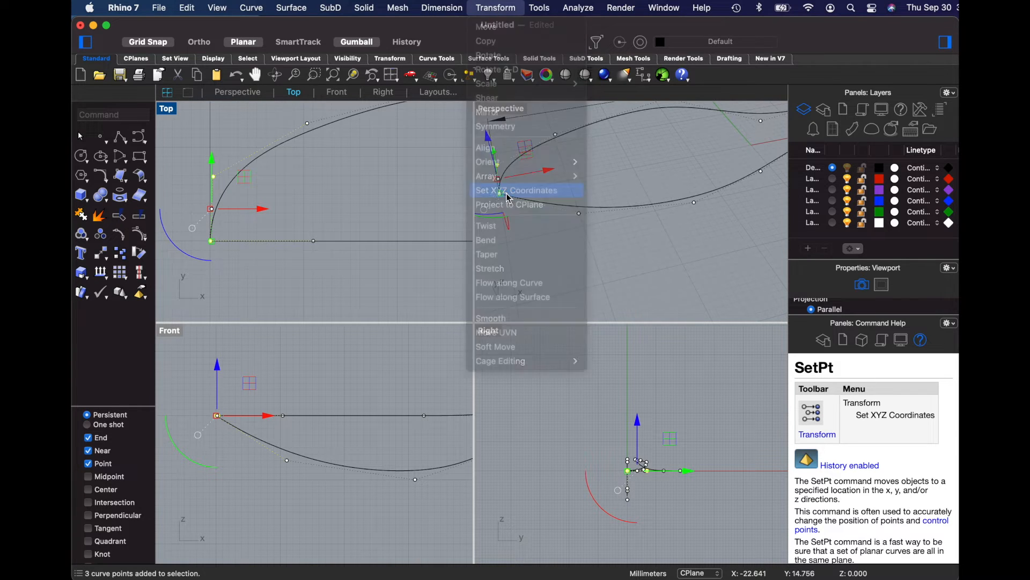
{"action": "left_click", "coordinate": [516, 190]}
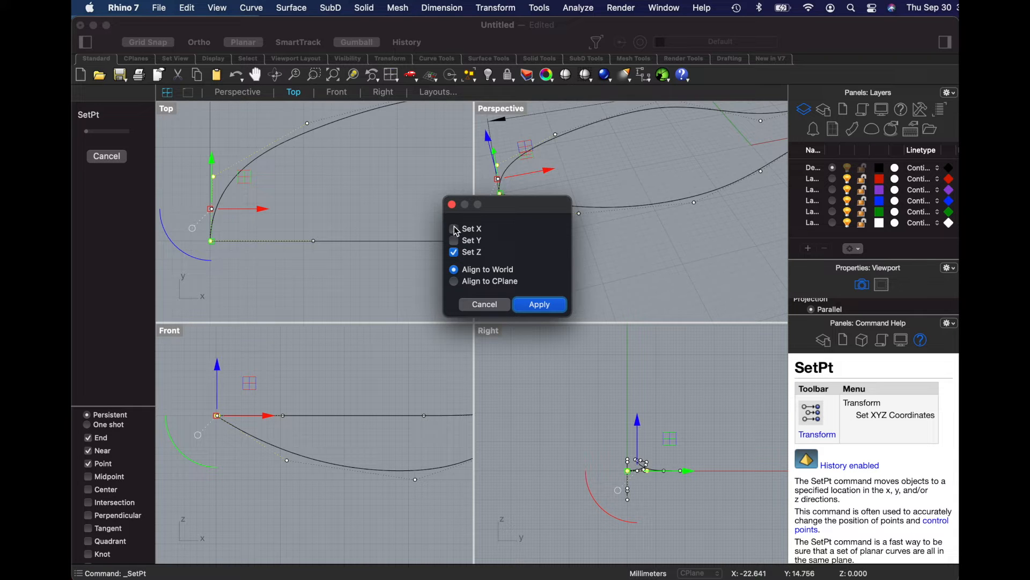
{"action": "left_click", "coordinate": [454, 228]}
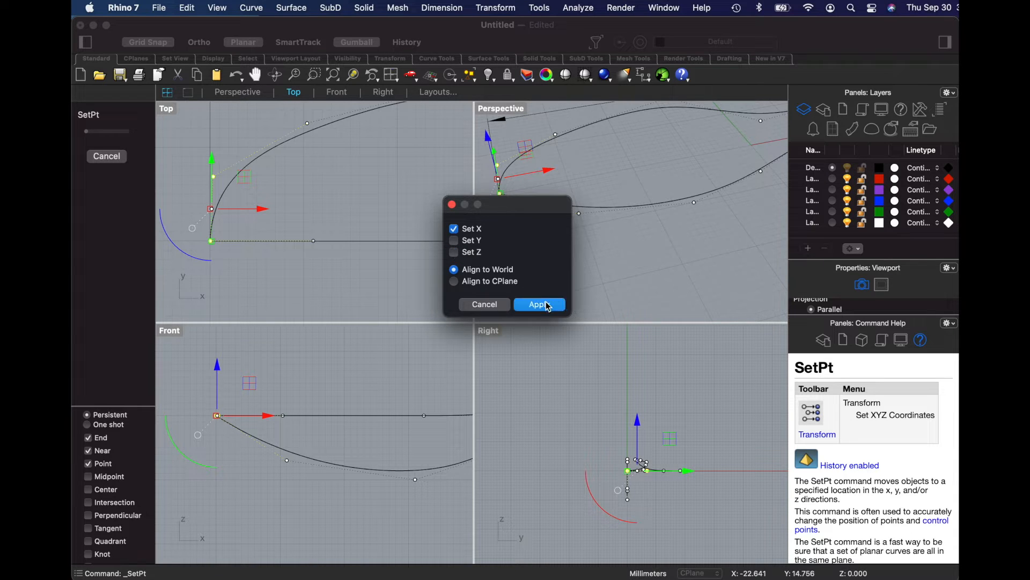
{"action": "left_click", "coordinate": [538, 304]}
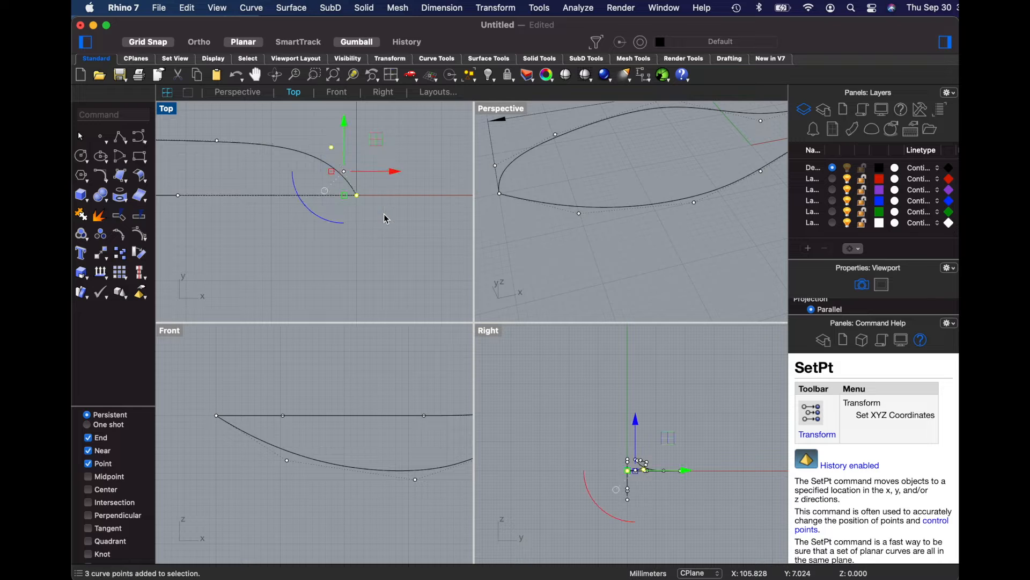
Run Set XYZ Coordinates on the spoon's tip end points, picking the target location
{"action": "left_click", "coordinate": [496, 7]}
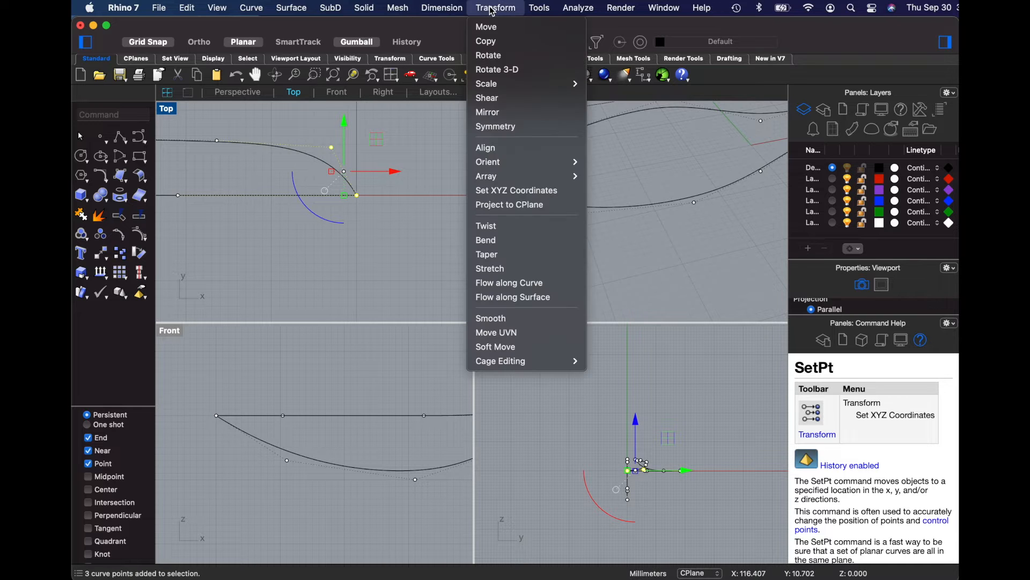
{"action": "left_click", "coordinate": [515, 190]}
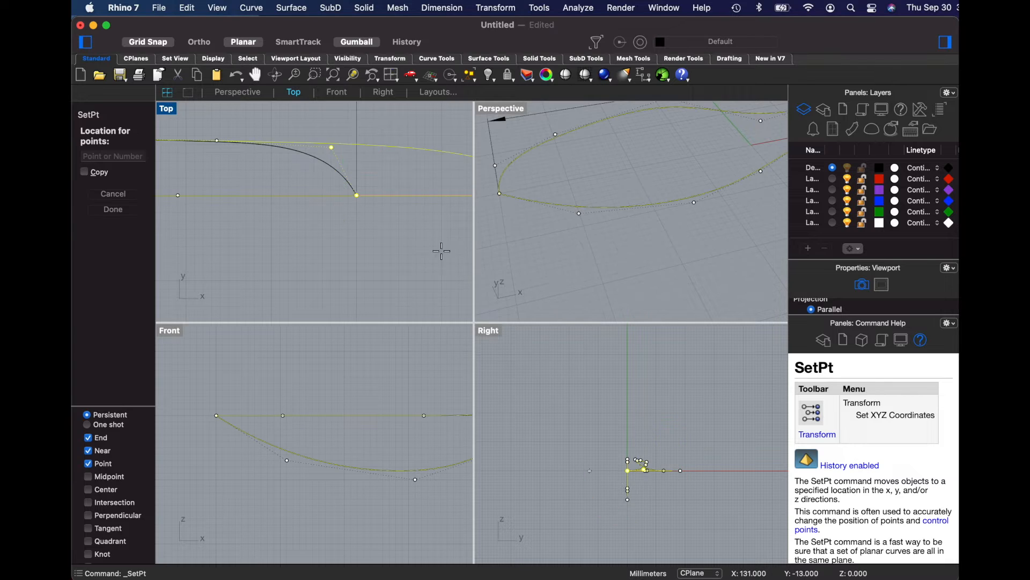
{"action": "left_click", "coordinate": [357, 196]}
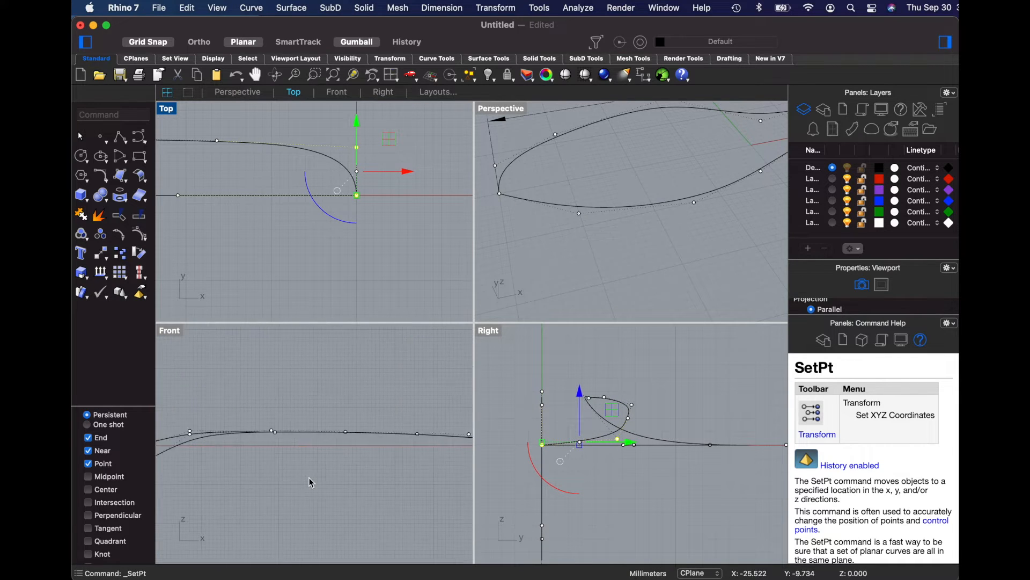
{"action": "left_click", "coordinate": [322, 442]}
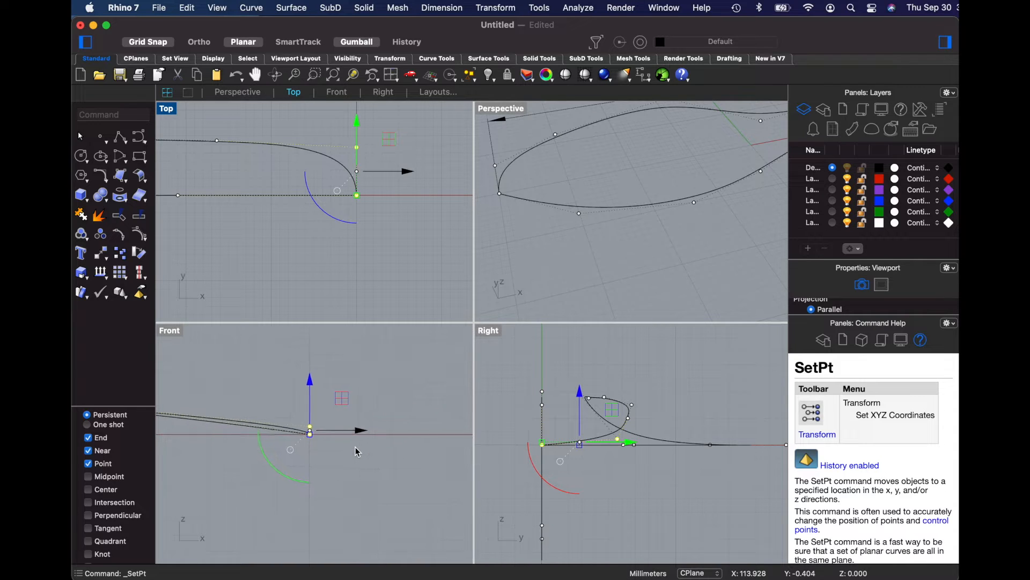
Retry Set XYZ Coordinates on the tip points, constraining only X and Z
{"action": "left_click", "coordinate": [495, 7]}
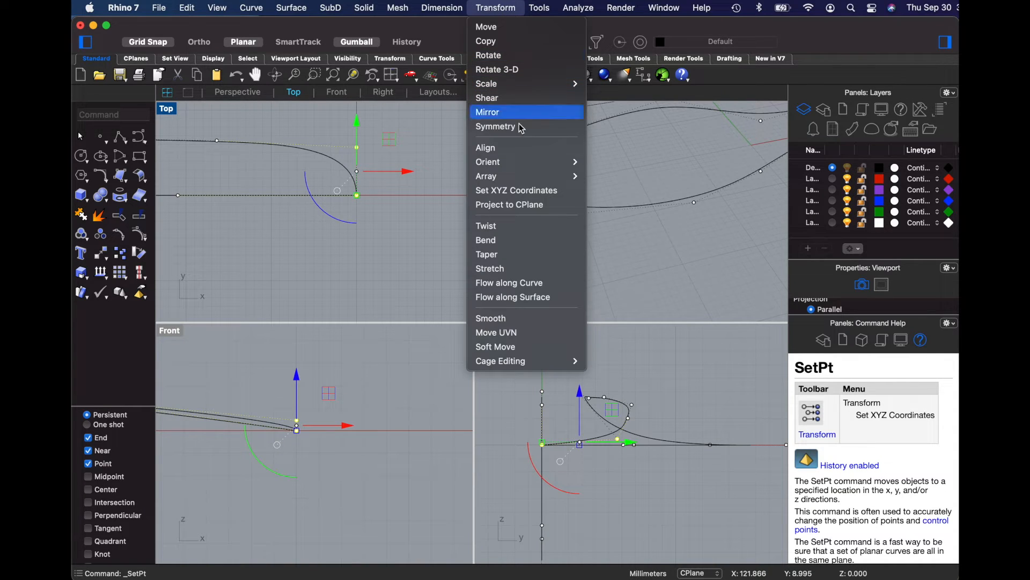
{"action": "mouse_move", "coordinate": [526, 190]}
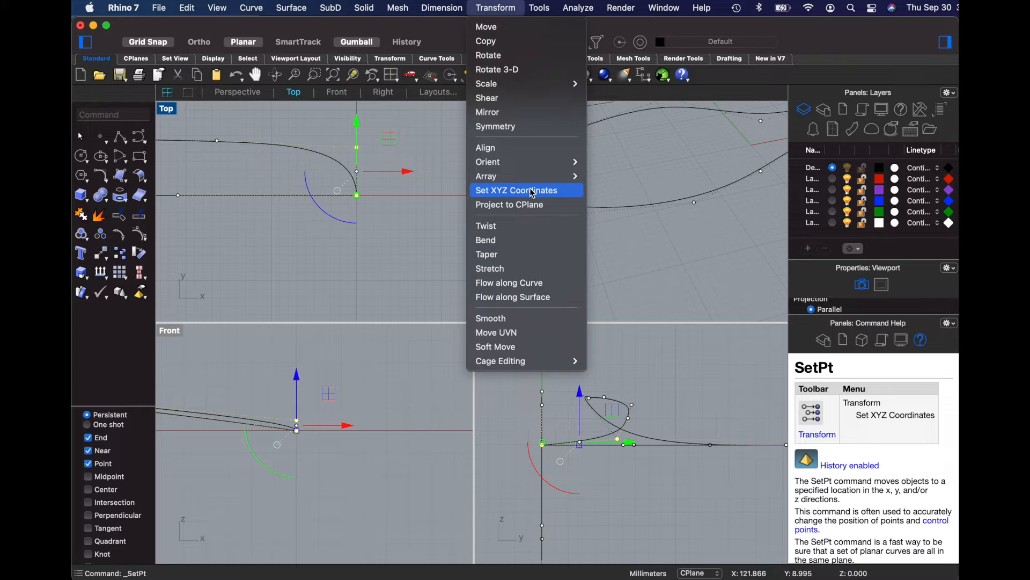
{"action": "left_click", "coordinate": [515, 190]}
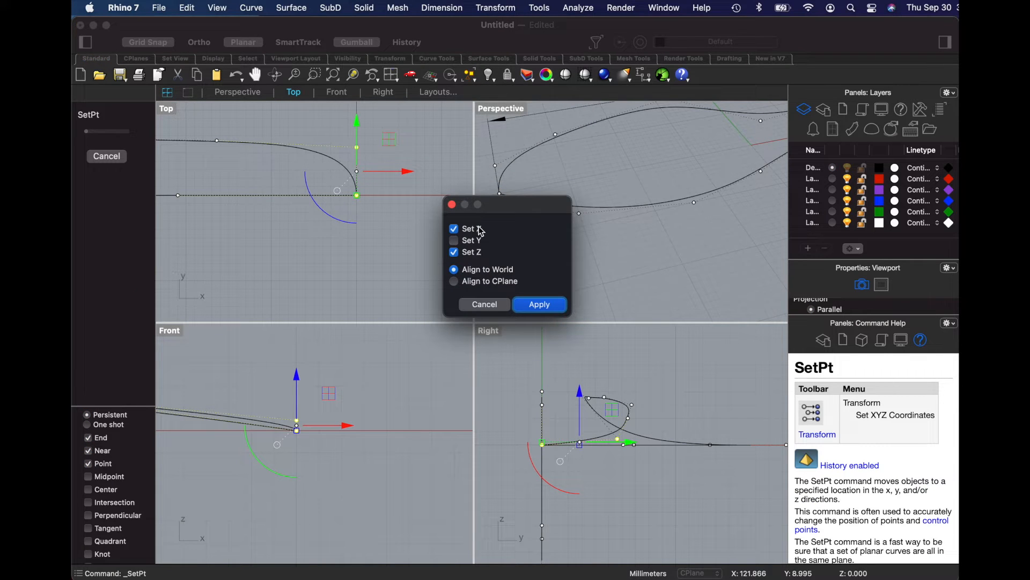
{"action": "left_click", "coordinate": [538, 304]}
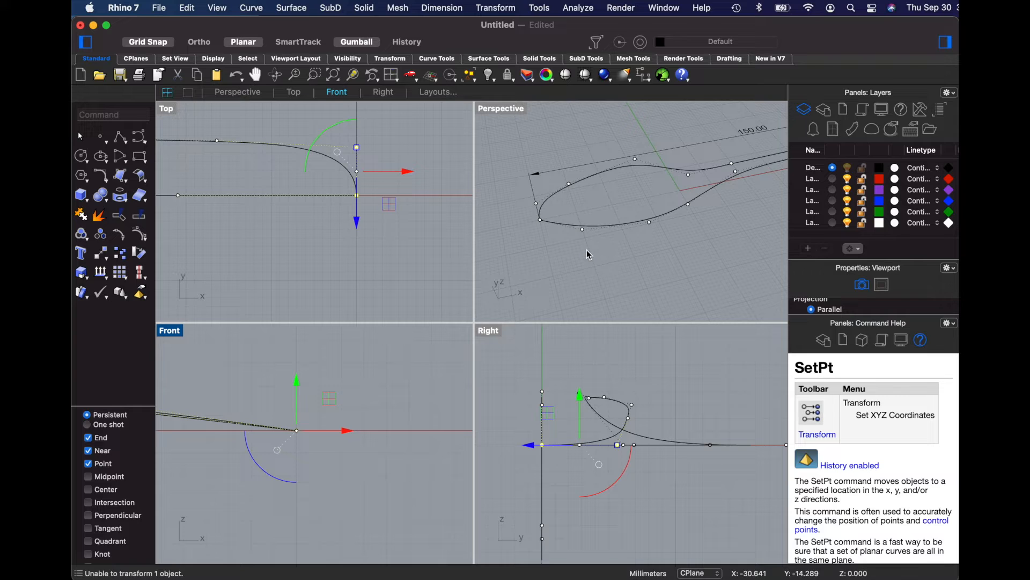
{"action": "mouse_move", "coordinate": [550, 255]}
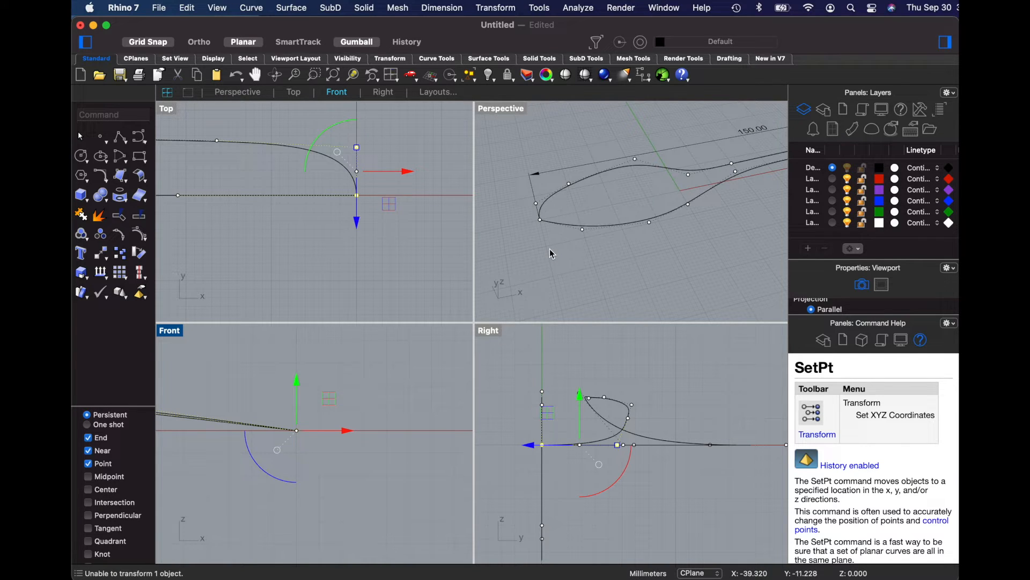
Mirror the half spoon outline across the centre axis, starting the mirror line at the tip
{"action": "left_click", "coordinate": [321, 178]}
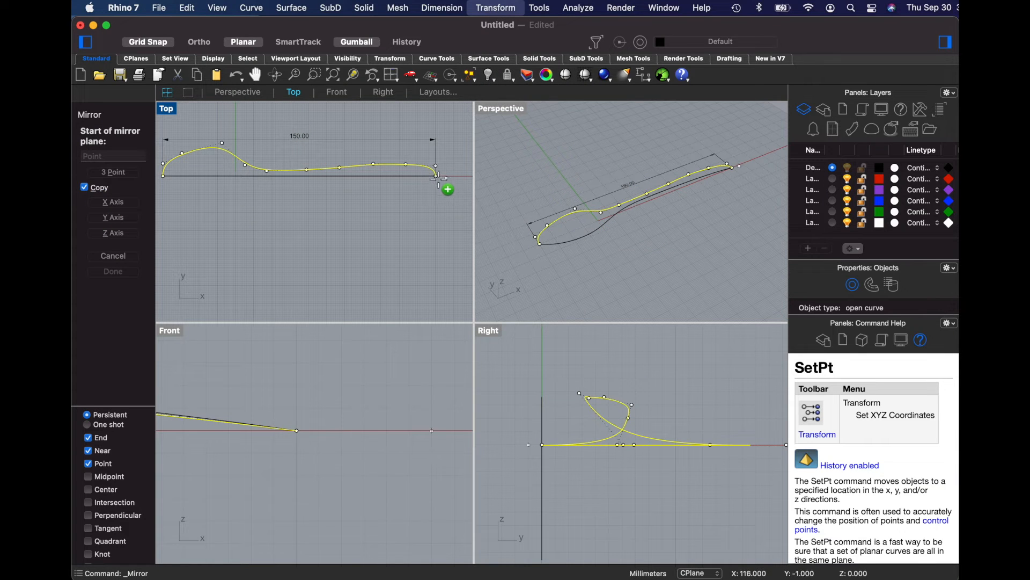
{"action": "left_click", "coordinate": [433, 178]}
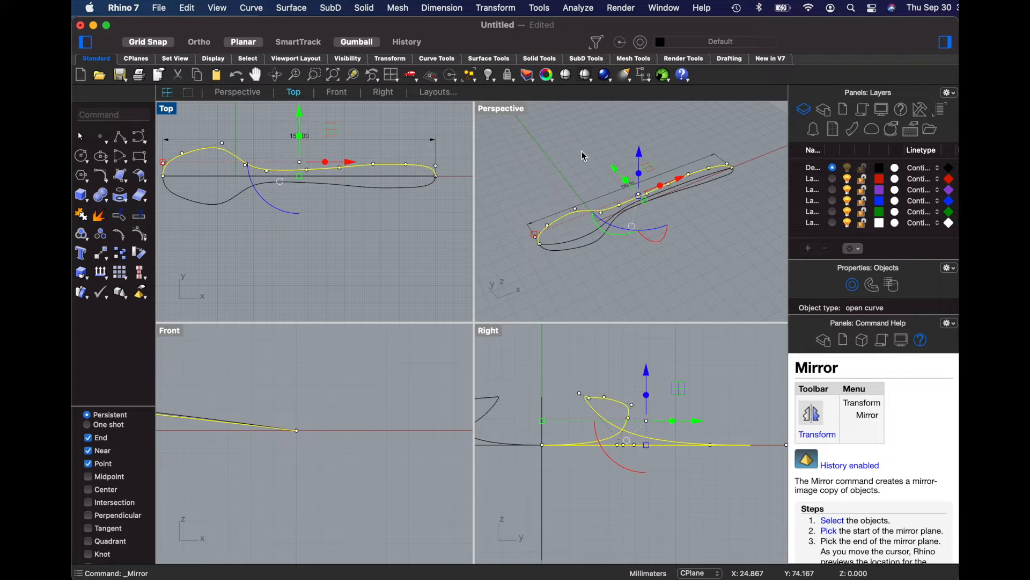
{"action": "left_click", "coordinate": [550, 205]}
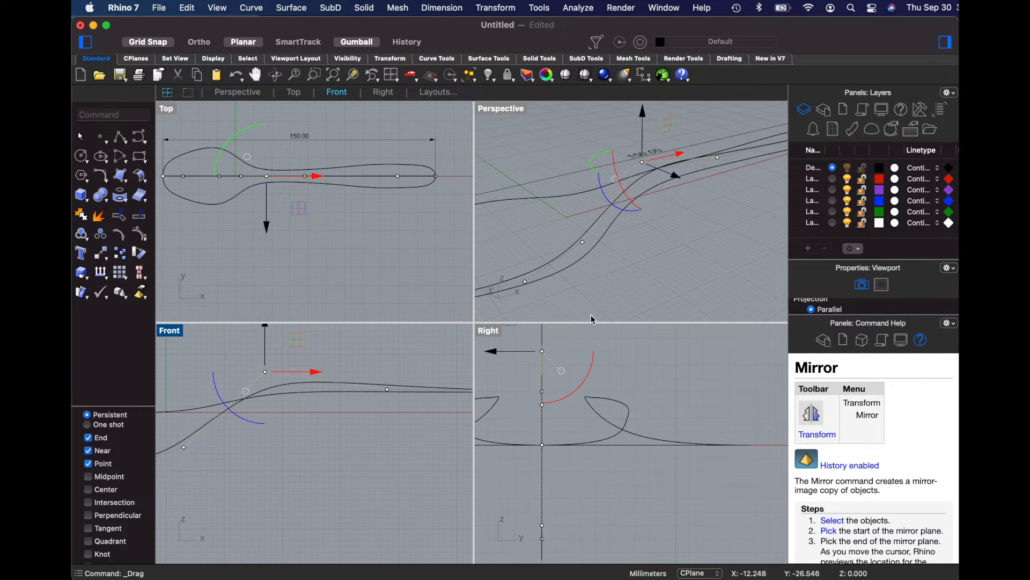
{"action": "left_click", "coordinate": [267, 380]}
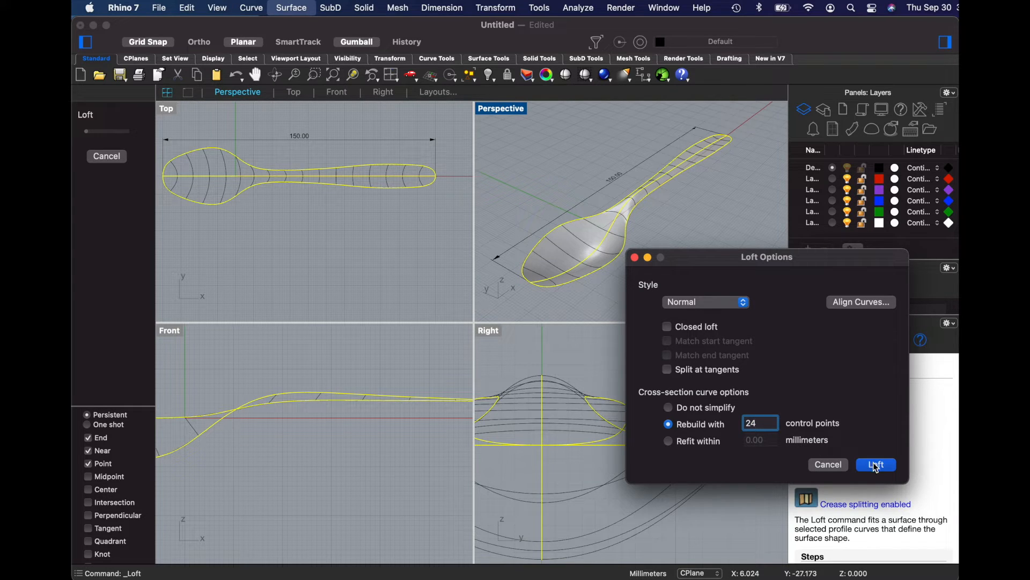
Loft the mirrored outline and cross-sections into a surface rebuilt with 24 control points
{"action": "left_click", "coordinate": [875, 465]}
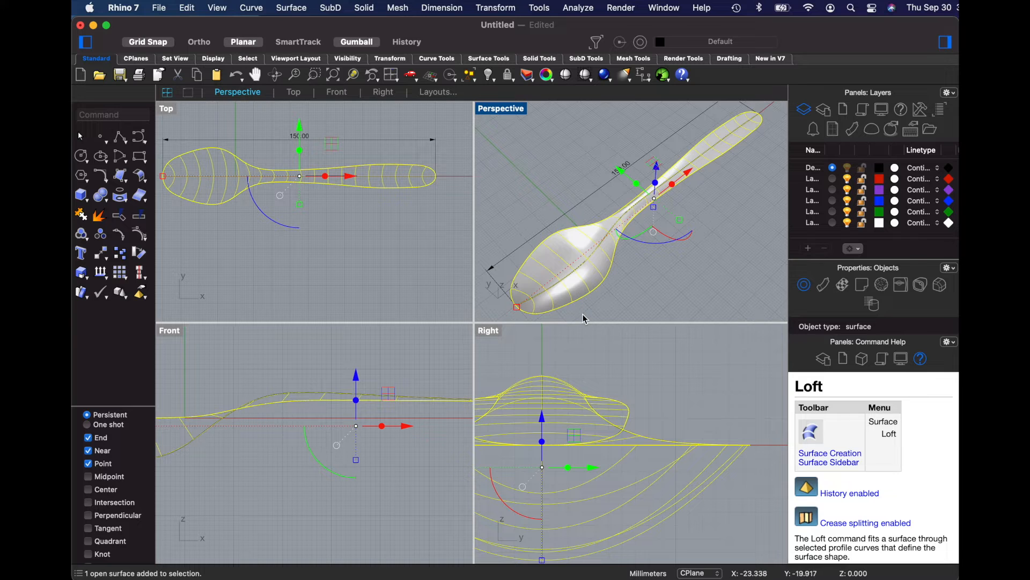
Delete the lofted surface and begin a three-point arc across the spoon bowl
{"action": "key", "text": "Delete"}
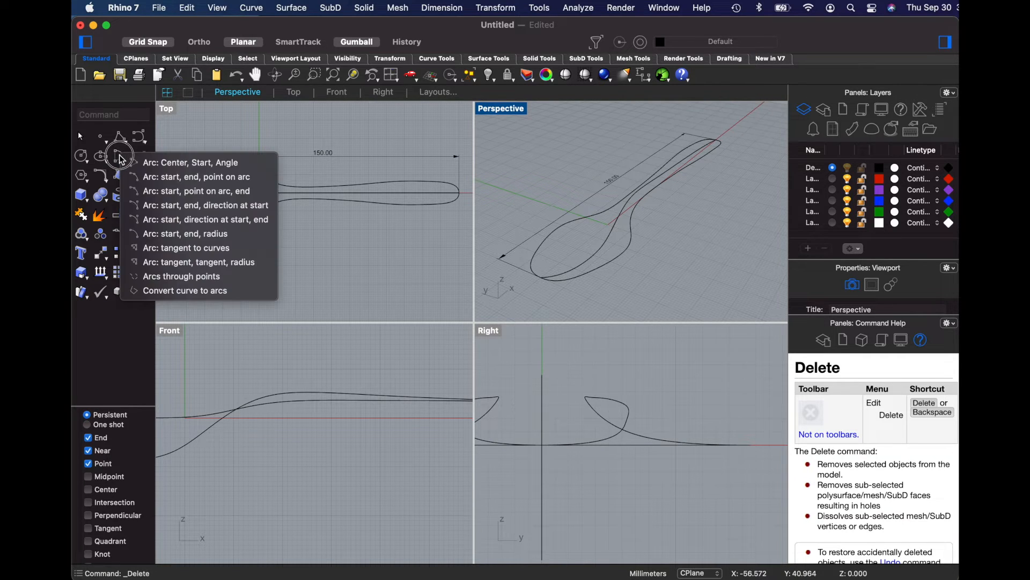
{"action": "mouse_move", "coordinate": [196, 176]}
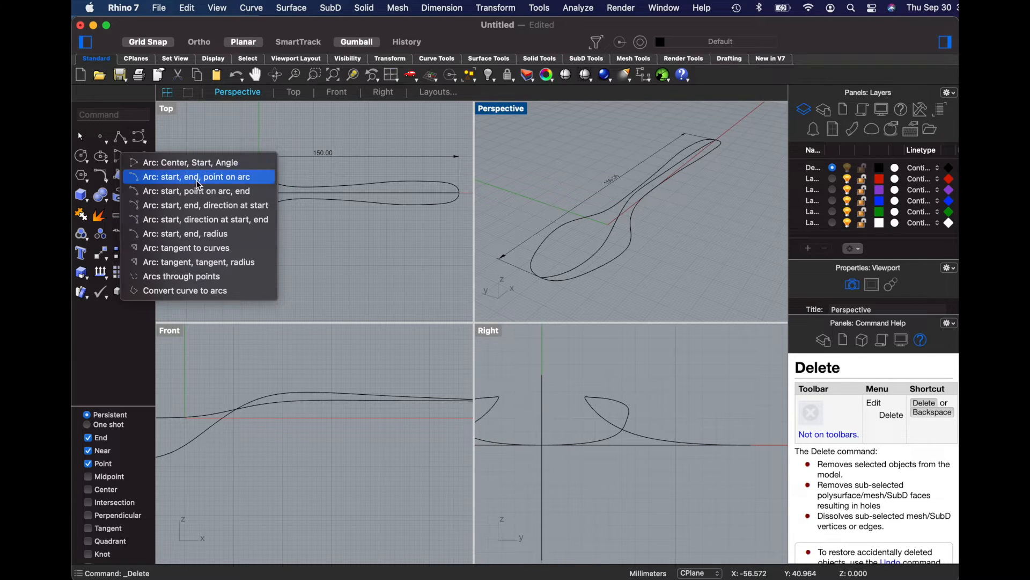
{"action": "left_click", "coordinate": [197, 176]}
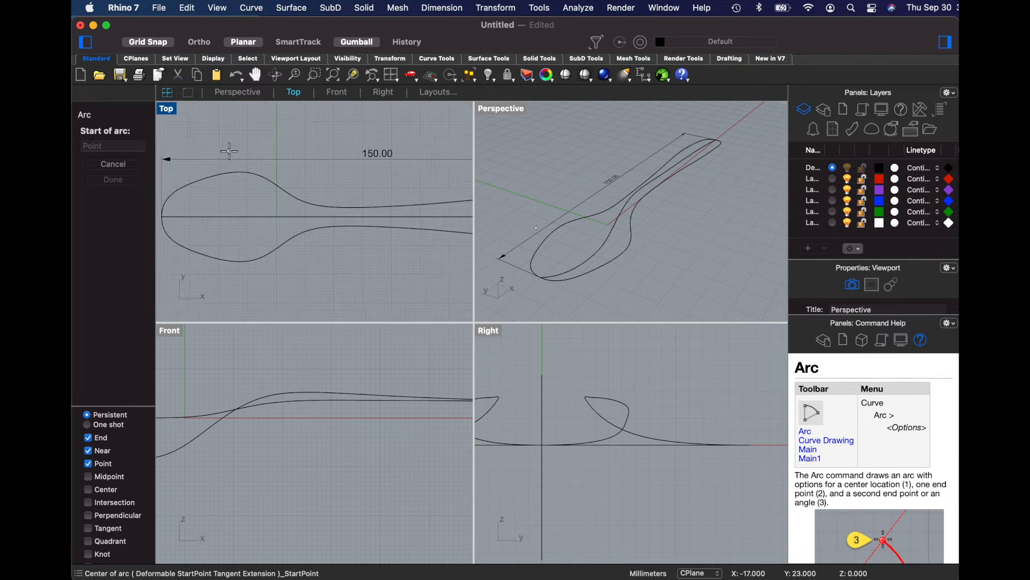
{"action": "mouse_move", "coordinate": [213, 181]}
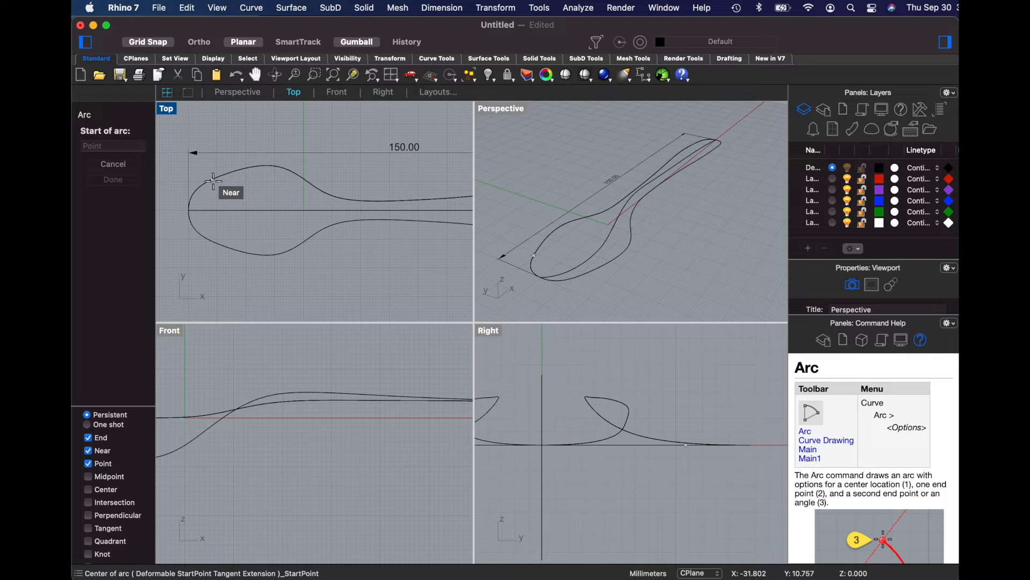
{"action": "left_click", "coordinate": [214, 181]}
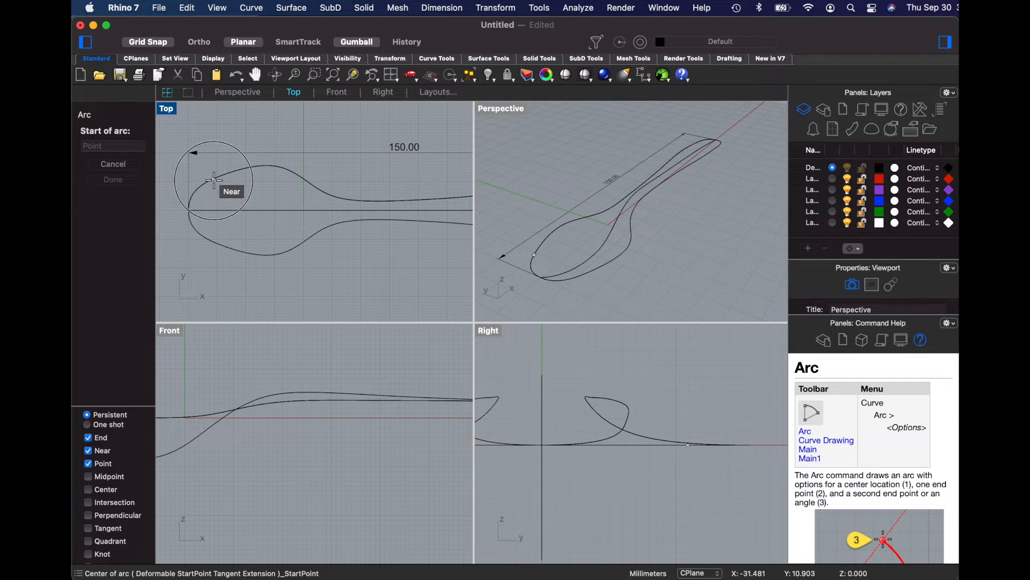
{"action": "left_click", "coordinate": [214, 179]}
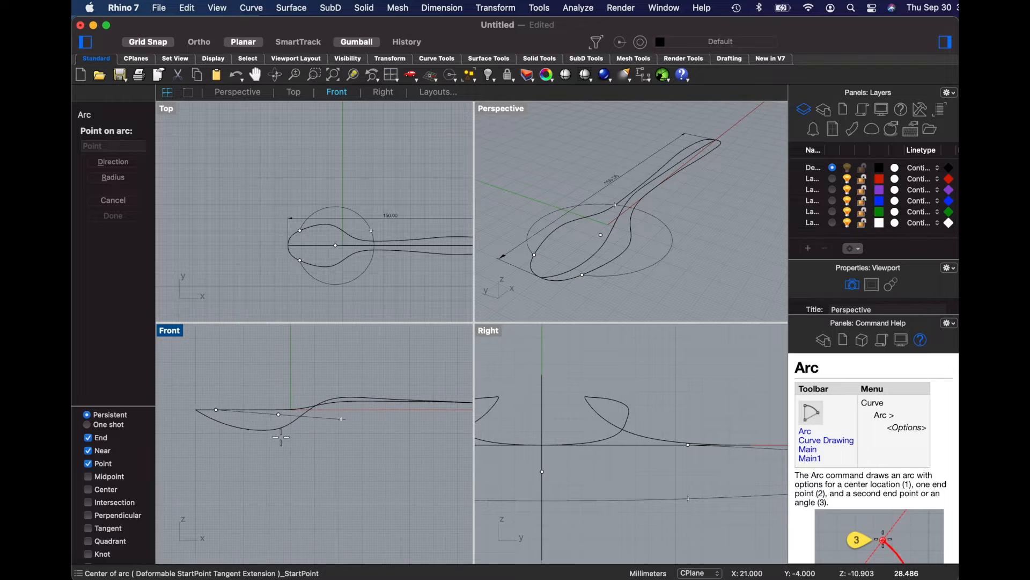
{"action": "mouse_move", "coordinate": [228, 410]}
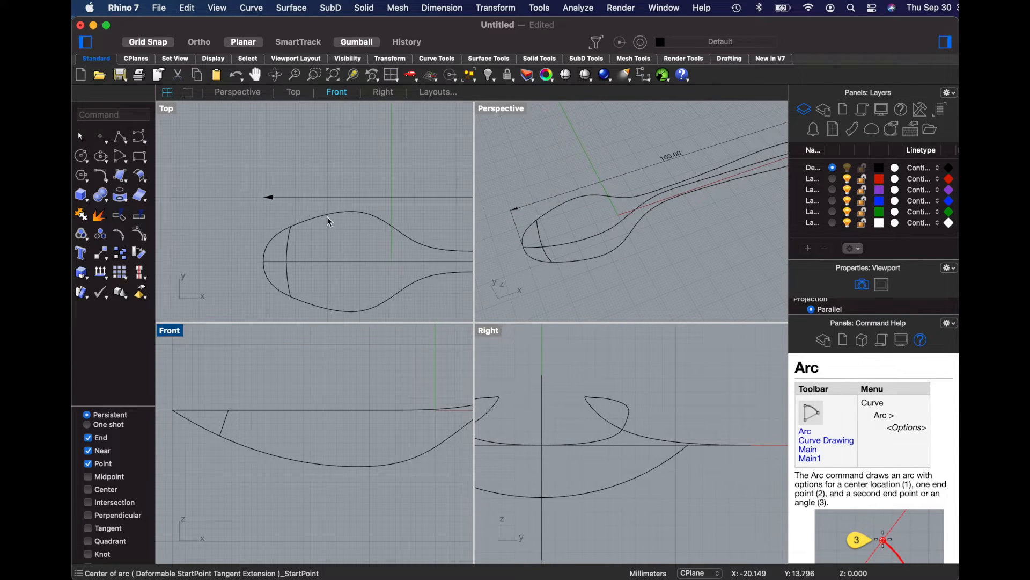
{"action": "mouse_move", "coordinate": [325, 222]}
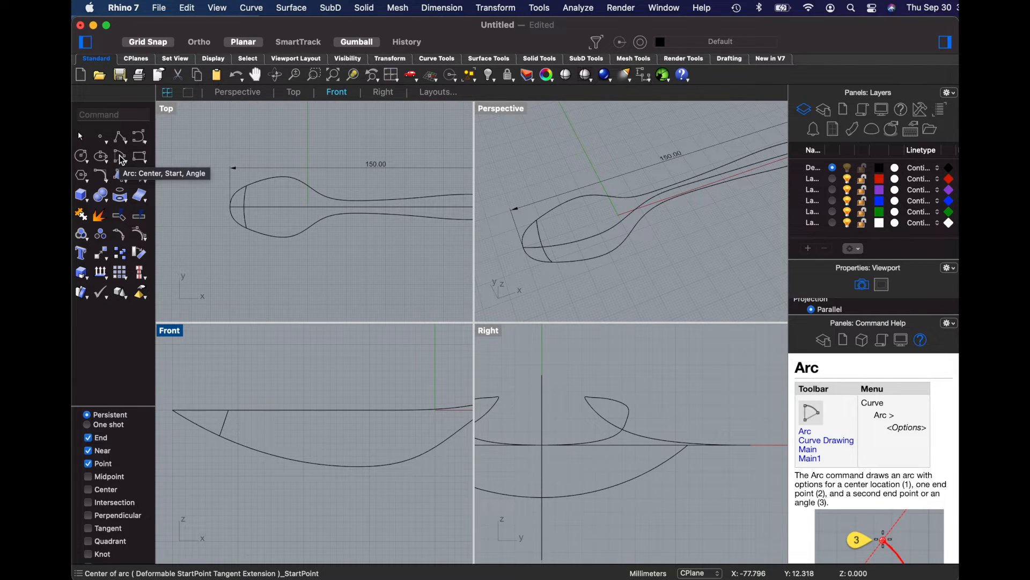
Draw another three-point arc cross-section below the bowl, then select and deselect it
{"action": "left_click", "coordinate": [121, 156]}
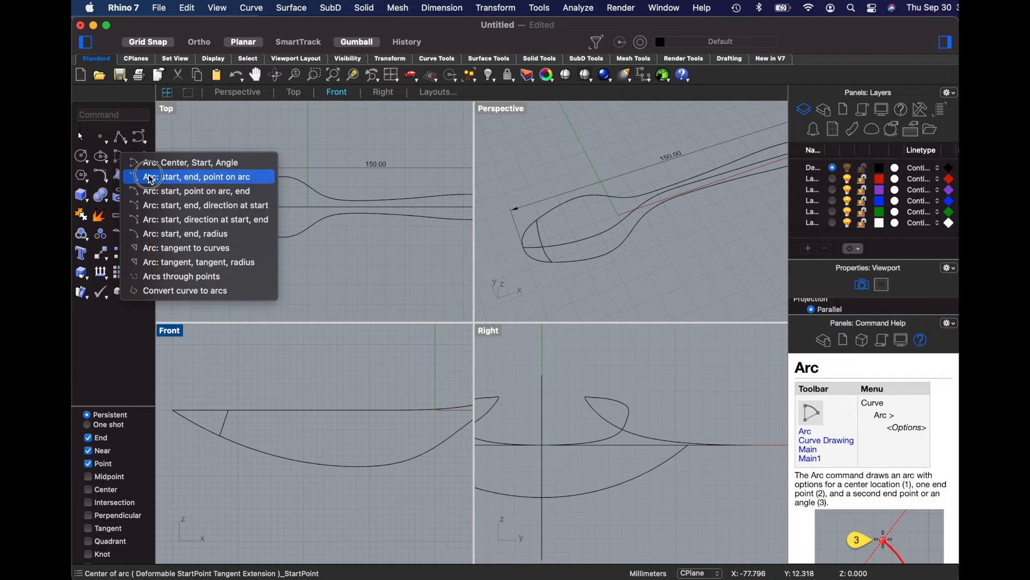
{"action": "left_click", "coordinate": [201, 176]}
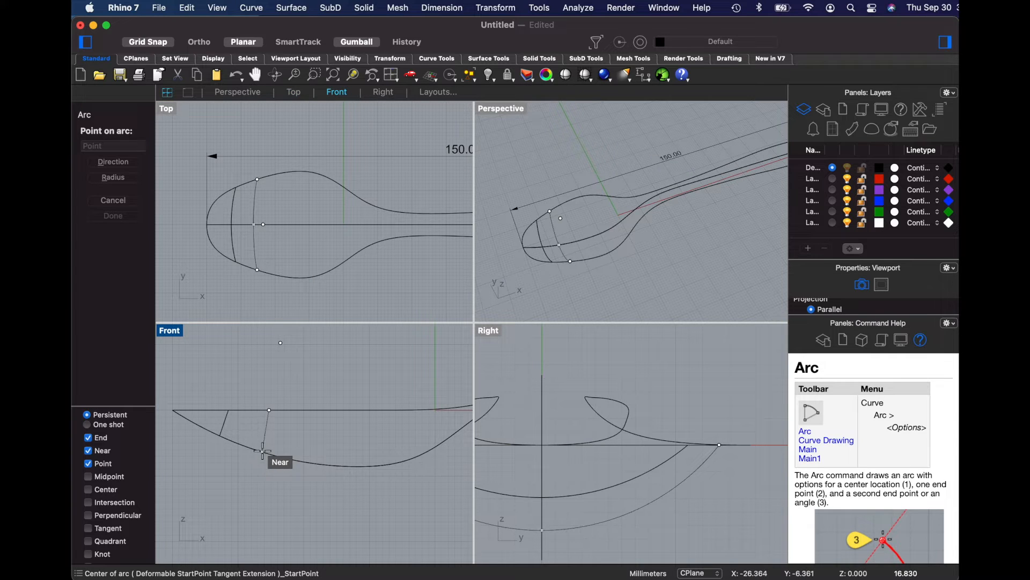
{"action": "left_click", "coordinate": [263, 450]}
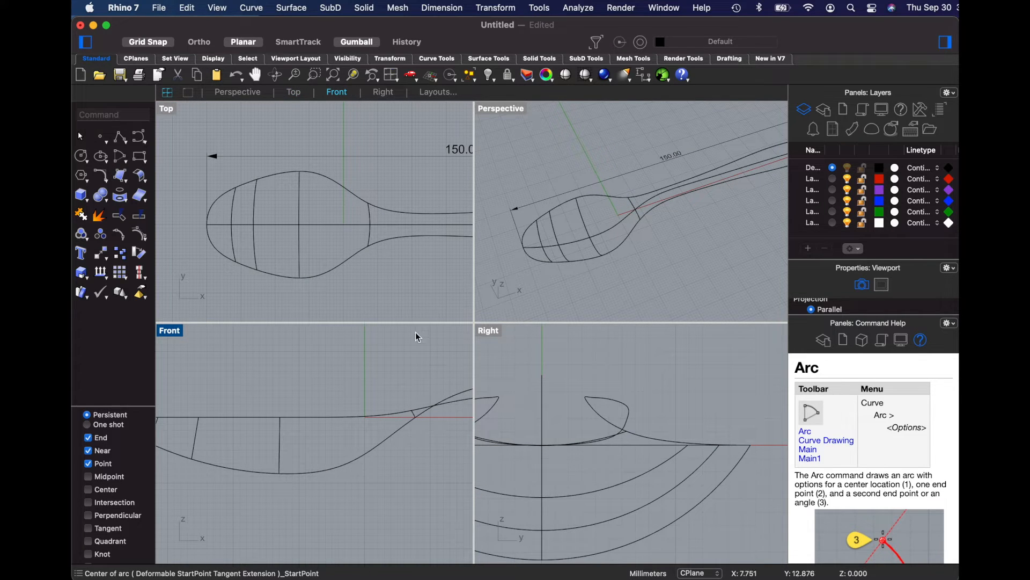
{"action": "left_click", "coordinate": [327, 217]}
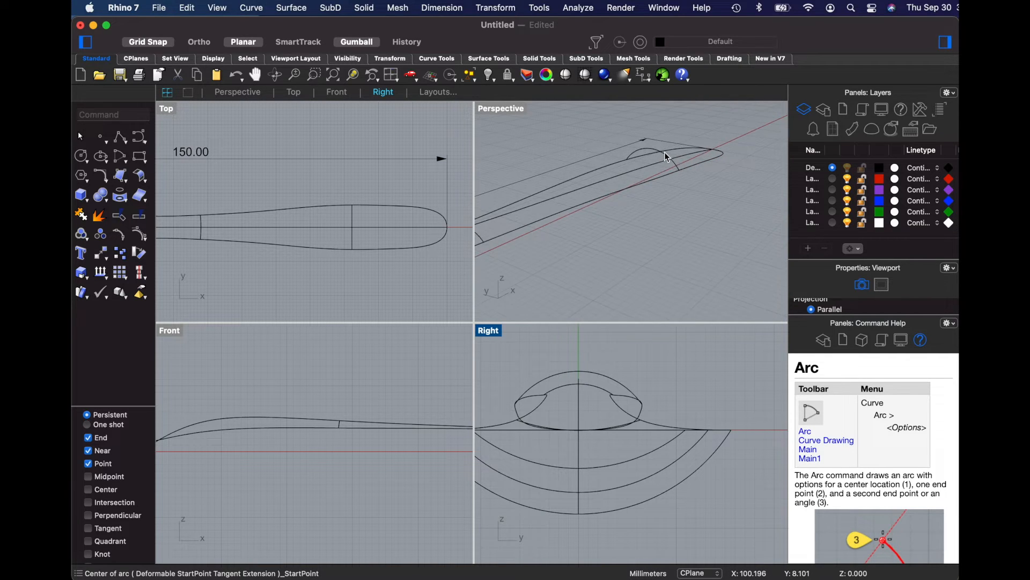
{"action": "left_click", "coordinate": [666, 156]}
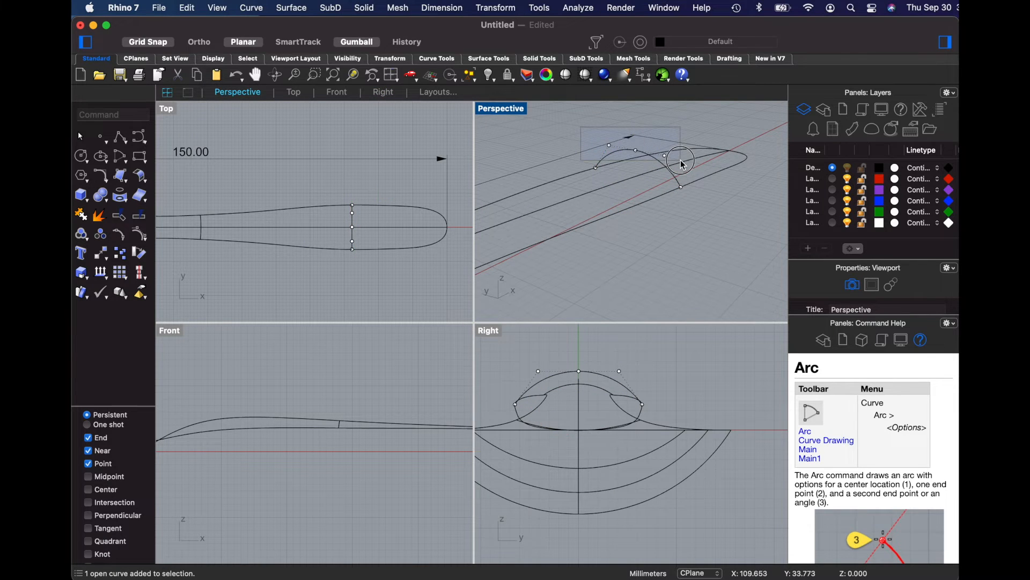
{"action": "left_click", "coordinate": [680, 163]}
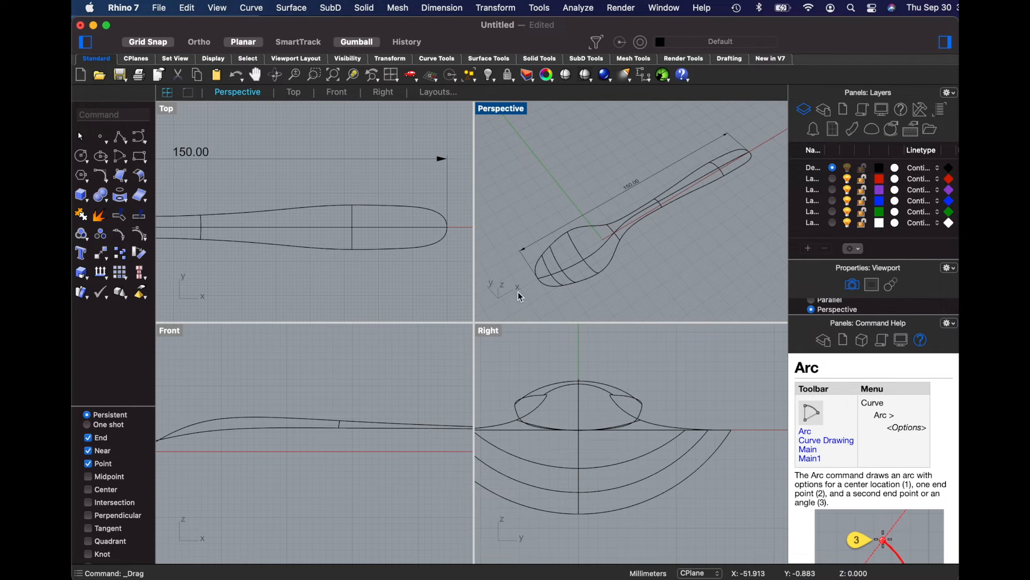
{"action": "mouse_move", "coordinate": [536, 275]}
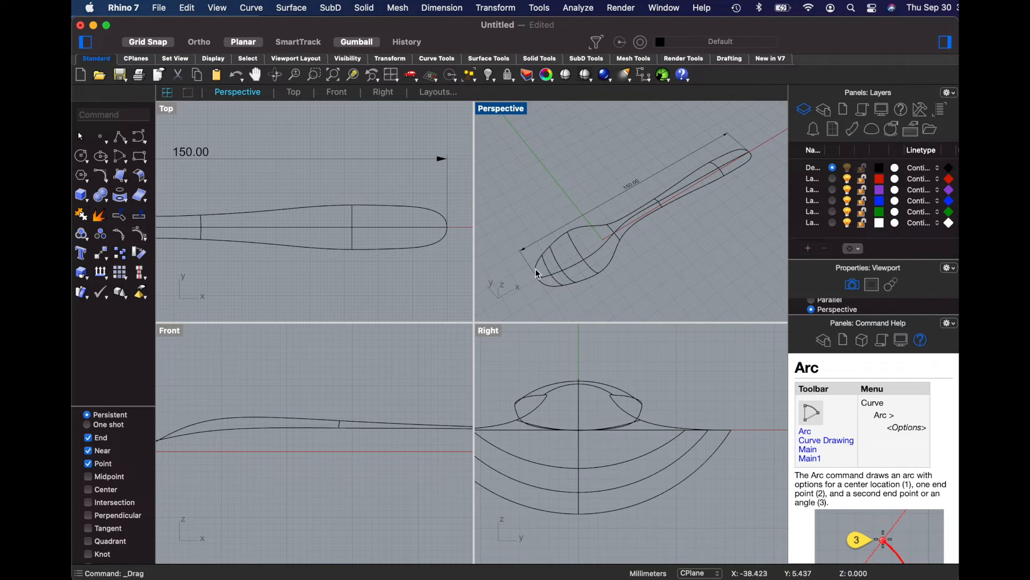
Build a Curve Network surface from the nine spoon curves with Position matching on all edges
{"action": "left_click", "coordinate": [559, 276]}
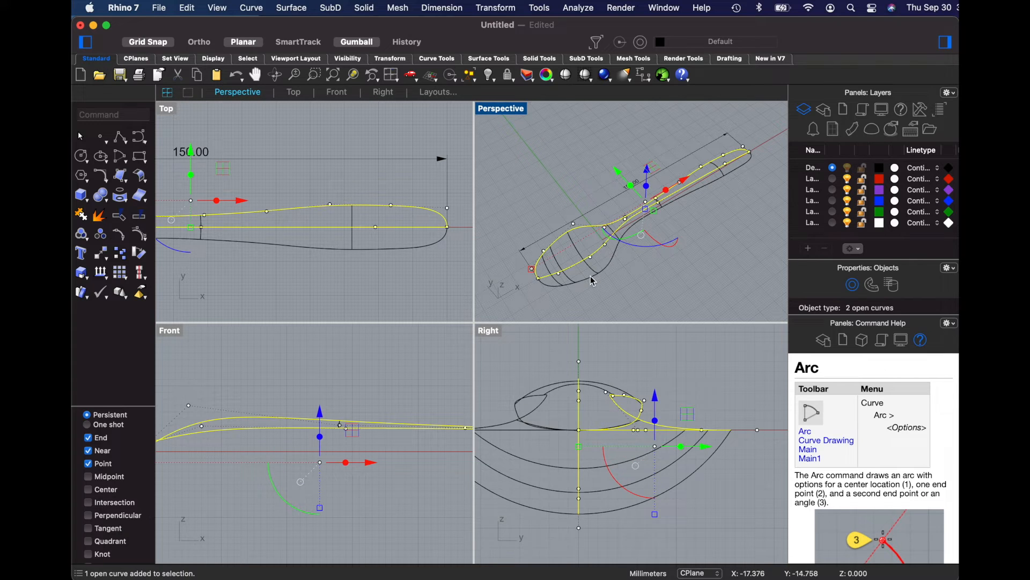
{"action": "left_click", "coordinate": [579, 190]}
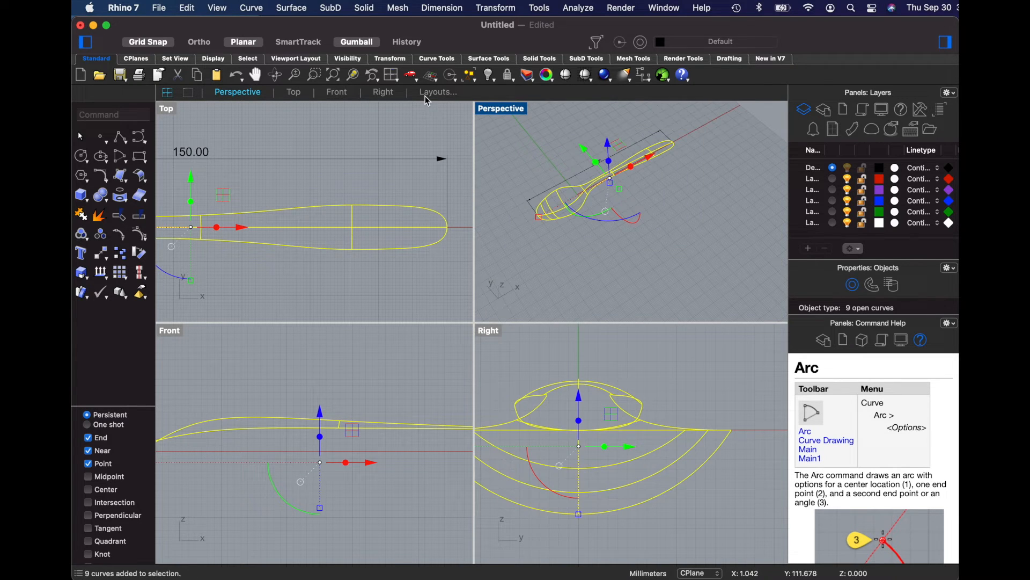
{"action": "mouse_move", "coordinate": [292, 9]}
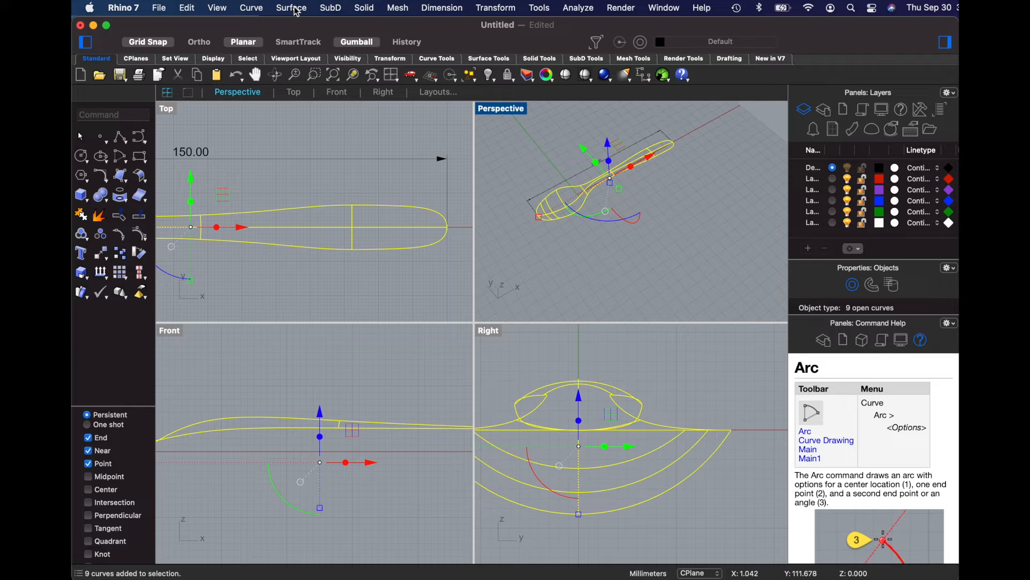
{"action": "left_click", "coordinate": [291, 7]}
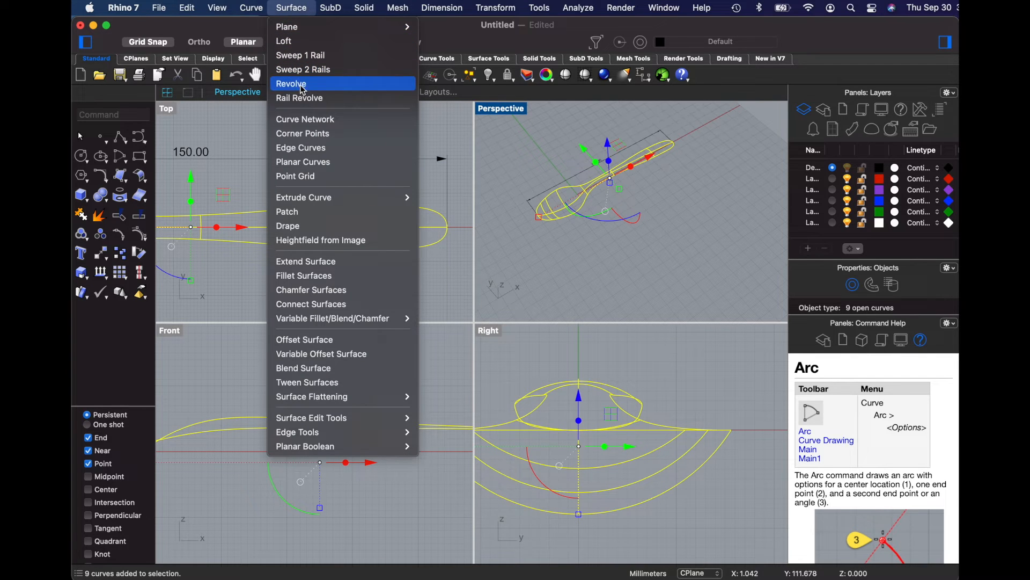
{"action": "mouse_move", "coordinate": [305, 120]}
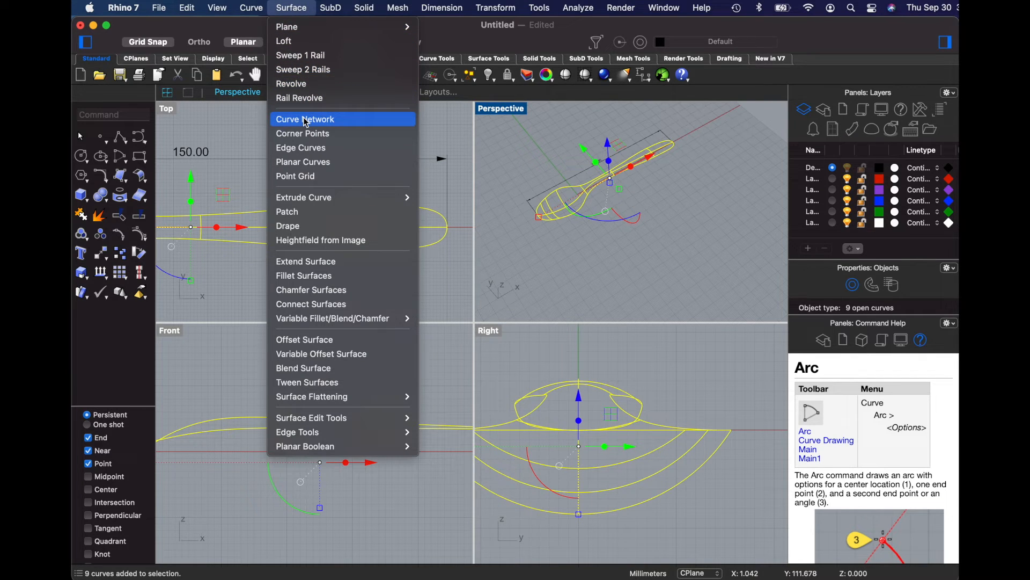
{"action": "mouse_move", "coordinate": [305, 119]}
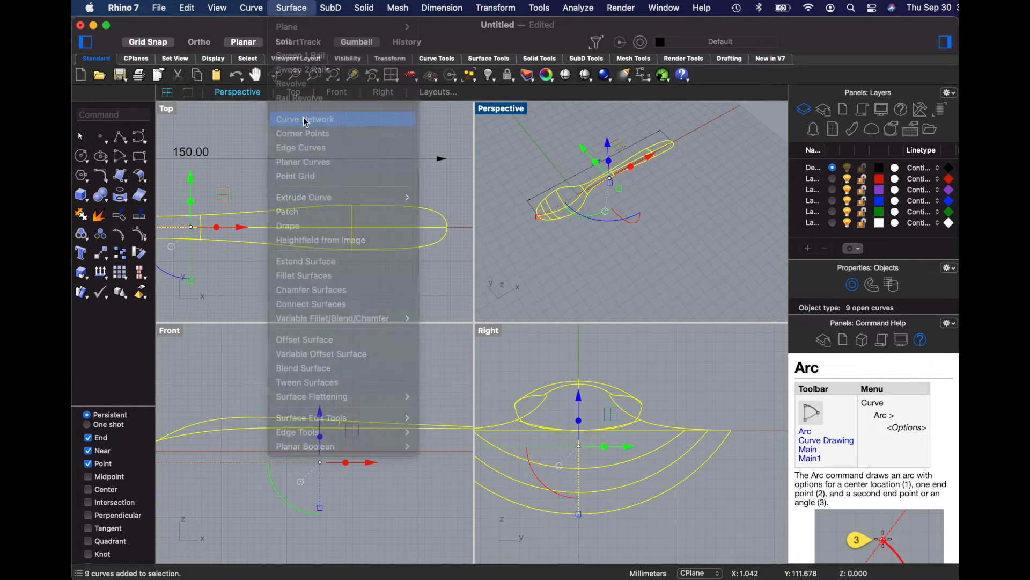
{"action": "left_click", "coordinate": [304, 119]}
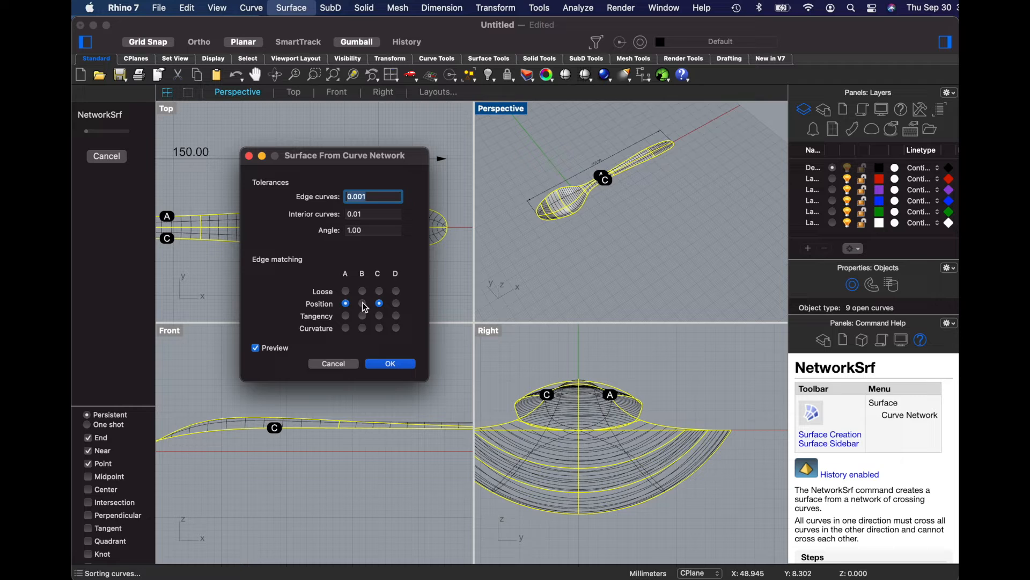
{"action": "mouse_move", "coordinate": [360, 307]}
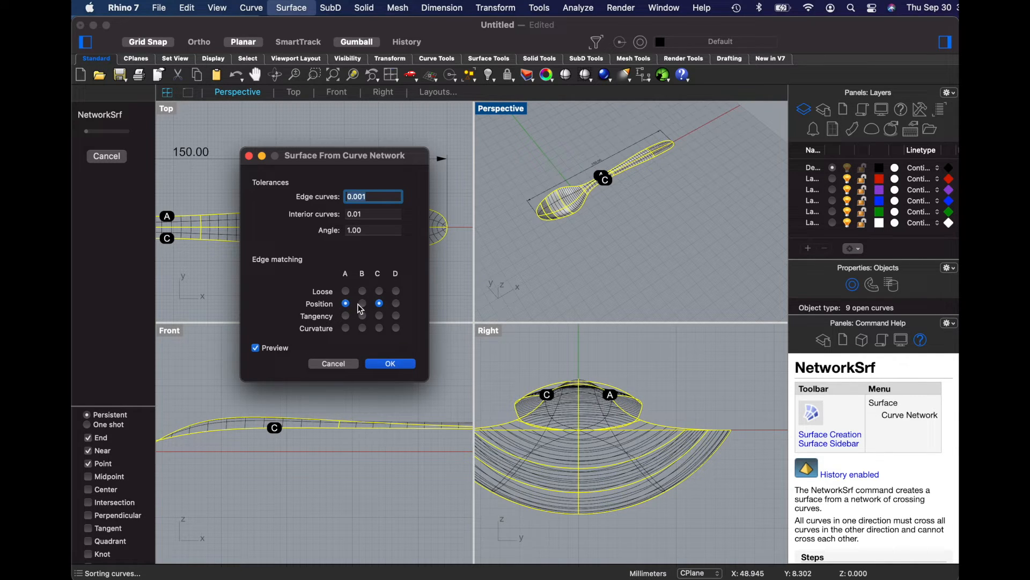
{"action": "left_click", "coordinate": [362, 303]}
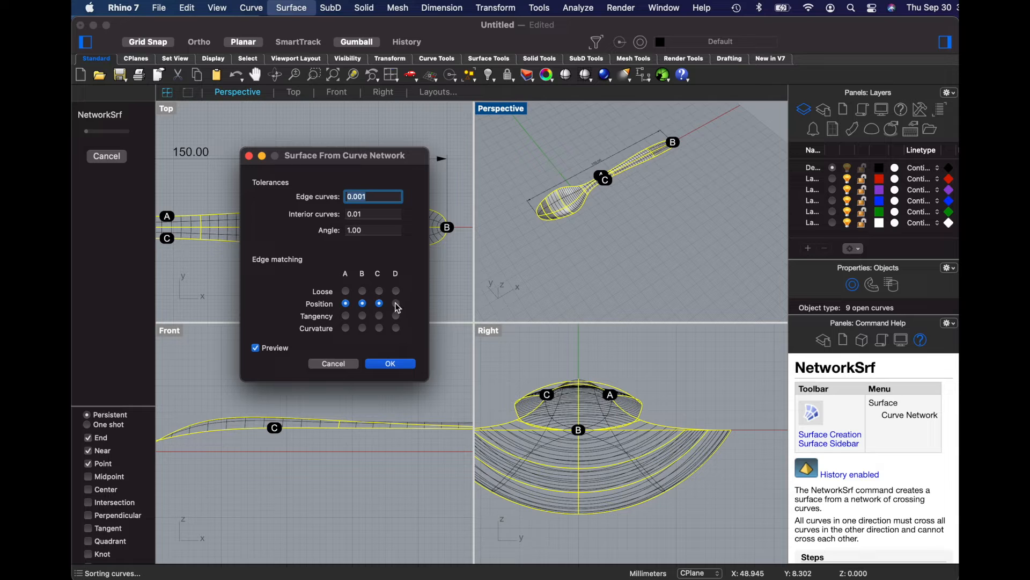
{"action": "left_click", "coordinate": [395, 303]}
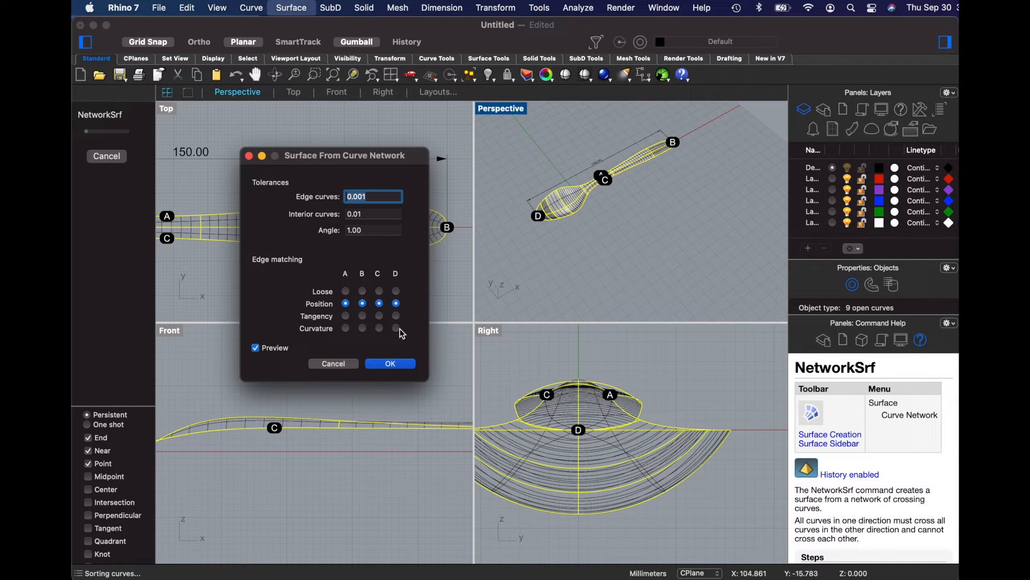
{"action": "left_click", "coordinate": [390, 363]}
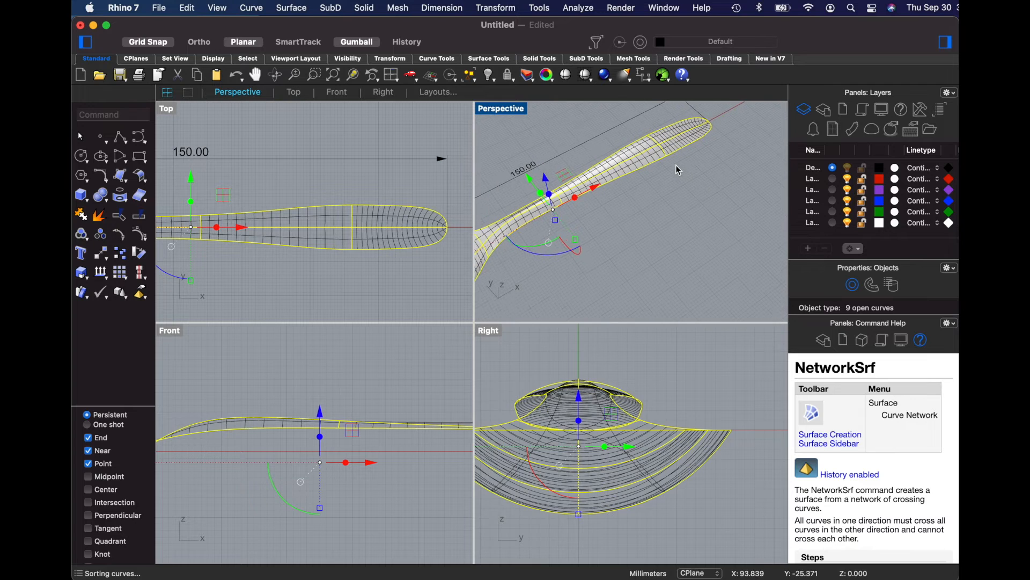
Maximize the Perspective viewport to inspect the new spoon surface
{"action": "double_click", "coordinate": [500, 108]}
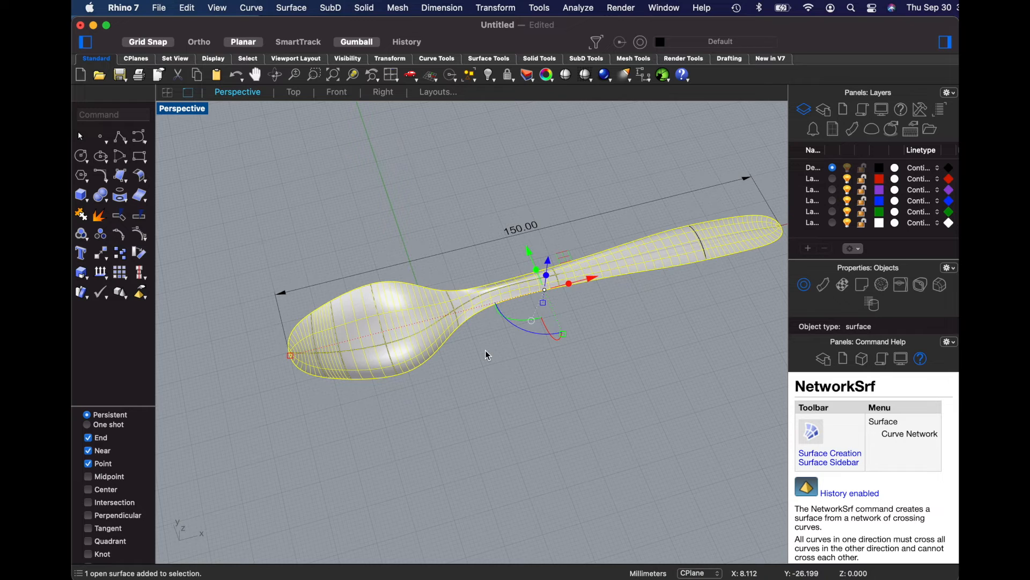
{"action": "mouse_move", "coordinate": [271, 149]}
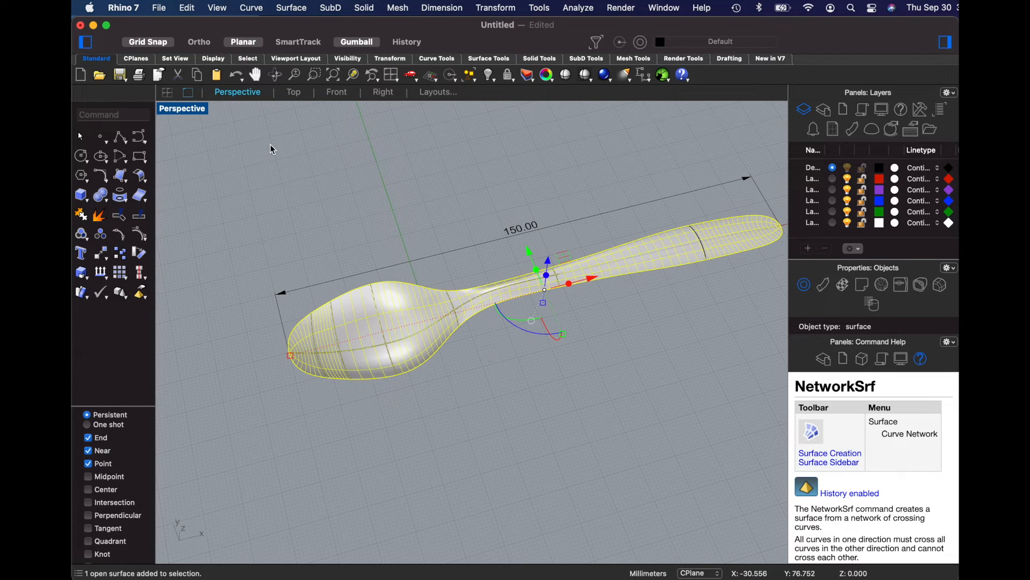
Start Offset Surface from the Surface menu on the spoon surface
{"action": "left_click", "coordinate": [290, 7]}
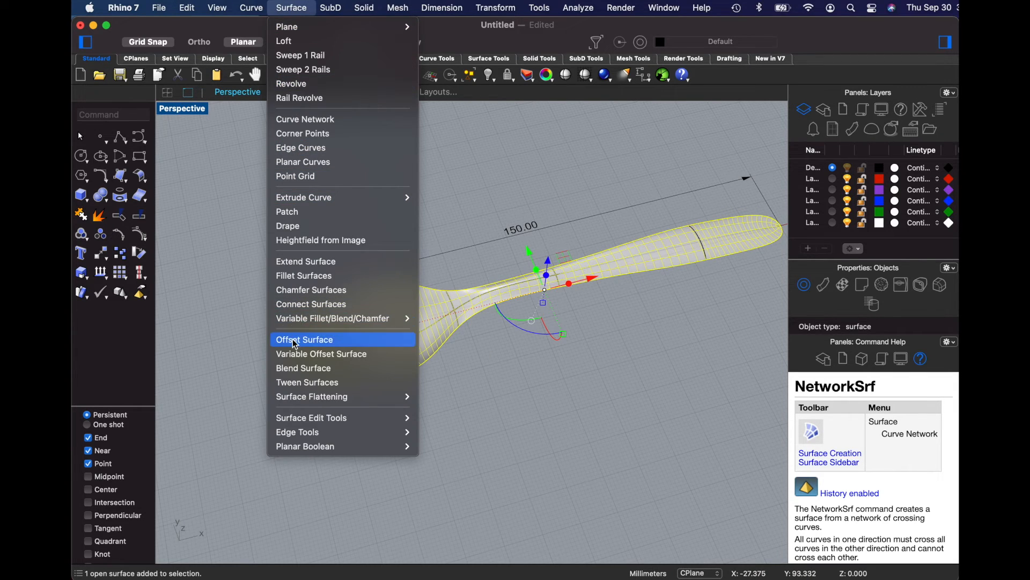
{"action": "left_click", "coordinate": [304, 339]}
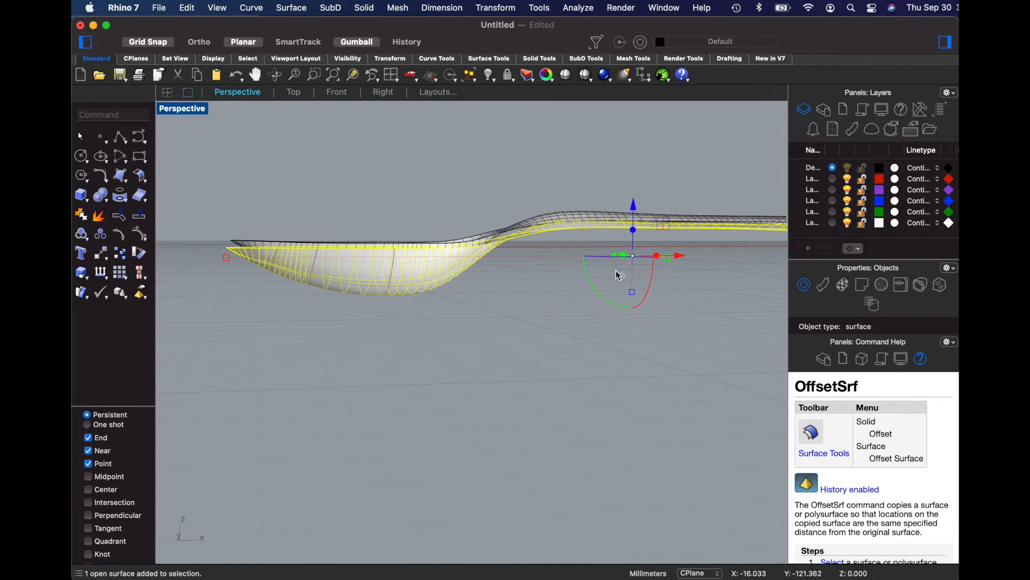
{"action": "mouse_move", "coordinate": [440, 131]}
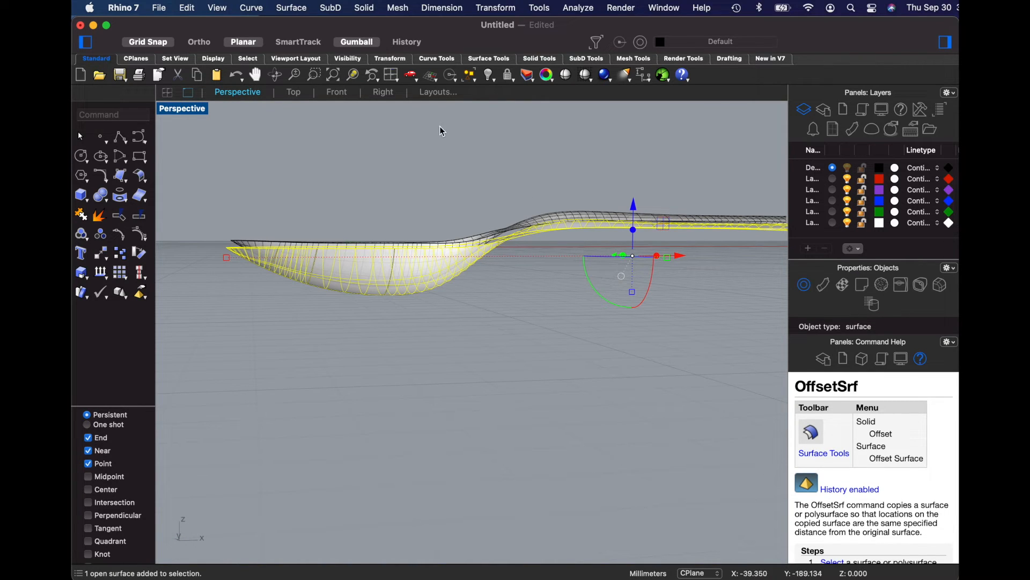
{"action": "mouse_move", "coordinate": [336, 92]}
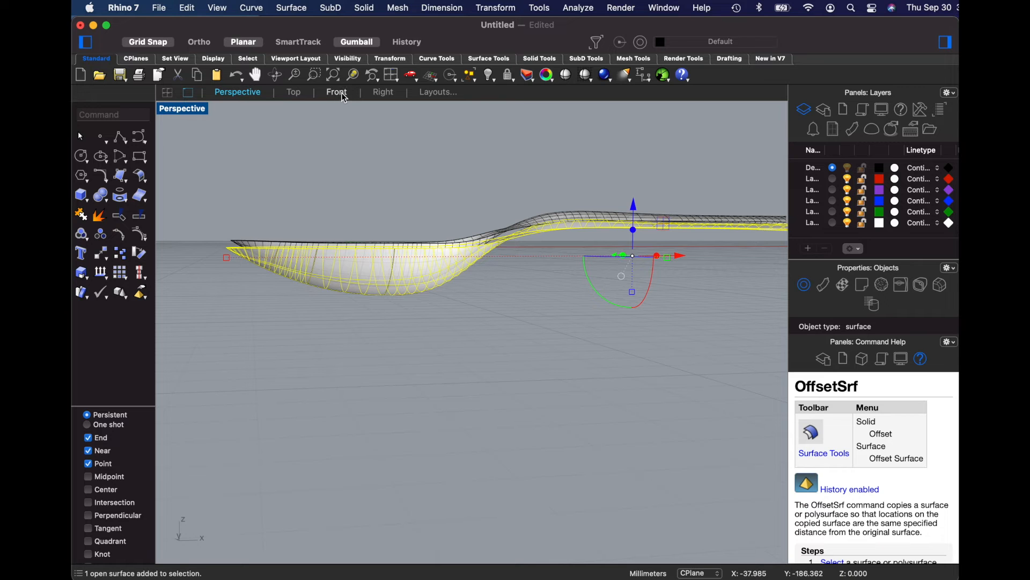
Rotate the offset surface slightly in Front view, undoing and reselecting it via Choose Objects
{"action": "left_click", "coordinate": [337, 91]}
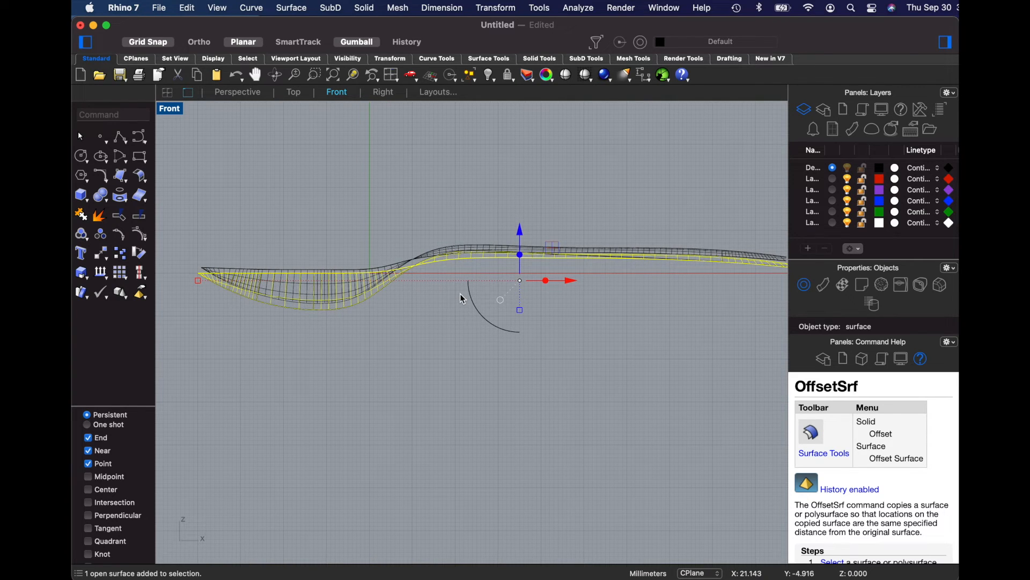
{"action": "mouse_move", "coordinate": [204, 277]}
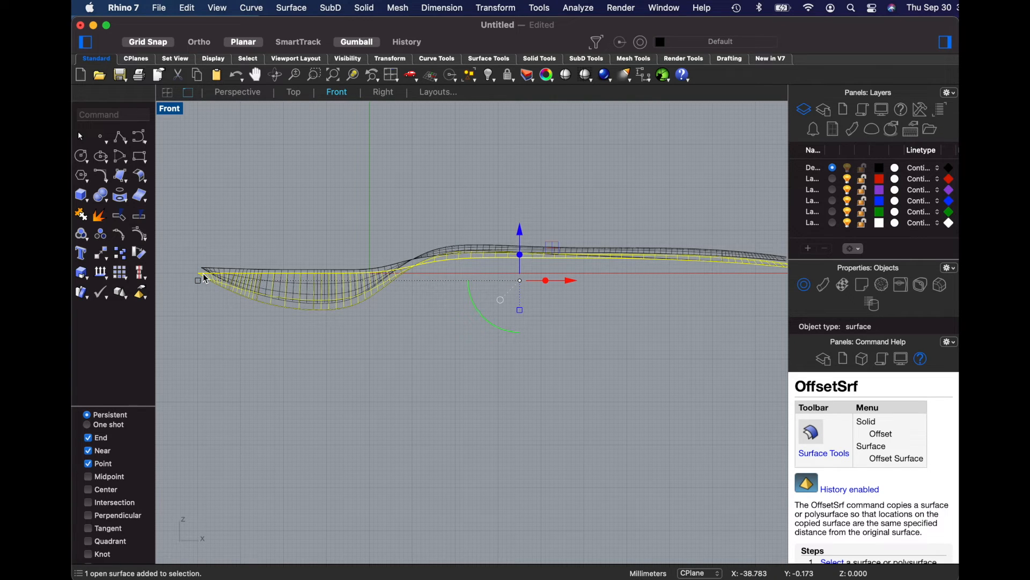
{"action": "mouse_move", "coordinate": [324, 295]}
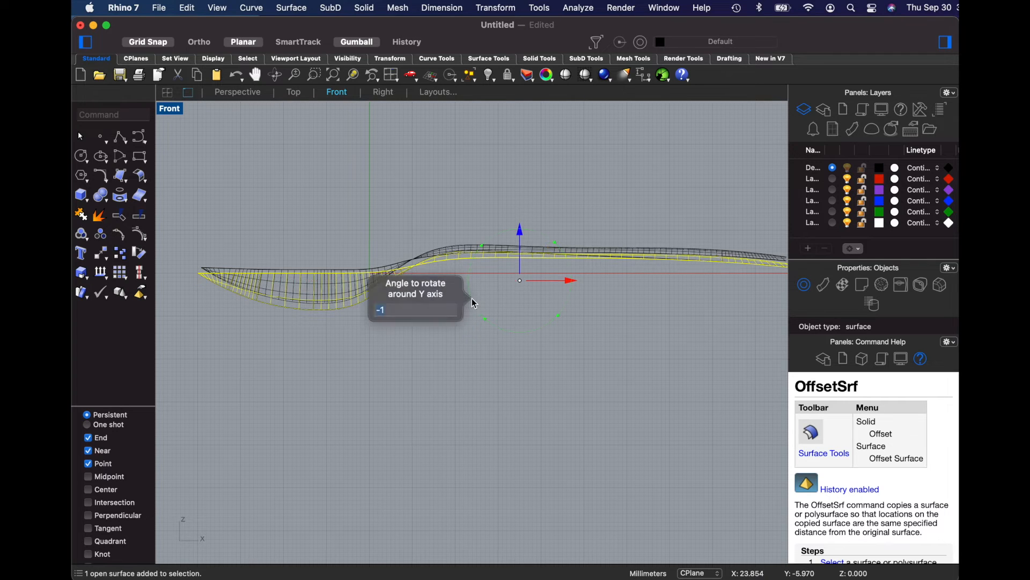
{"action": "mouse_move", "coordinate": [485, 340]}
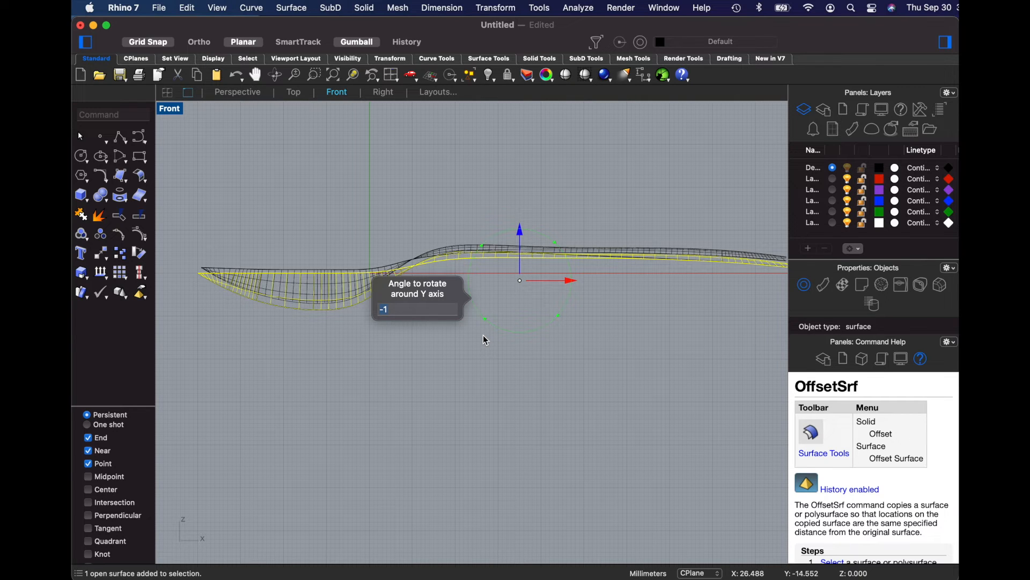
{"action": "key", "text": "cmd+z"}
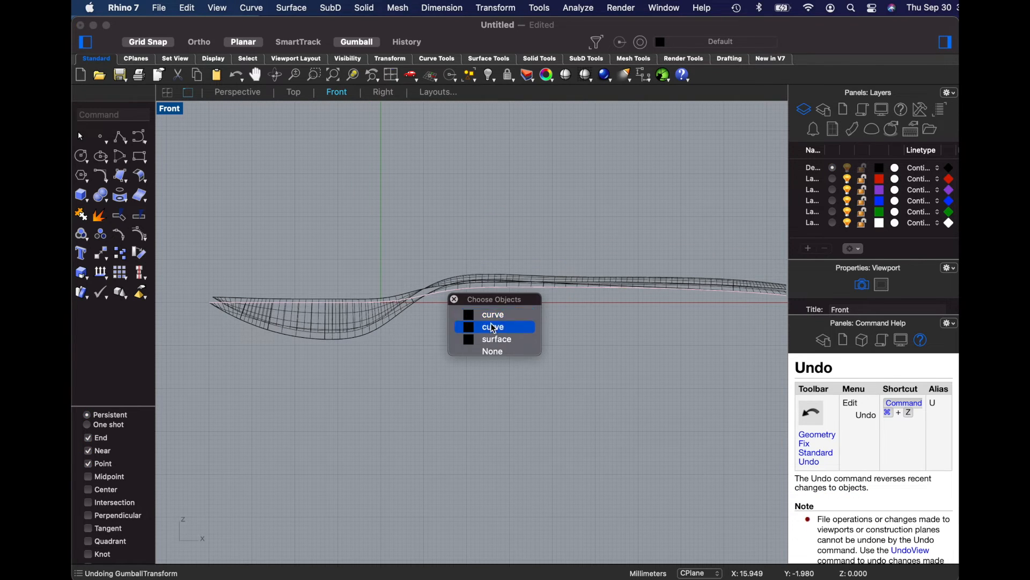
{"action": "left_click", "coordinate": [497, 338]}
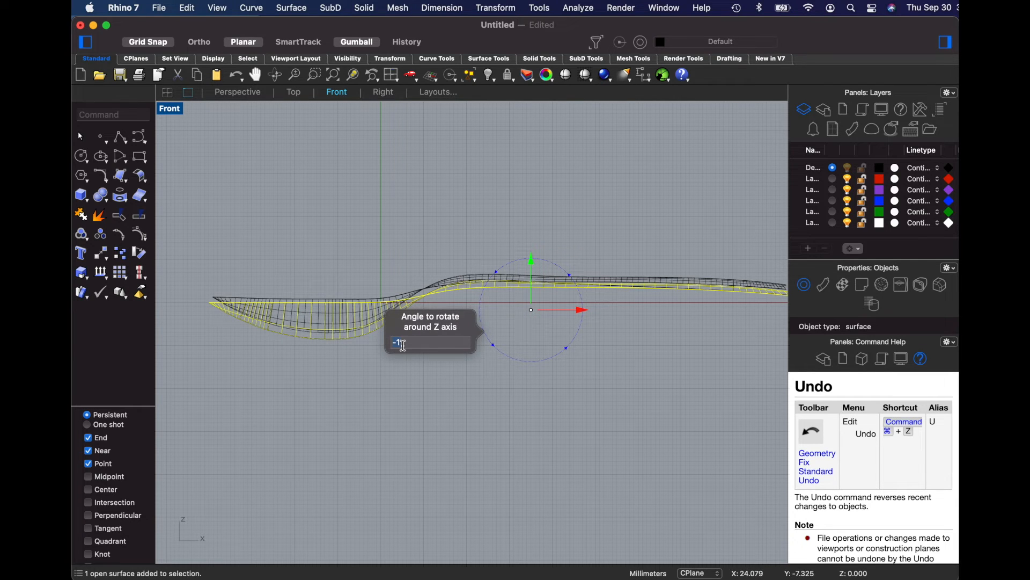
{"action": "mouse_move", "coordinate": [526, 357]}
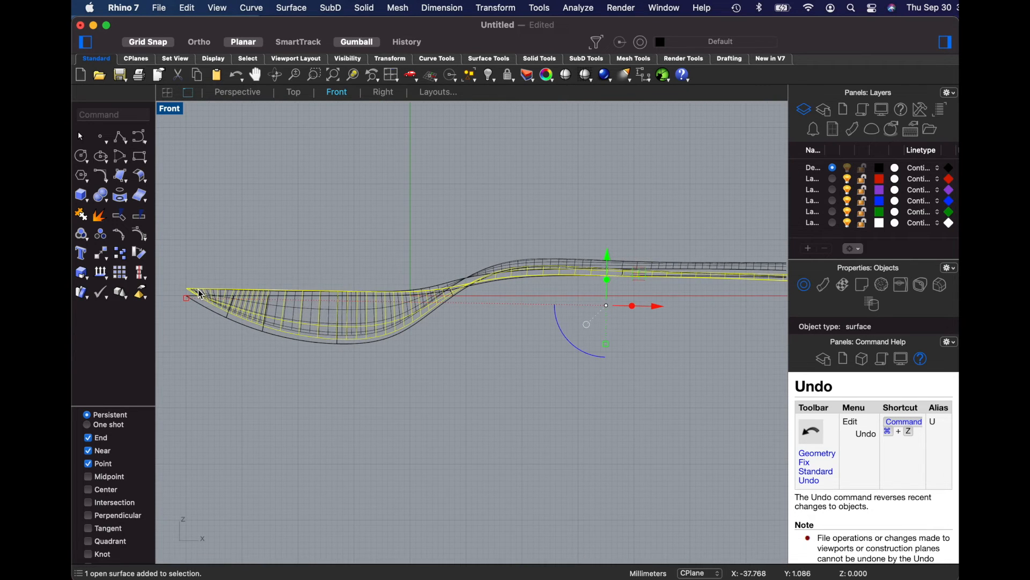
{"action": "left_click", "coordinate": [236, 74]}
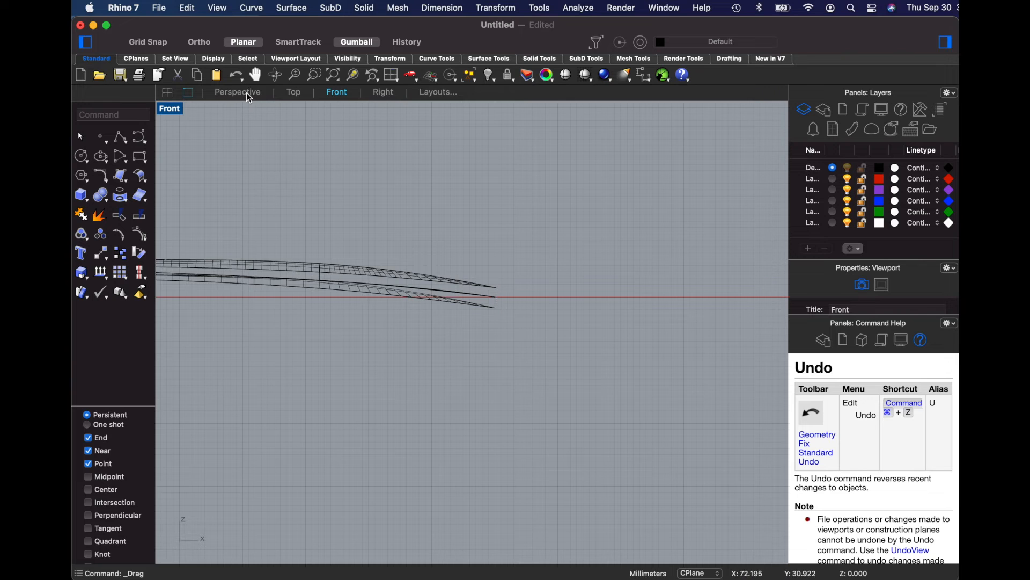
Return to the Perspective view and open the Surface menu toward Blend Surface
{"action": "left_click", "coordinate": [237, 91]}
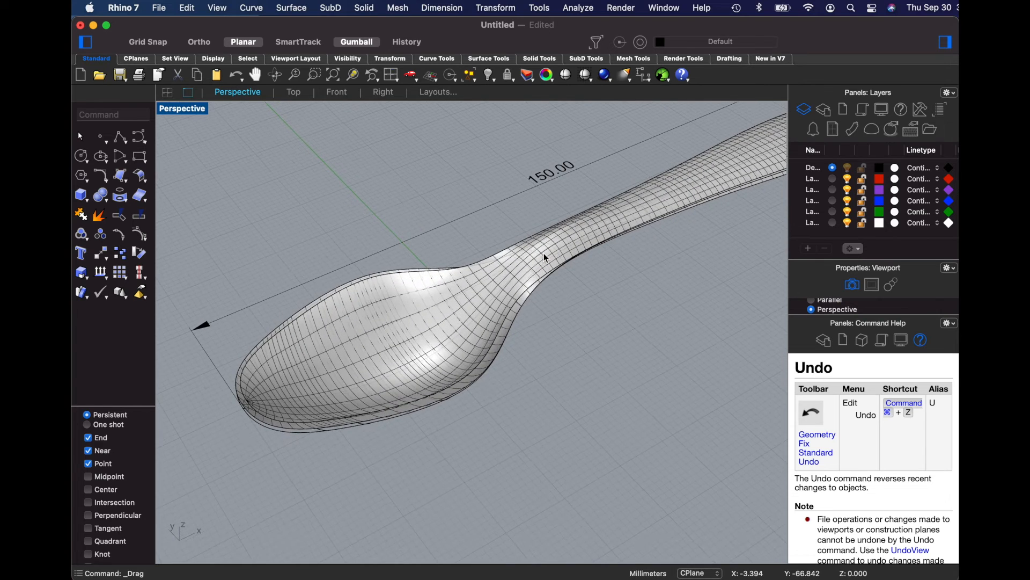
{"action": "left_click", "coordinate": [290, 7]}
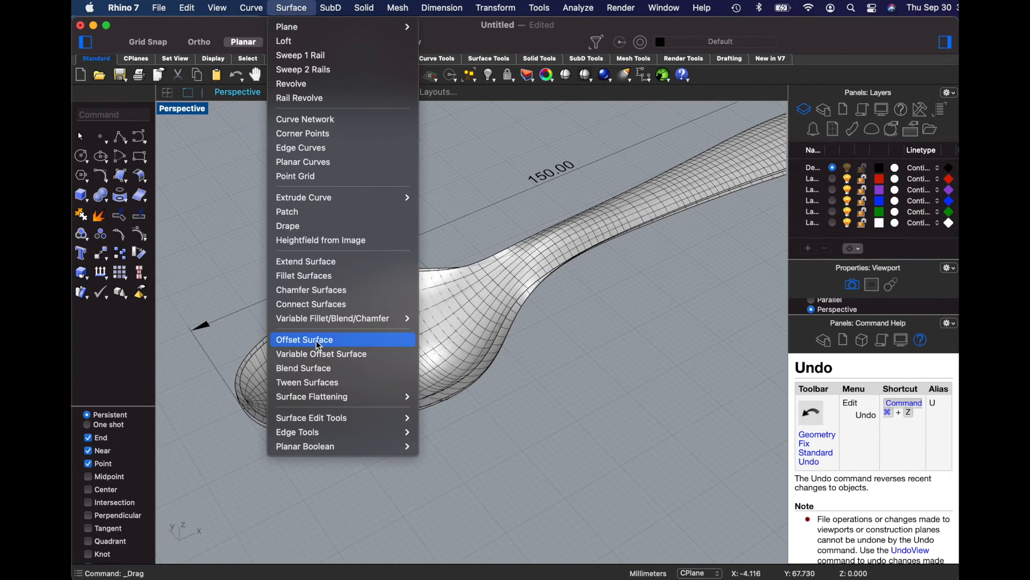
{"action": "mouse_move", "coordinate": [303, 367]}
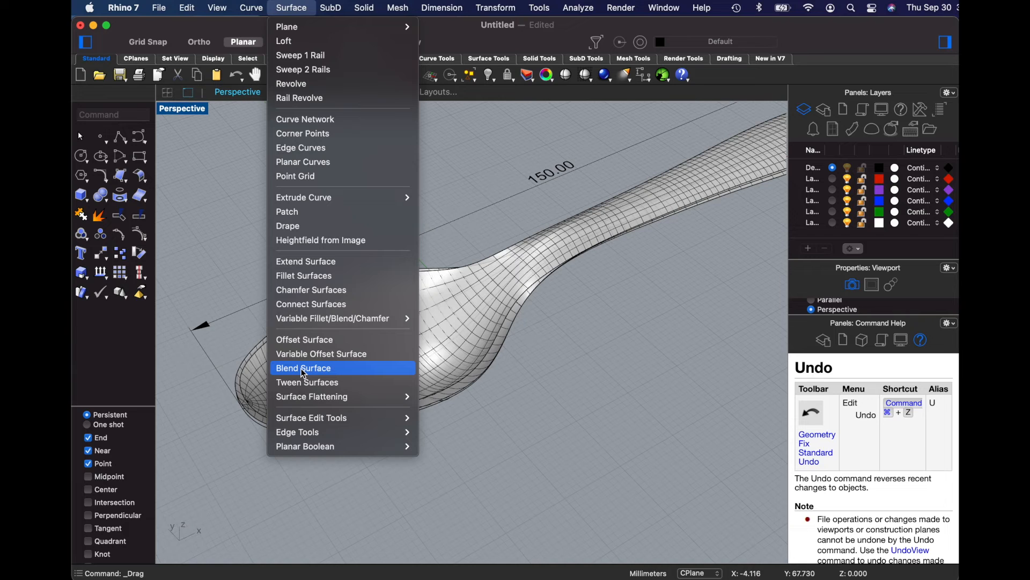
{"action": "mouse_move", "coordinate": [303, 367]}
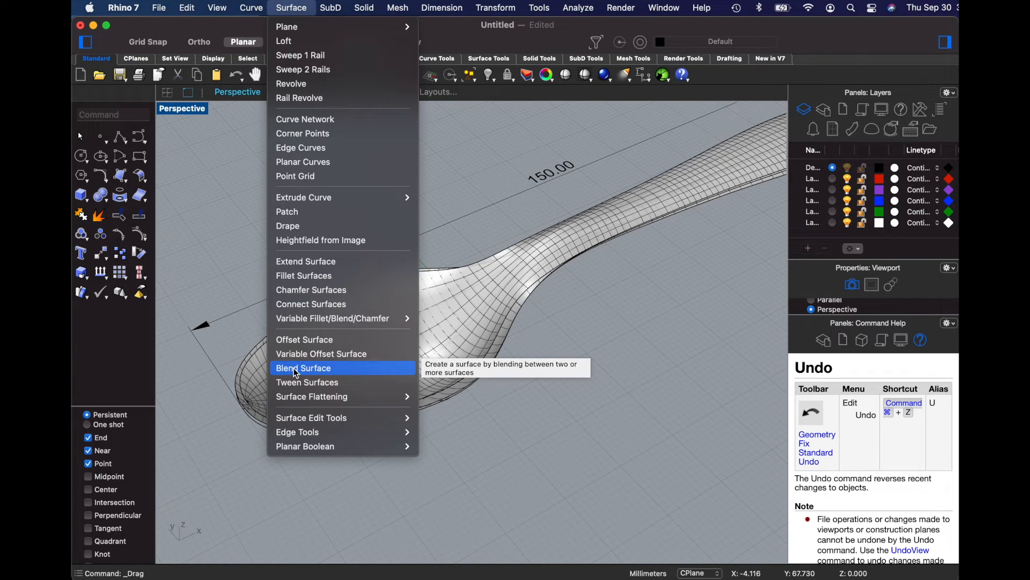
Start Blend Surface and chain the spoon's top rim edge loop as the first side
{"action": "left_click", "coordinate": [303, 367]}
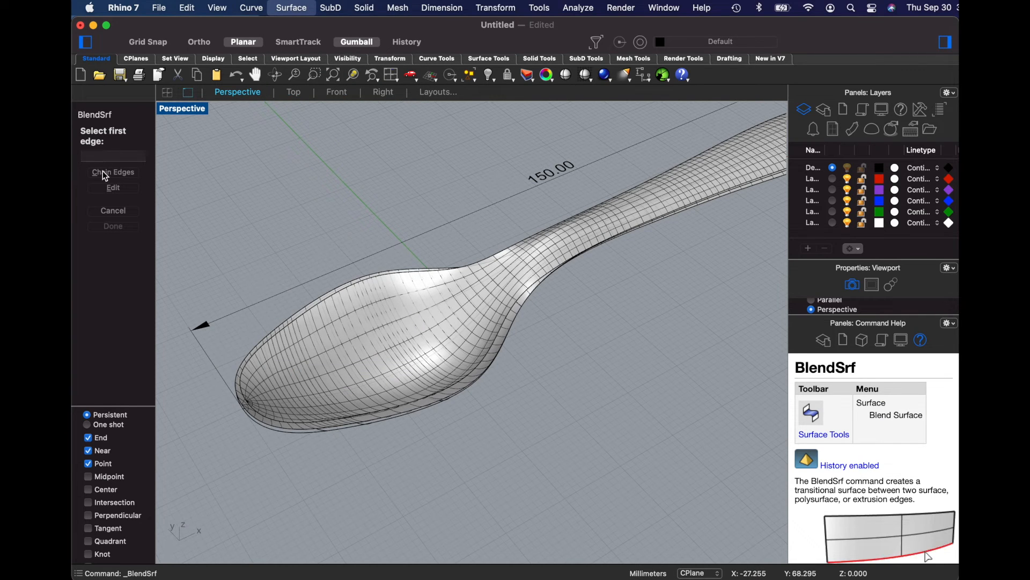
{"action": "left_click", "coordinate": [113, 171]}
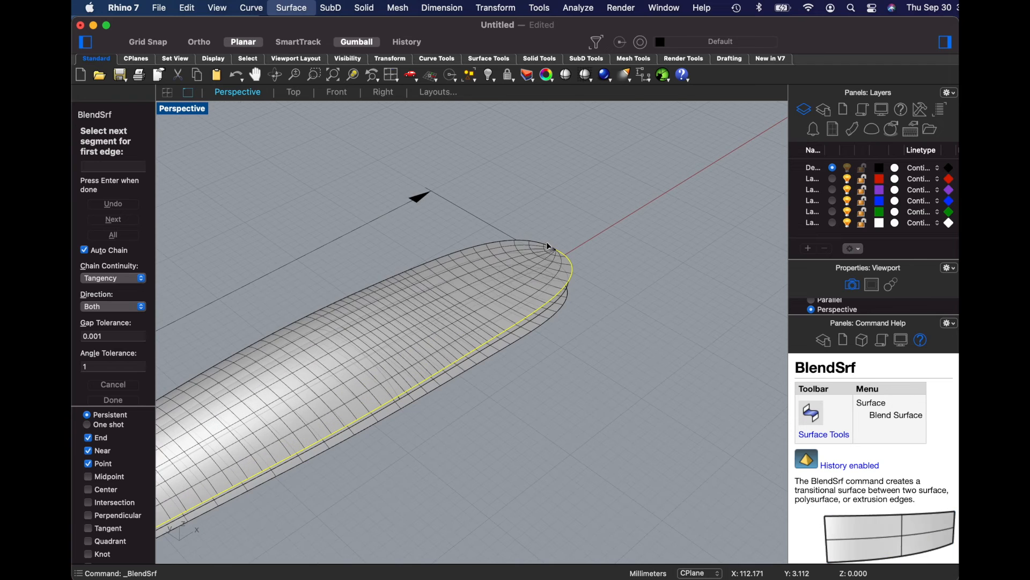
{"action": "left_click", "coordinate": [519, 247]}
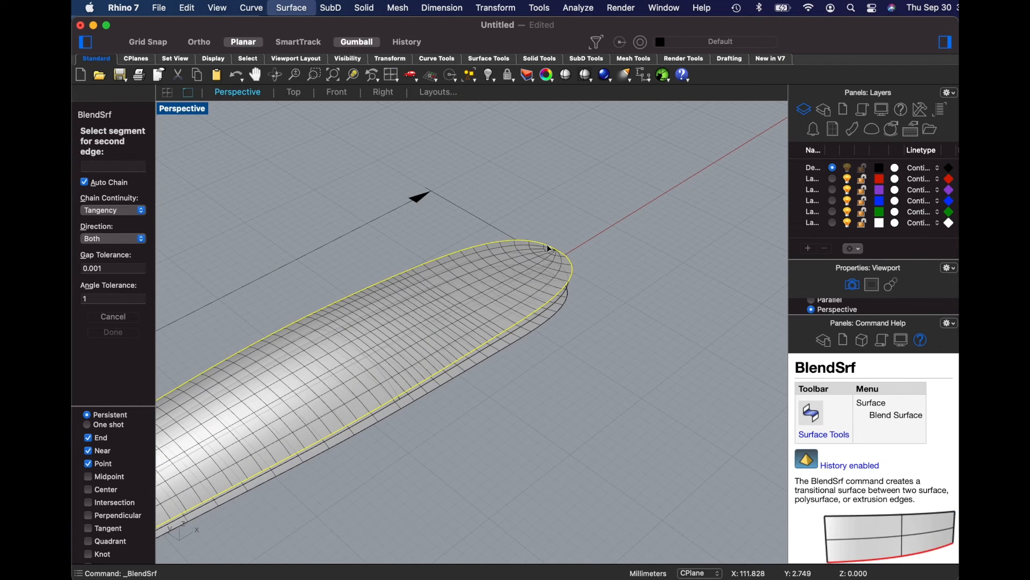
{"action": "mouse_move", "coordinate": [561, 263]}
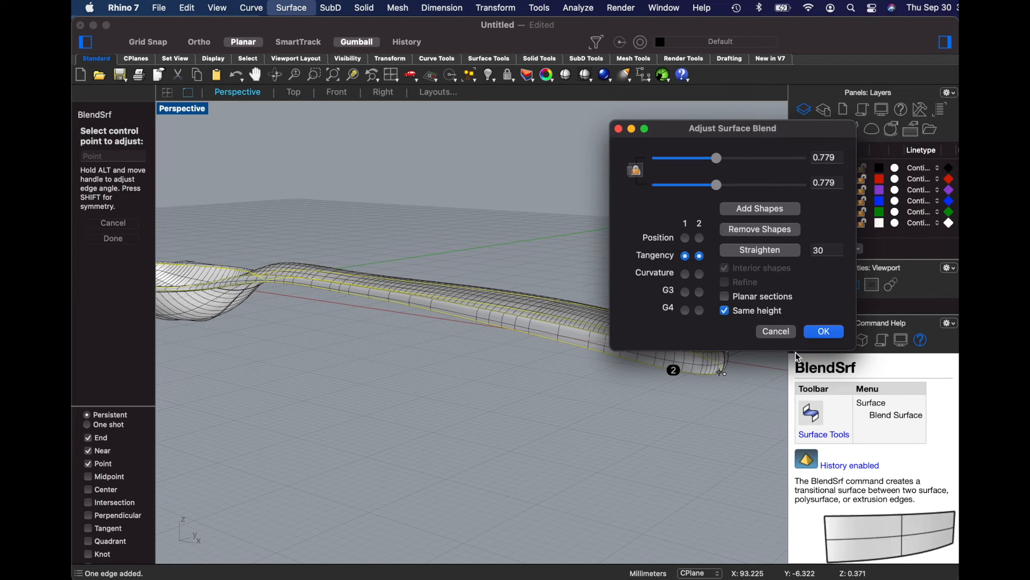
Accept the Adjust Surface Blend settings to create the rounded rim
{"action": "left_click", "coordinate": [824, 330]}
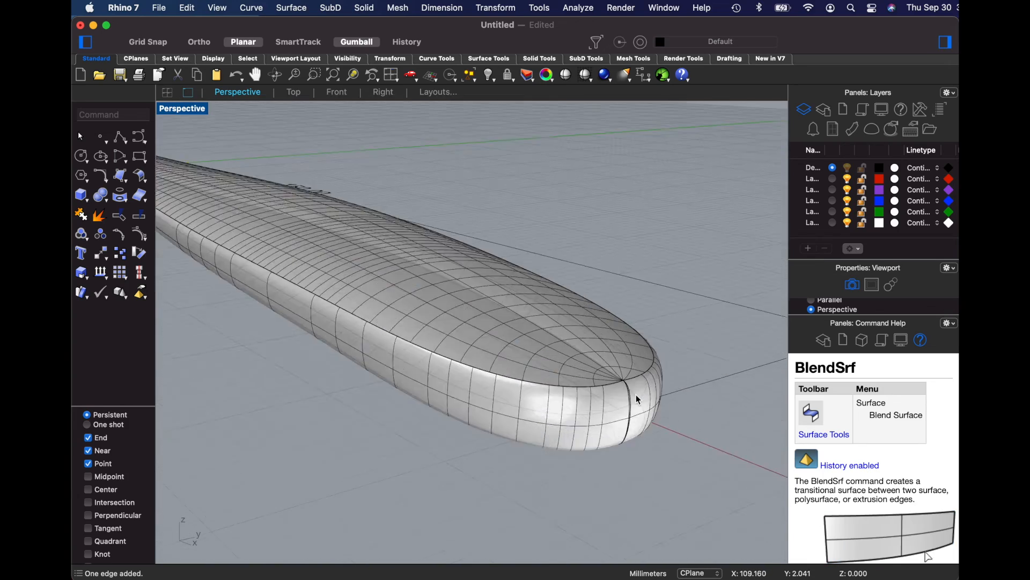
Zoom in on the spoon tip and select the blended rim polysurface
{"action": "scroll", "scroll_direction": "up", "scroll_amount": 3}
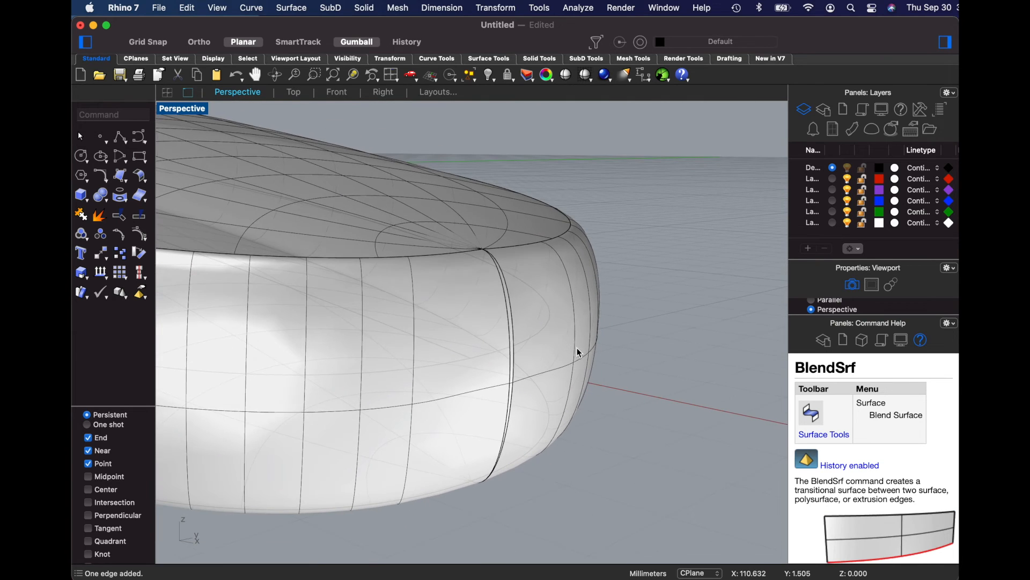
{"action": "mouse_move", "coordinate": [578, 333]}
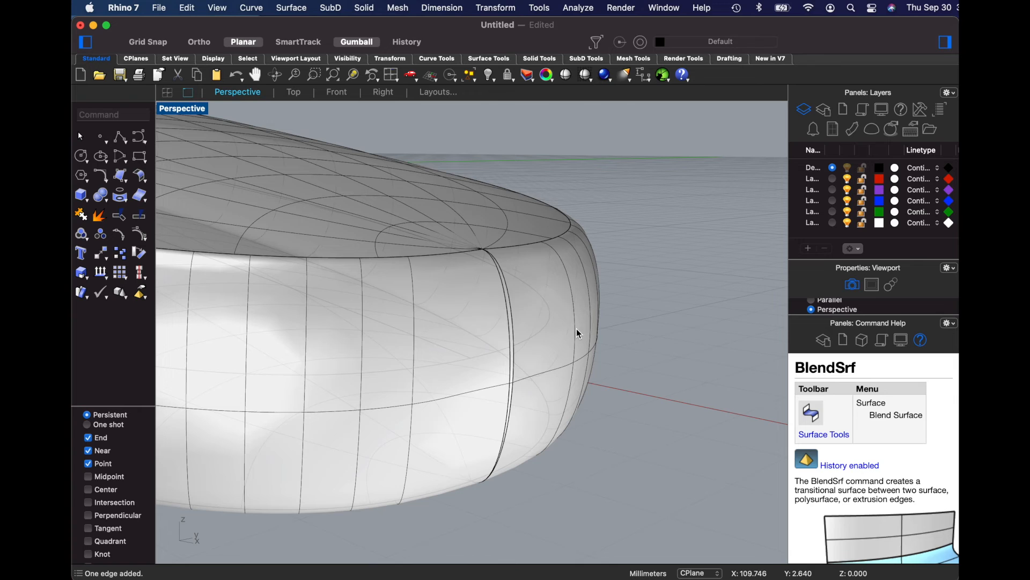
{"action": "left_click", "coordinate": [538, 292]}
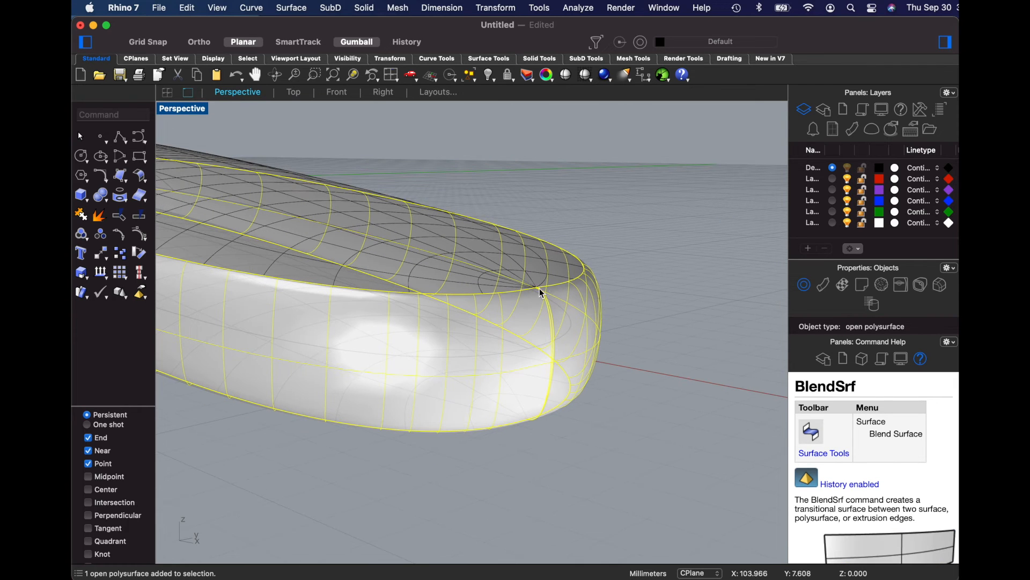
{"action": "mouse_move", "coordinate": [639, 305]}
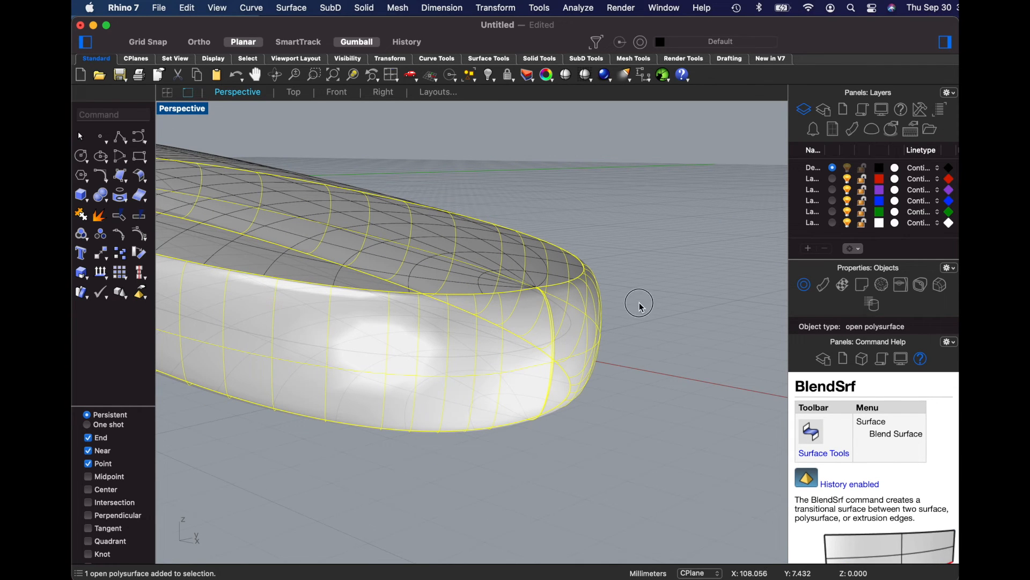
{"action": "mouse_move", "coordinate": [600, 309]}
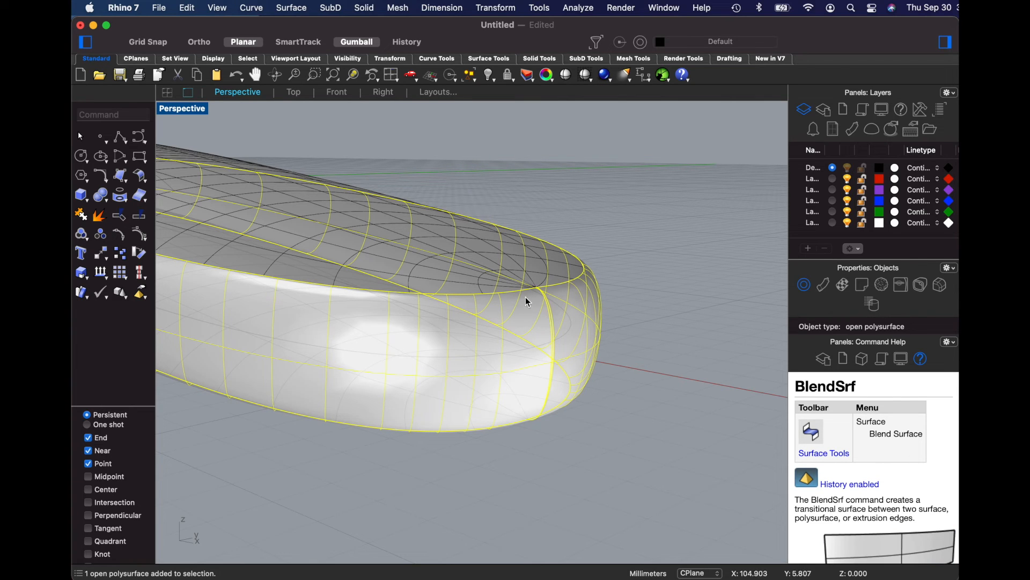
{"action": "mouse_move", "coordinate": [524, 314]}
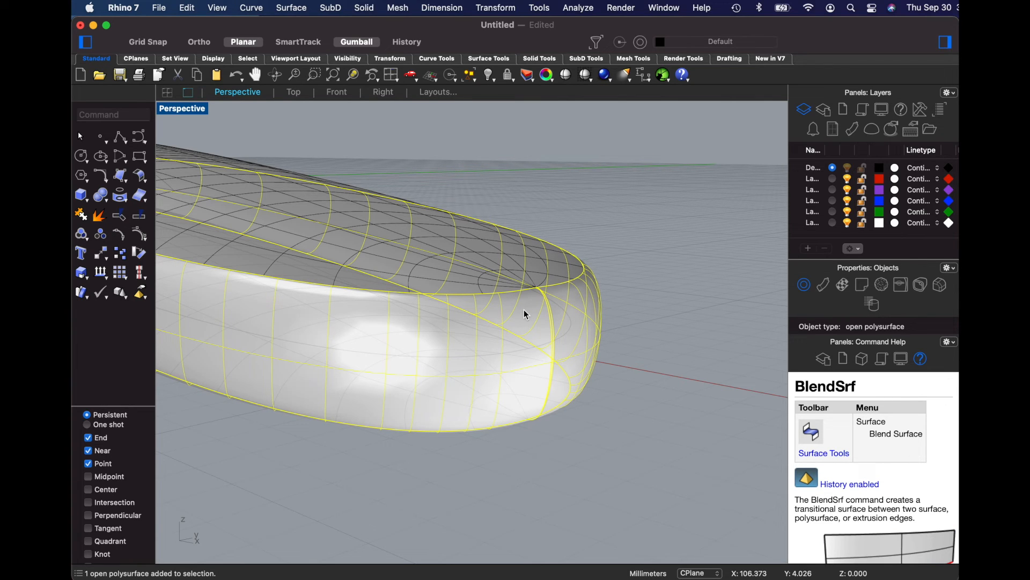
{"action": "mouse_move", "coordinate": [97, 216]}
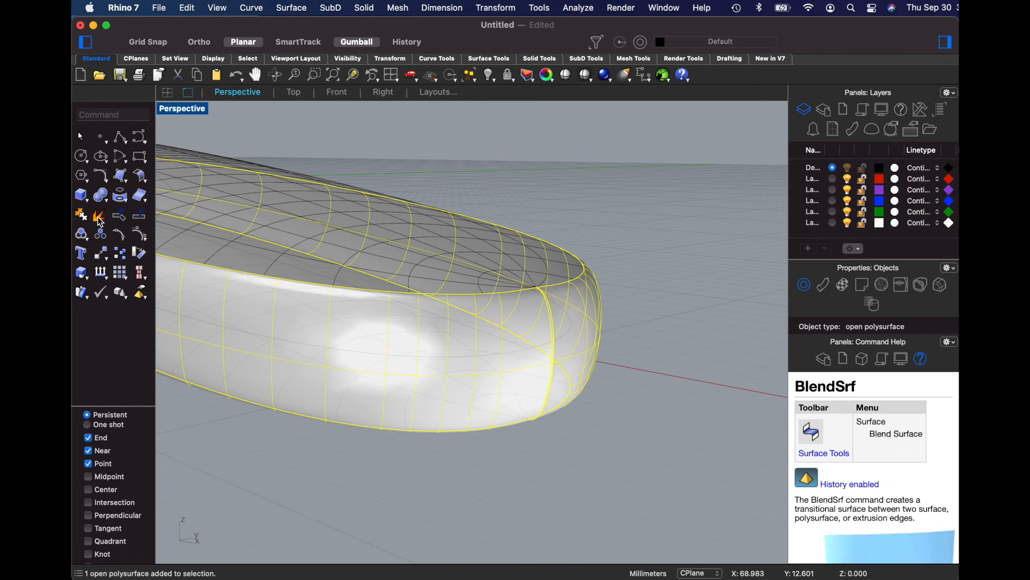
Explode the rim polysurface and select one rim surface at the tip seam
{"action": "left_click", "coordinate": [98, 215]}
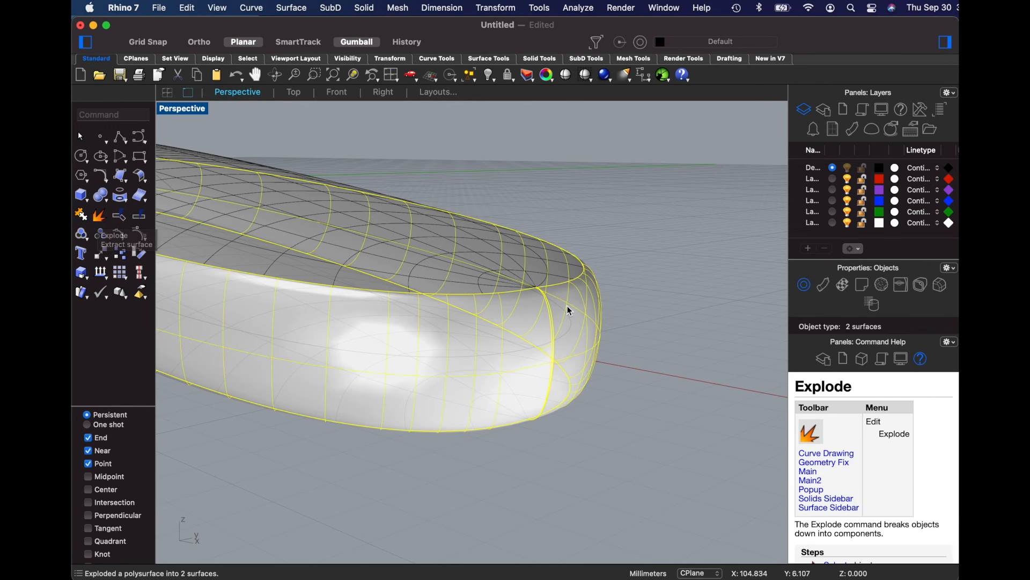
{"action": "left_click", "coordinate": [541, 349]}
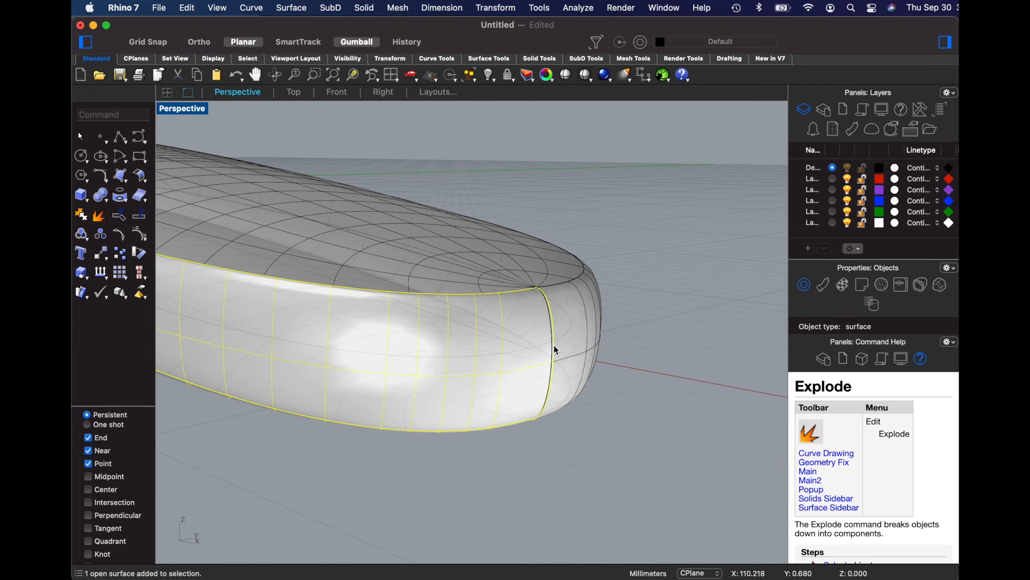
{"action": "scroll", "scroll_direction": "down", "scroll_amount": 3}
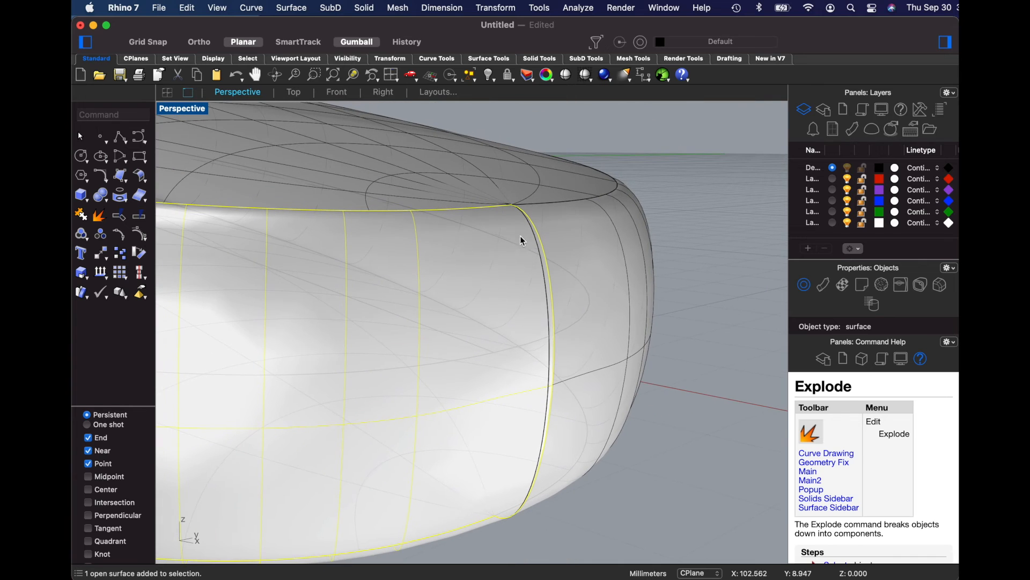
{"action": "mouse_move", "coordinate": [537, 258]}
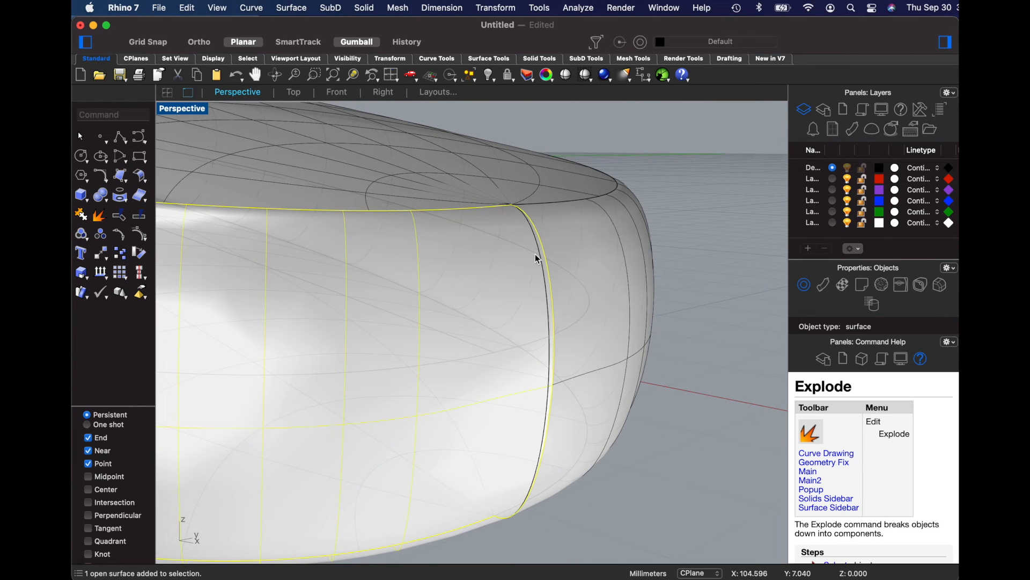
{"action": "mouse_move", "coordinate": [548, 269]}
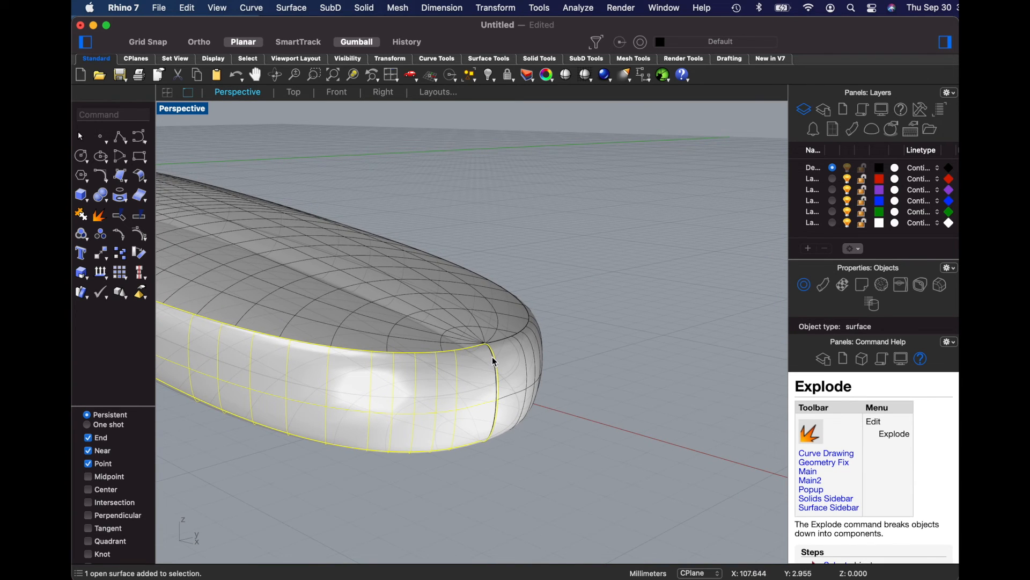
{"action": "mouse_move", "coordinate": [183, 221]}
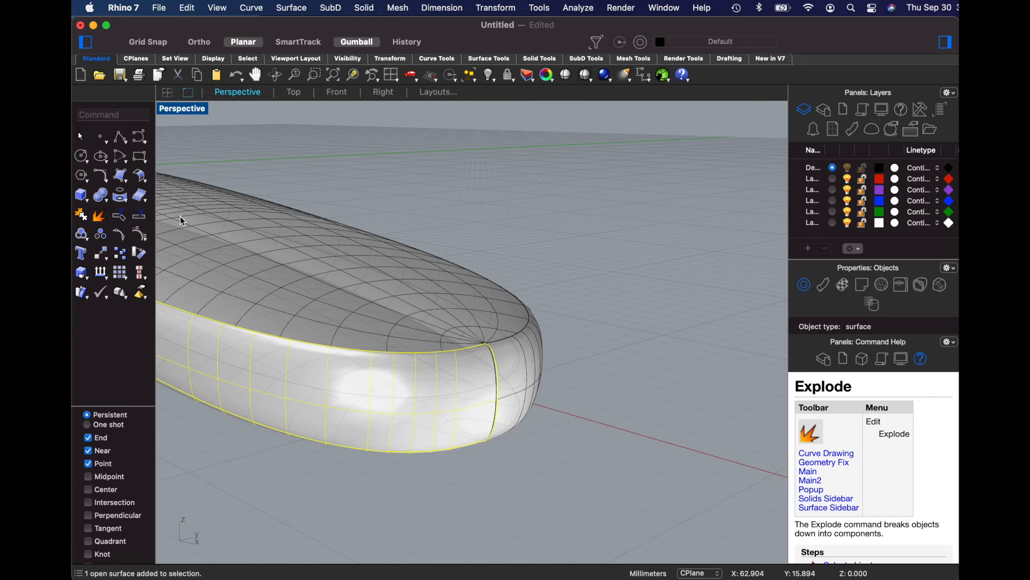
{"action": "mouse_move", "coordinate": [139, 217]}
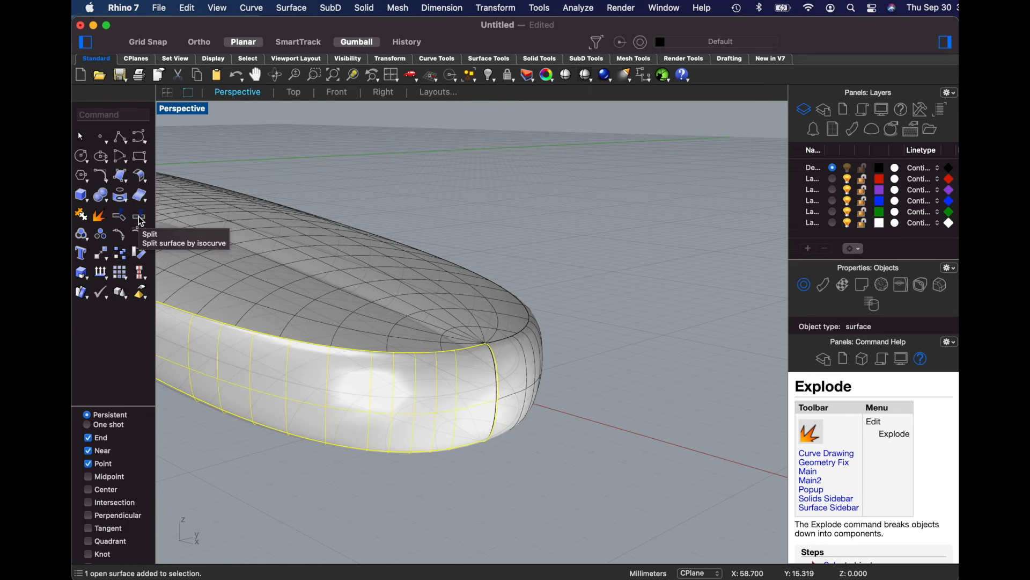
Start splitting the rim surface at an isocurve, keeping Direction V
{"action": "left_click", "coordinate": [138, 217]}
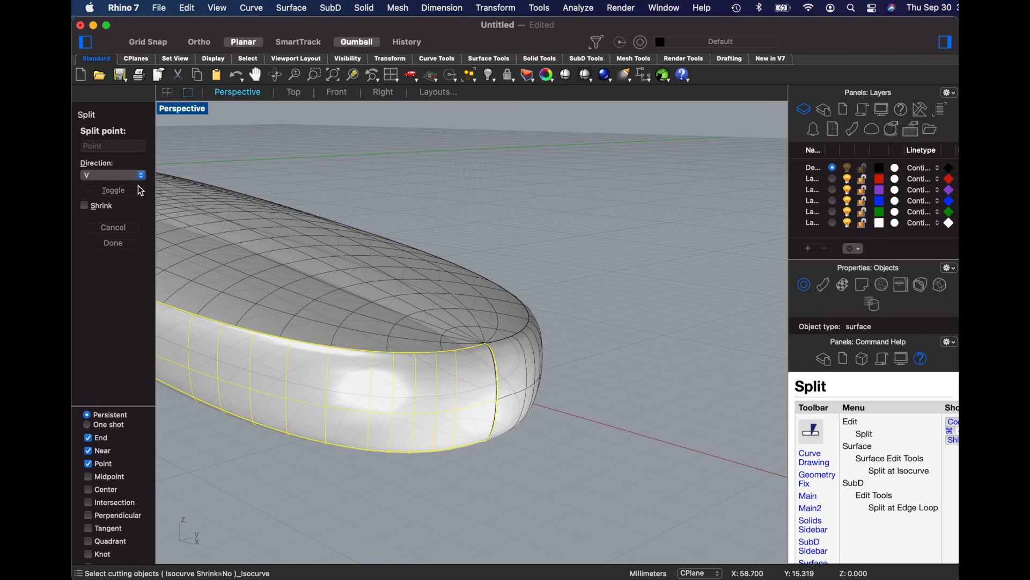
{"action": "mouse_move", "coordinate": [430, 365]}
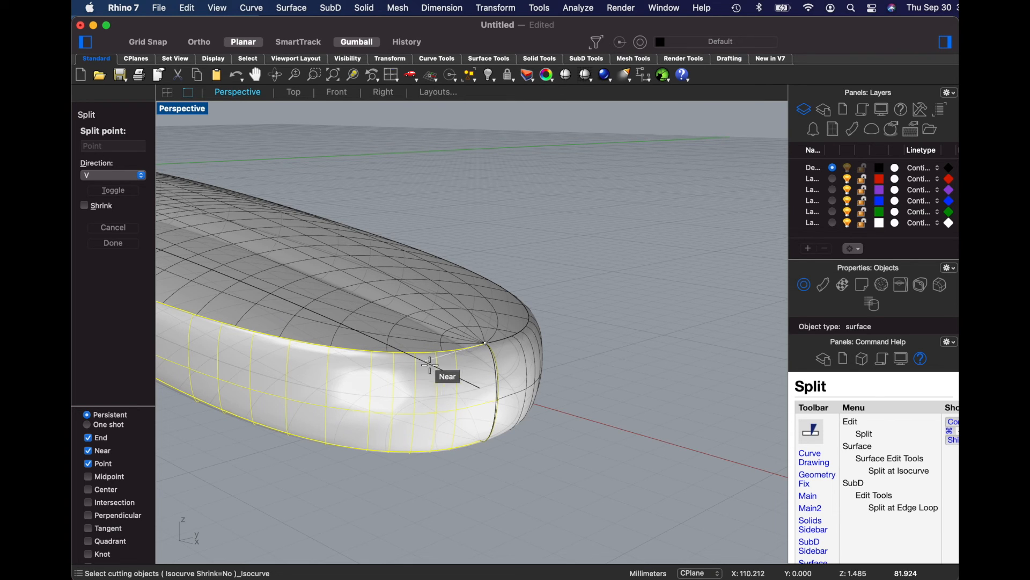
{"action": "left_click", "coordinate": [112, 175]}
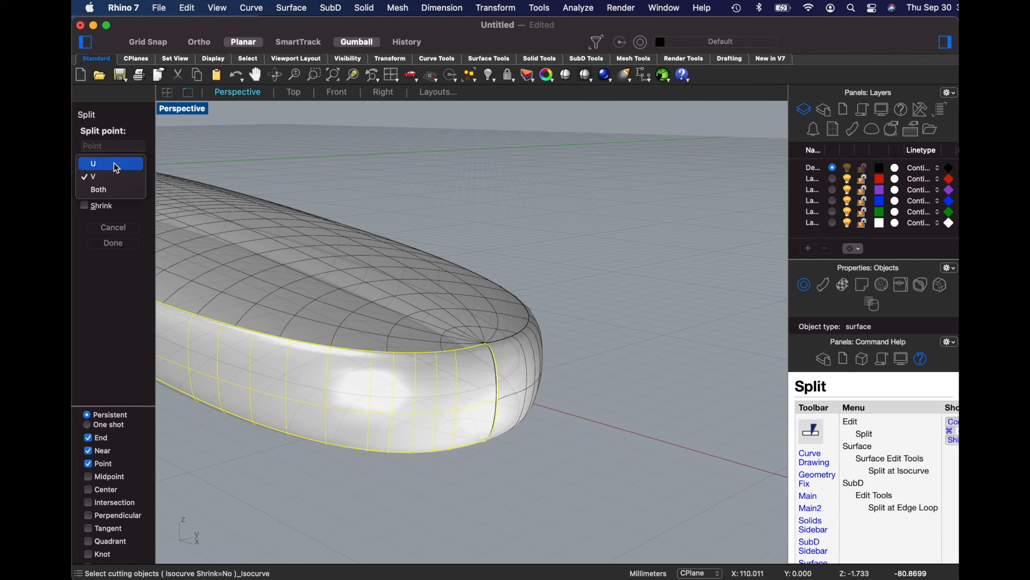
{"action": "left_click", "coordinate": [88, 176]}
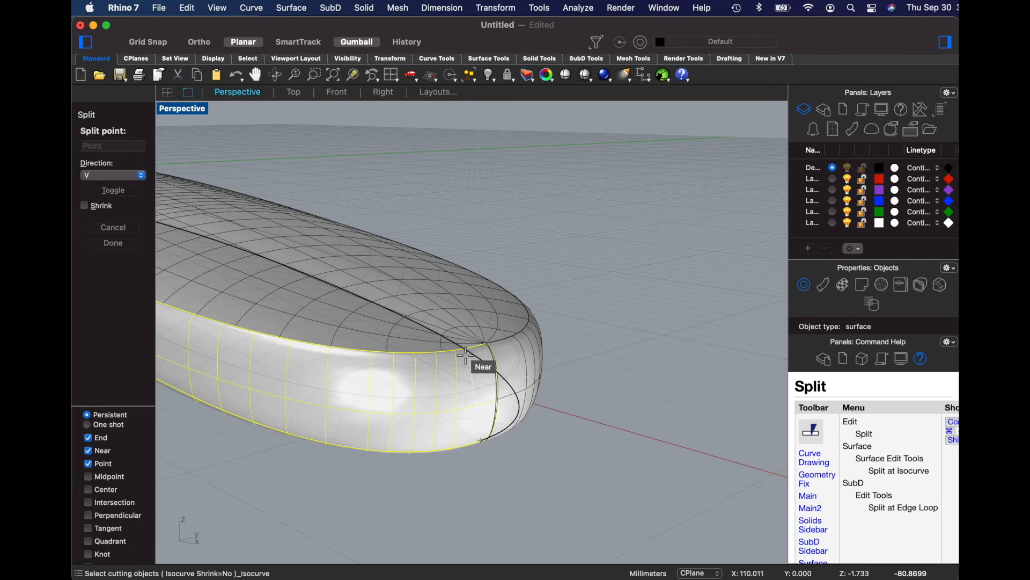
{"action": "mouse_move", "coordinate": [463, 351]}
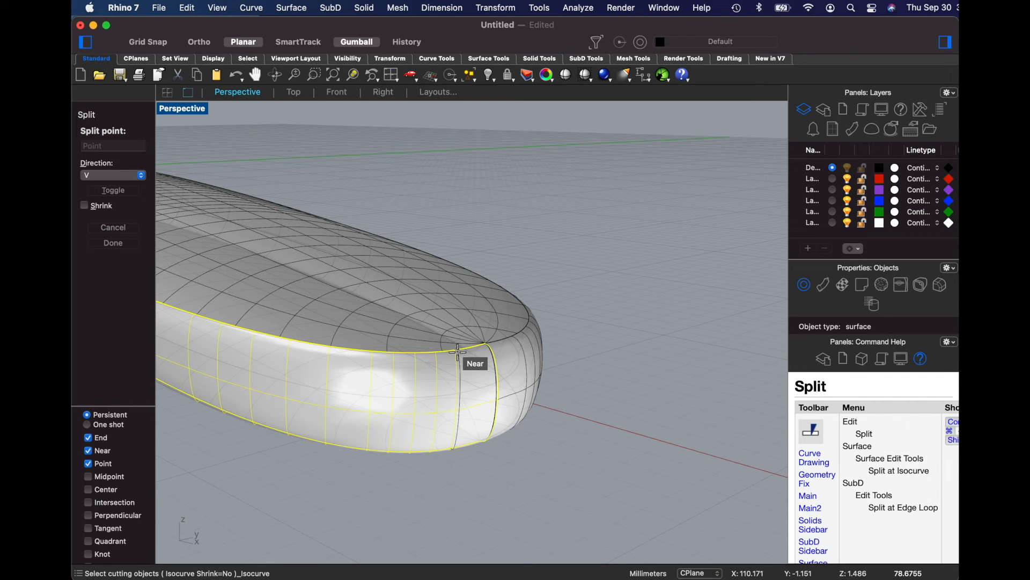
{"action": "mouse_move", "coordinate": [457, 350]}
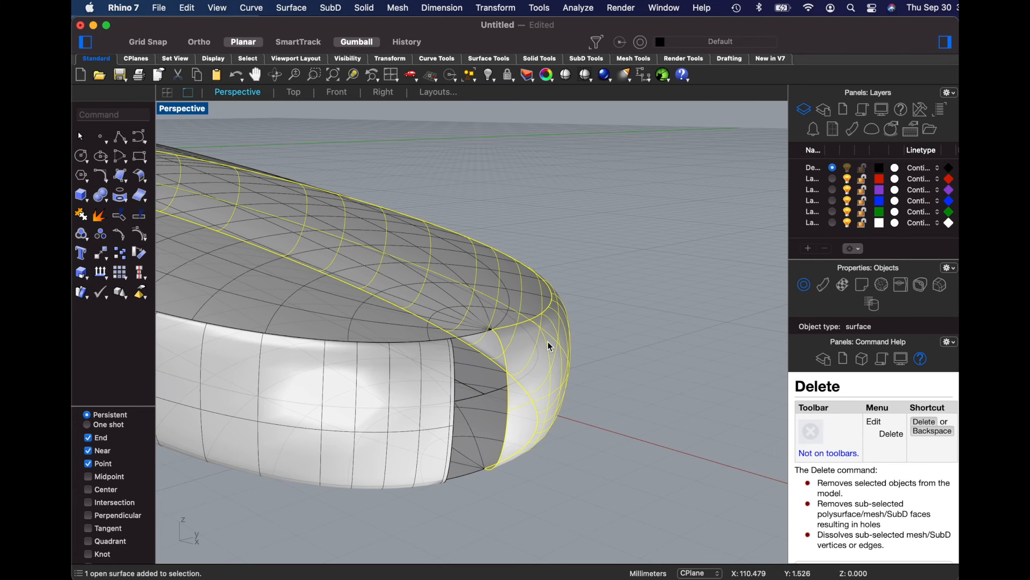
{"action": "mouse_move", "coordinate": [139, 217]}
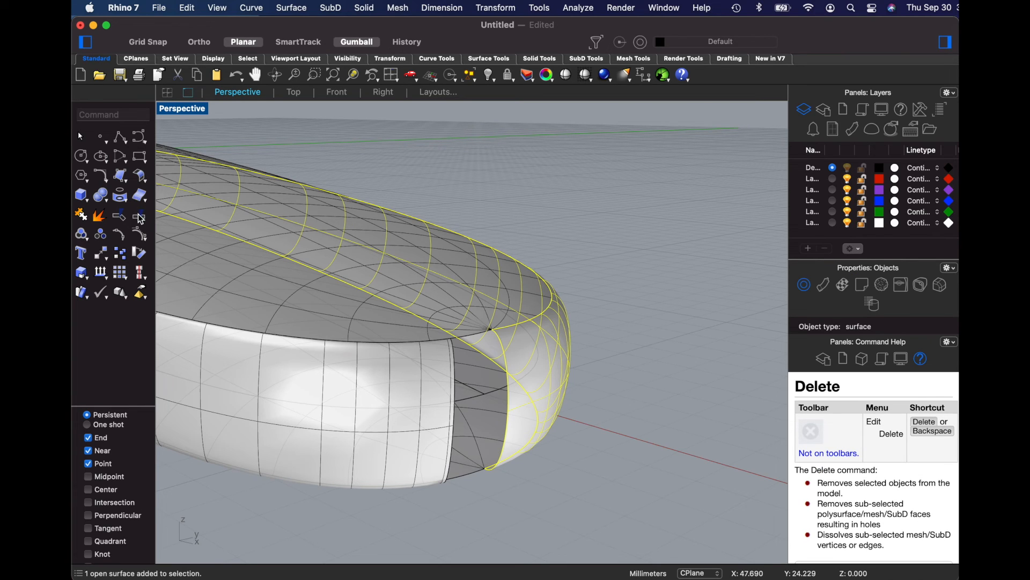
{"action": "mouse_move", "coordinate": [139, 217]}
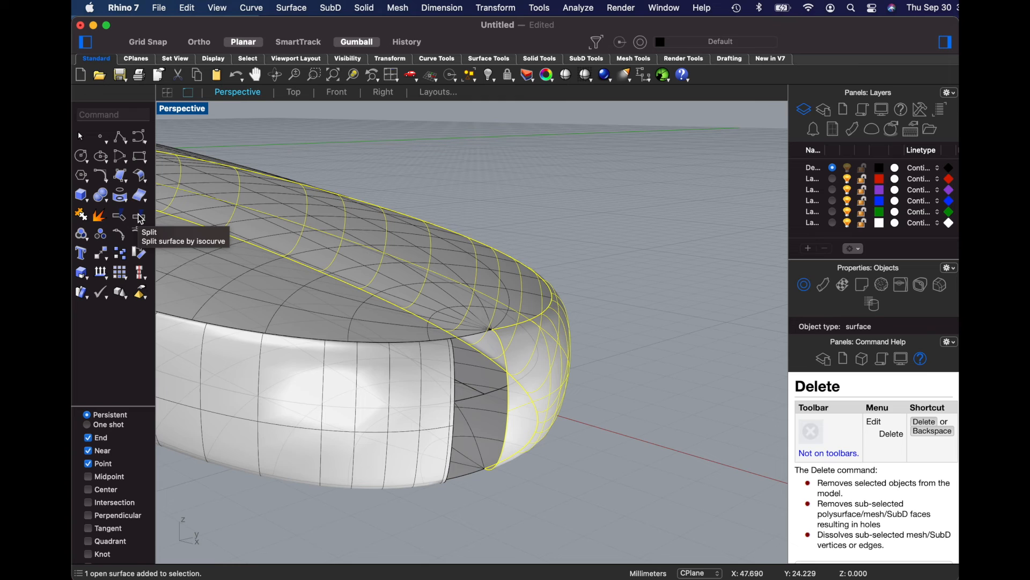
Split the rim surface near the tip, delete the overlapping piece, and select the lower surface
{"action": "left_click", "coordinate": [138, 216]}
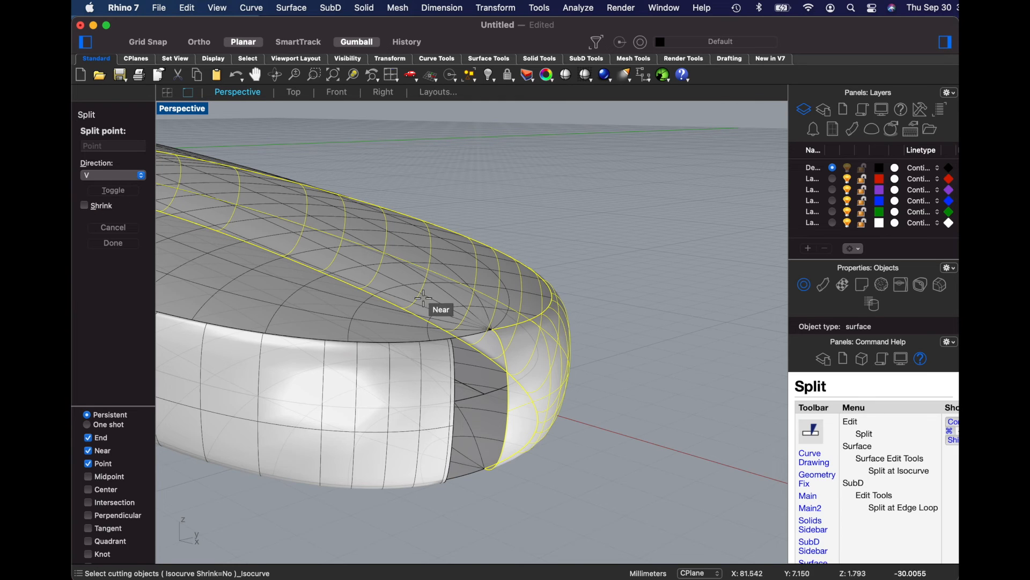
{"action": "mouse_move", "coordinate": [529, 322]}
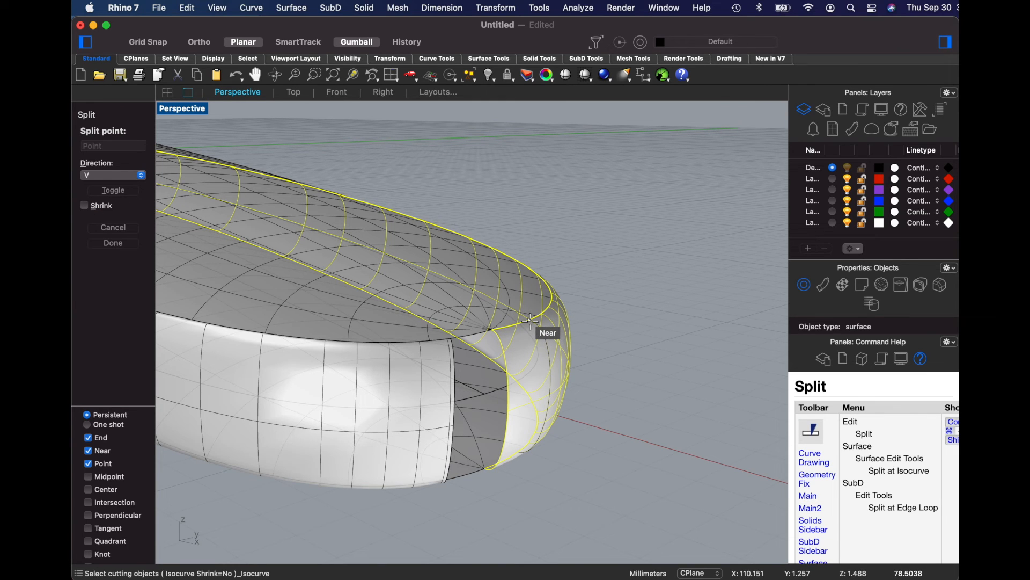
{"action": "left_click", "coordinate": [530, 326]}
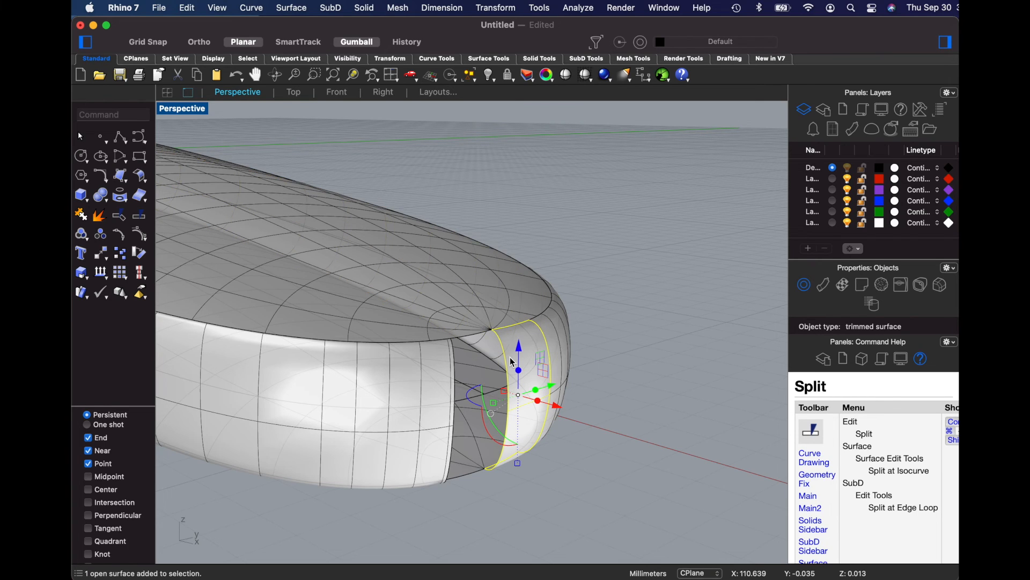
{"action": "key", "text": "Delete"}
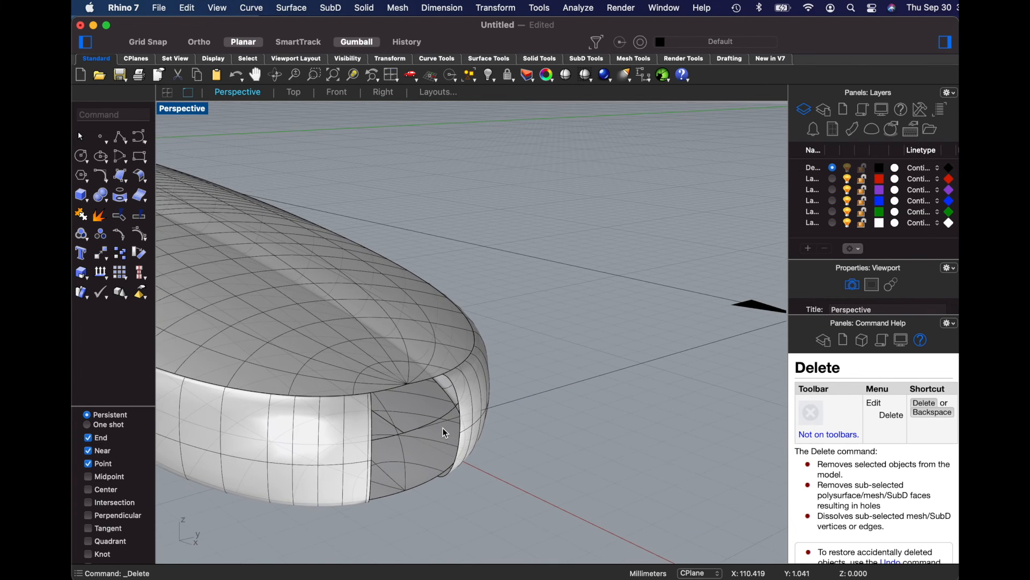
{"action": "left_click", "coordinate": [423, 387]}
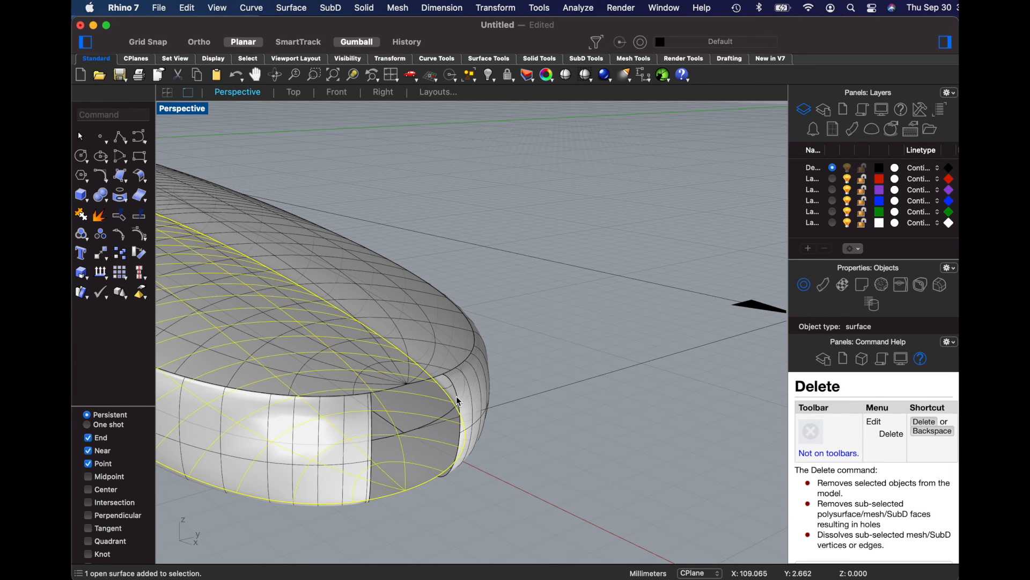
{"action": "mouse_move", "coordinate": [456, 444]}
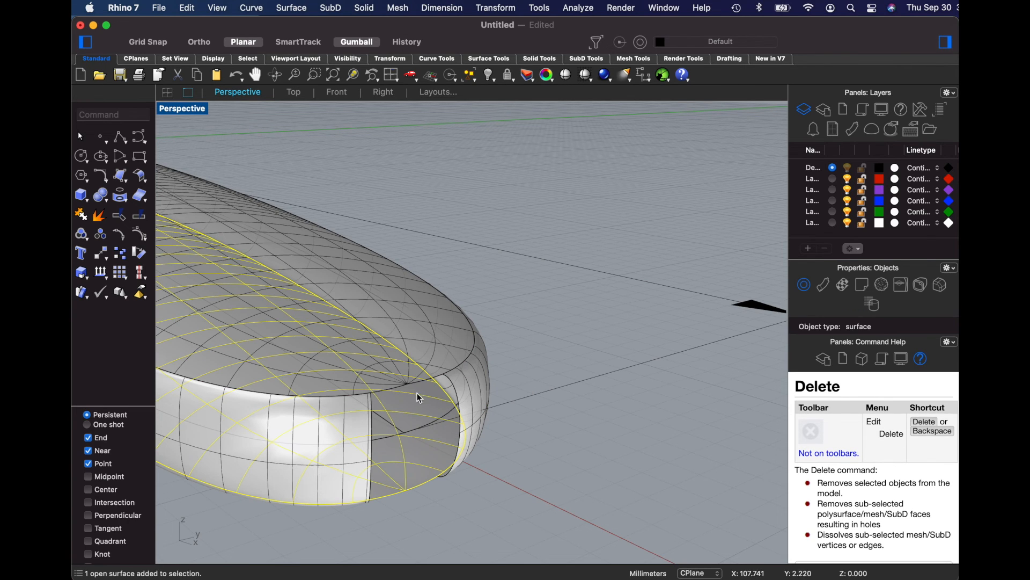
Duplicate both rim surfaces' borders as curves, split into pieces around the tip gap
{"action": "left_click", "coordinate": [418, 398]}
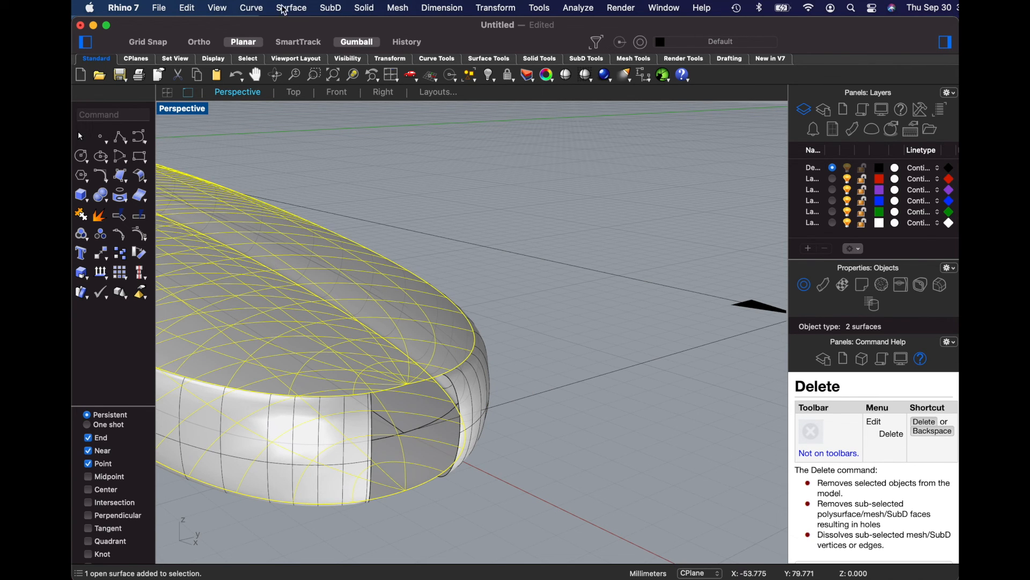
{"action": "left_click", "coordinate": [251, 7]}
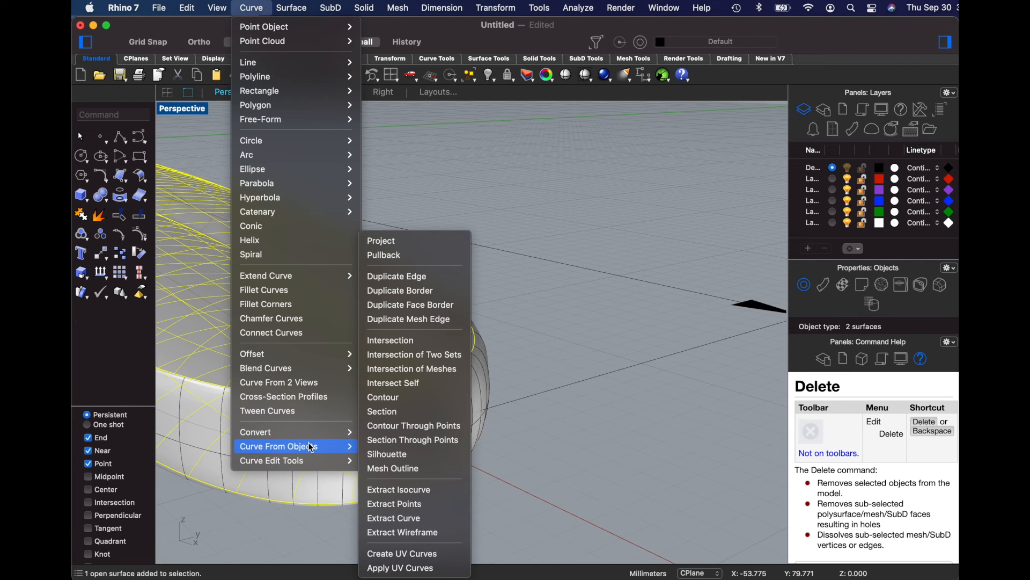
{"action": "mouse_move", "coordinate": [408, 291]}
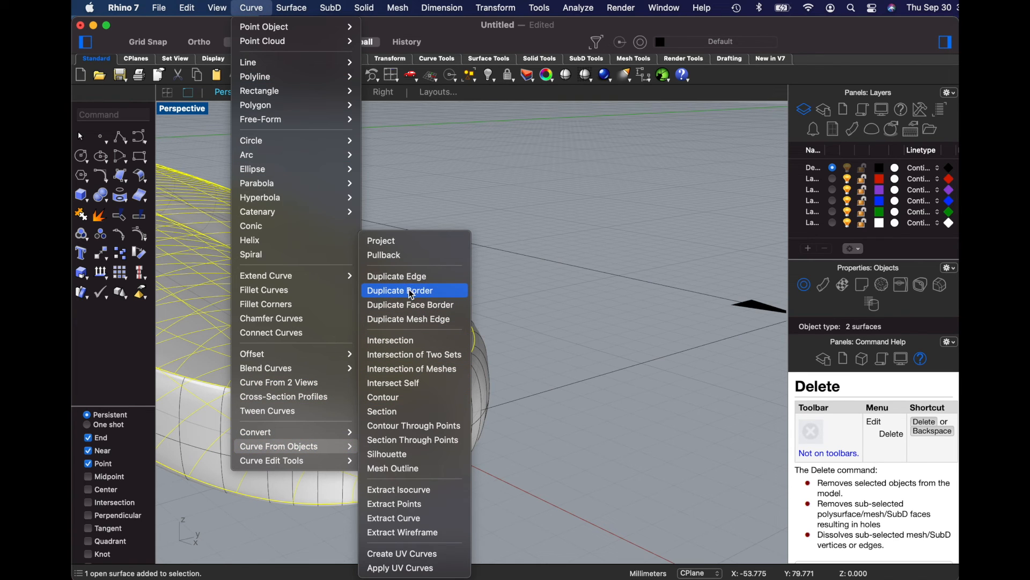
{"action": "left_click", "coordinate": [400, 290]}
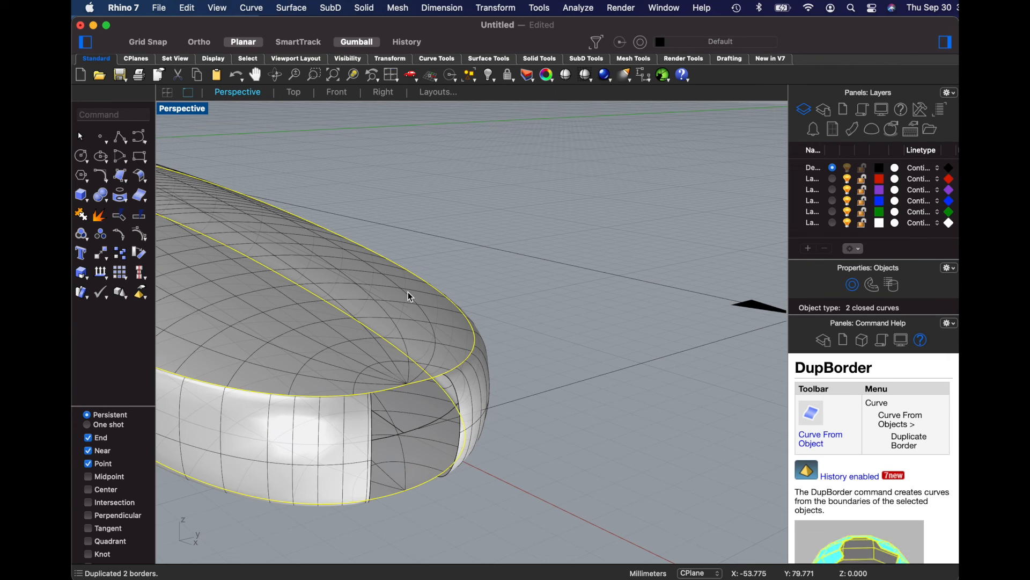
{"action": "mouse_move", "coordinate": [414, 322]}
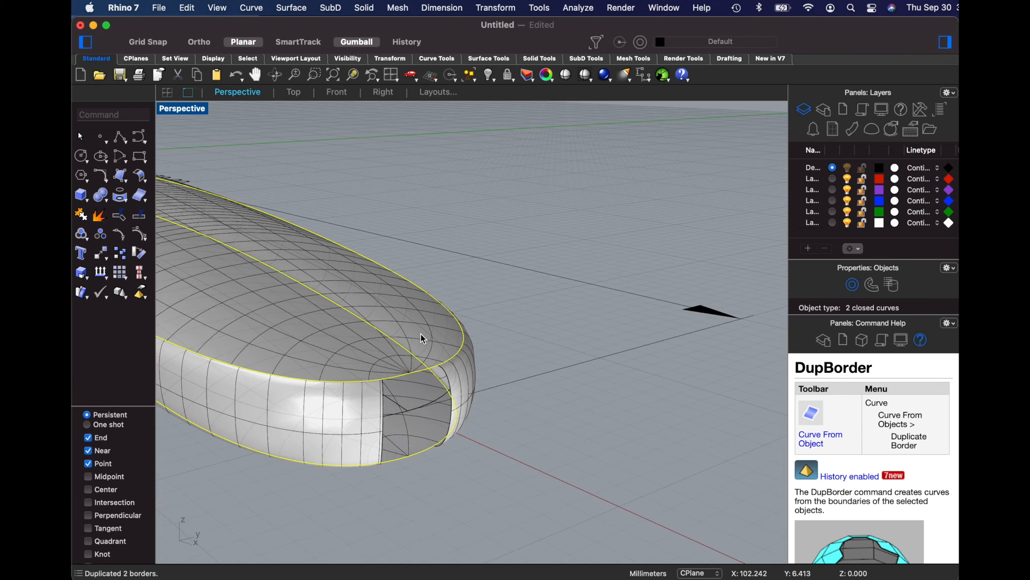
{"action": "mouse_move", "coordinate": [386, 385]}
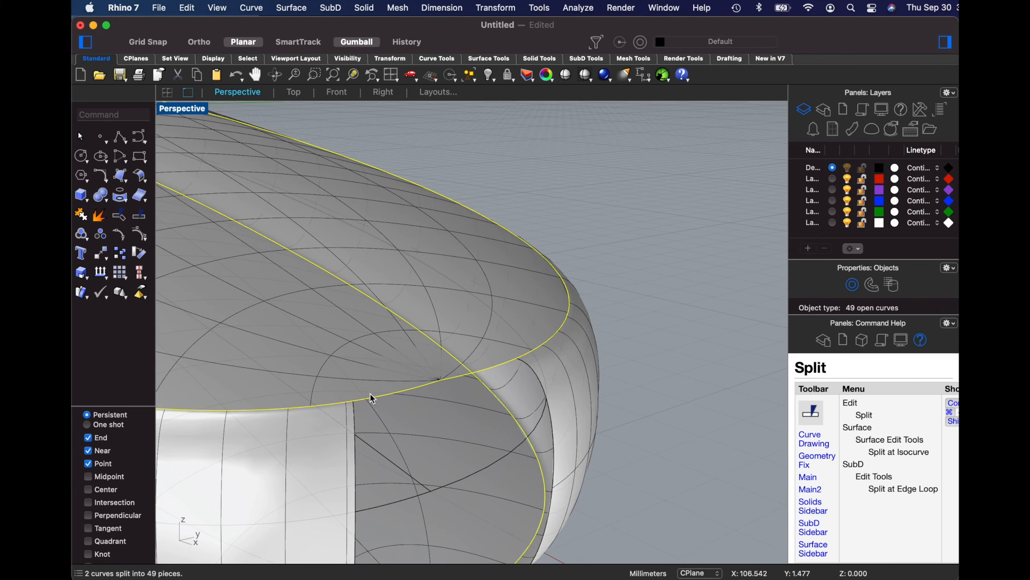
{"action": "mouse_move", "coordinate": [391, 400]}
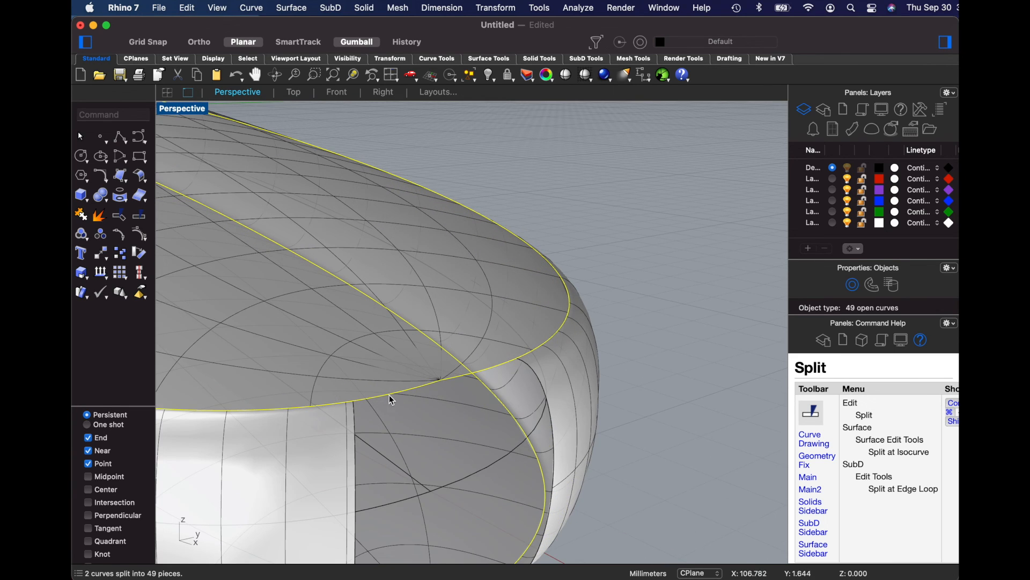
{"action": "left_click", "coordinate": [390, 399]}
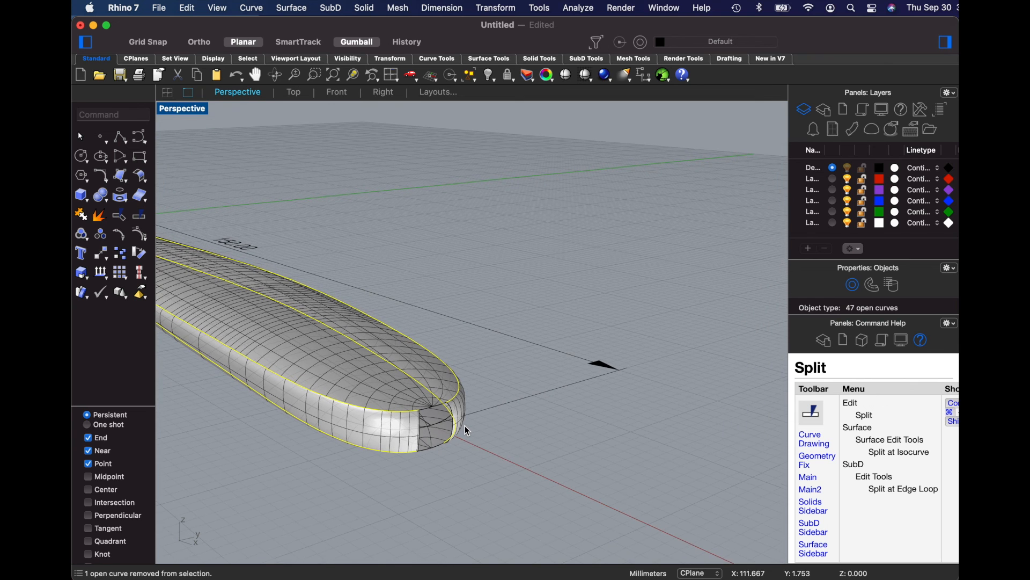
Delete the unneeded curve pieces and select the two curves edging the tip gap
{"action": "key", "text": "Delete"}
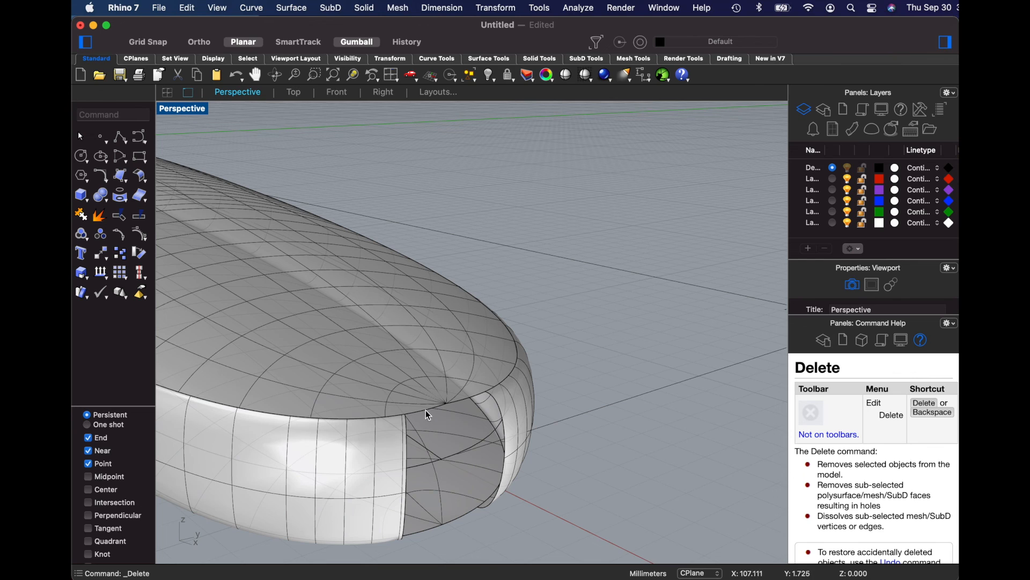
{"action": "left_click", "coordinate": [425, 416]}
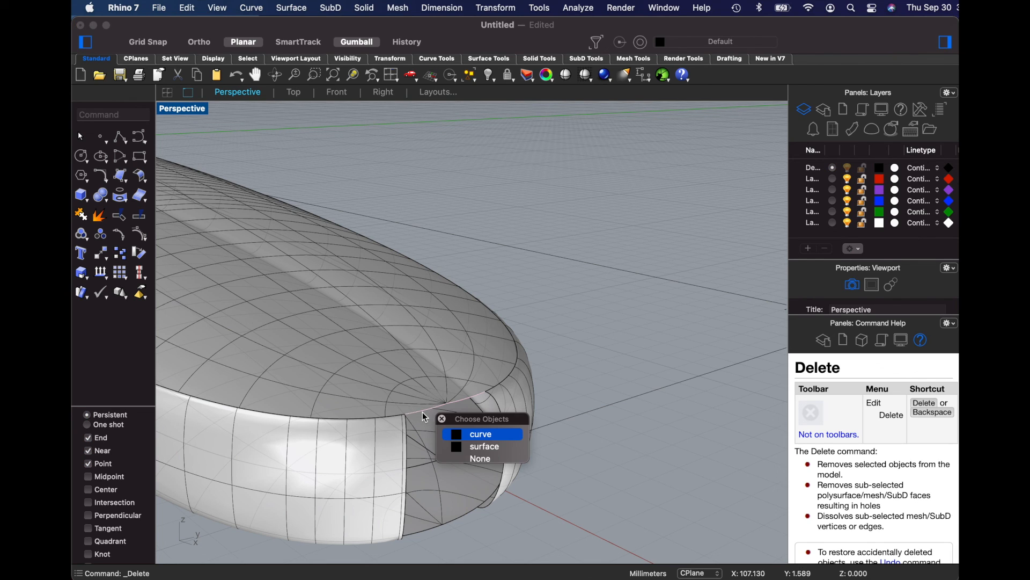
{"action": "left_click", "coordinate": [480, 433]}
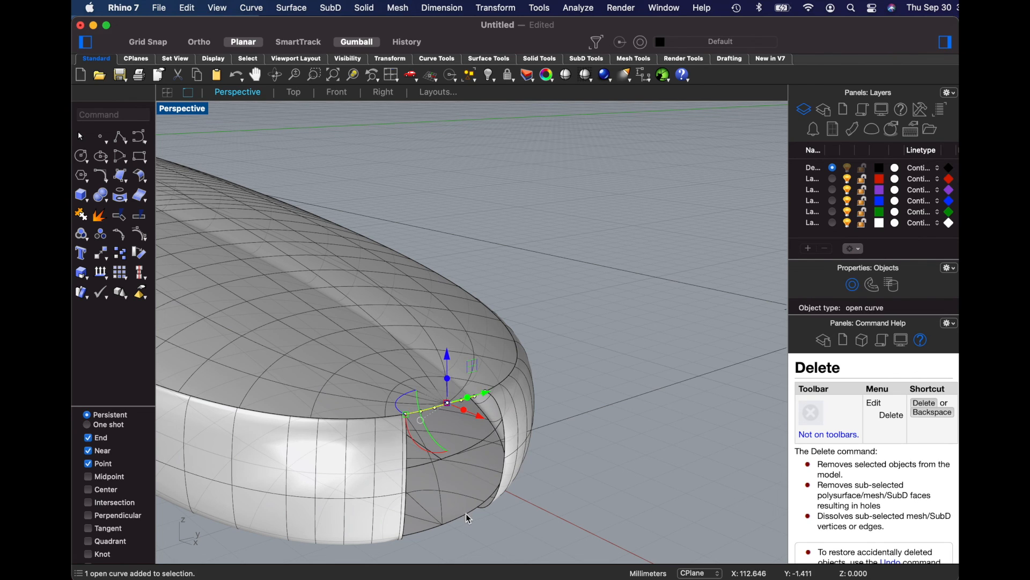
{"action": "left_click", "coordinate": [467, 518]}
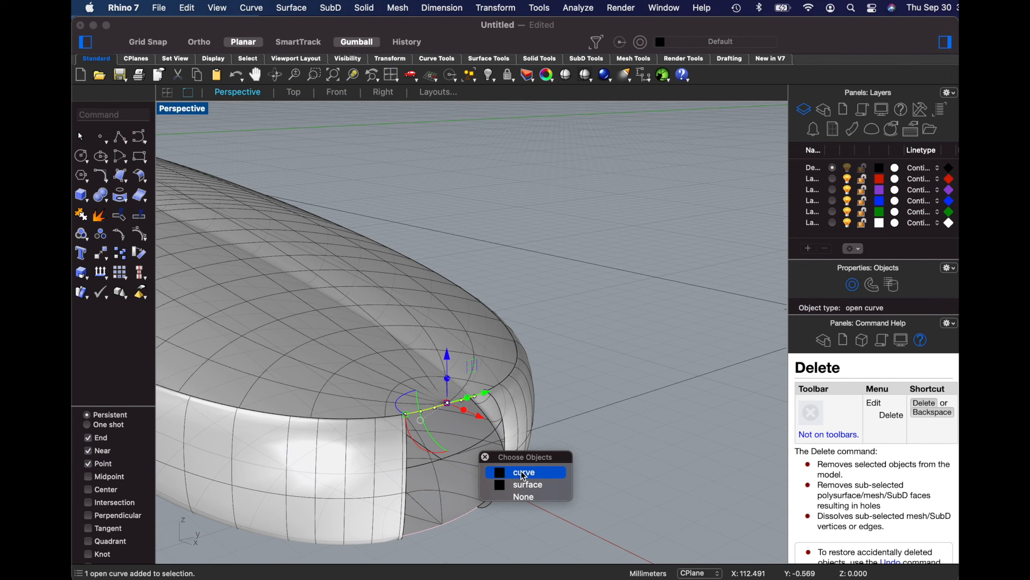
{"action": "left_click", "coordinate": [523, 472]}
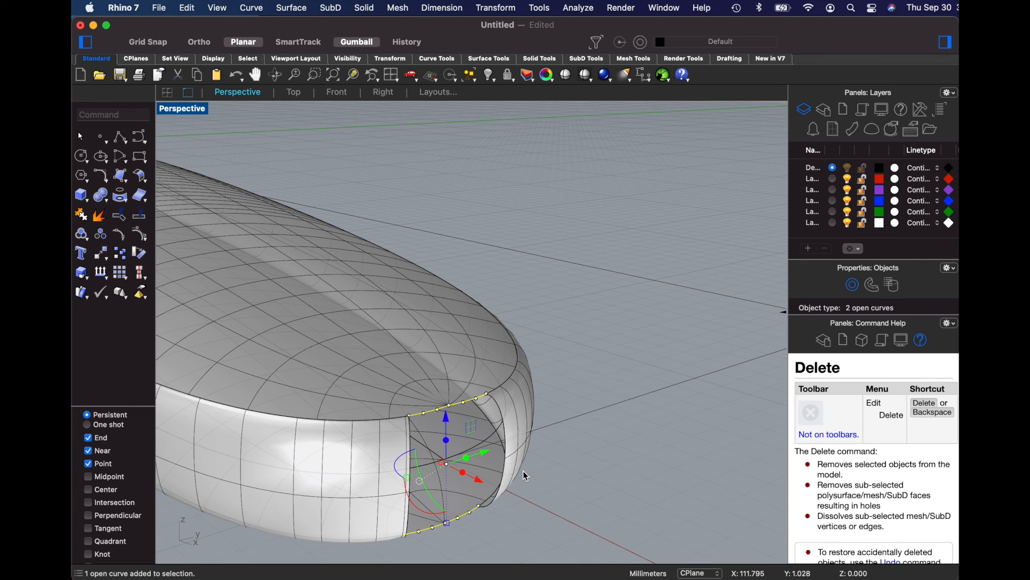
{"action": "mouse_move", "coordinate": [295, 6]}
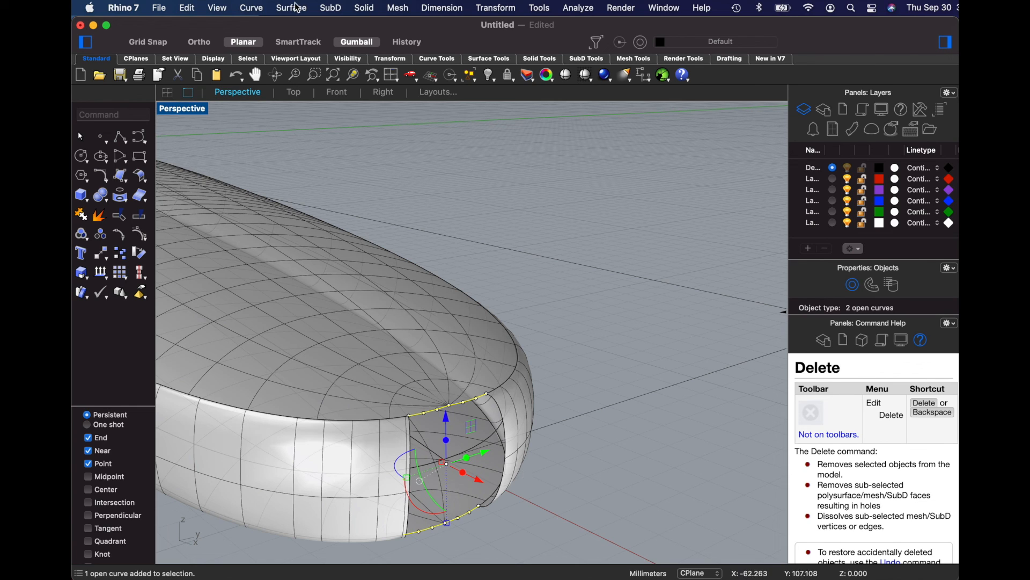
{"action": "mouse_move", "coordinate": [292, 9]}
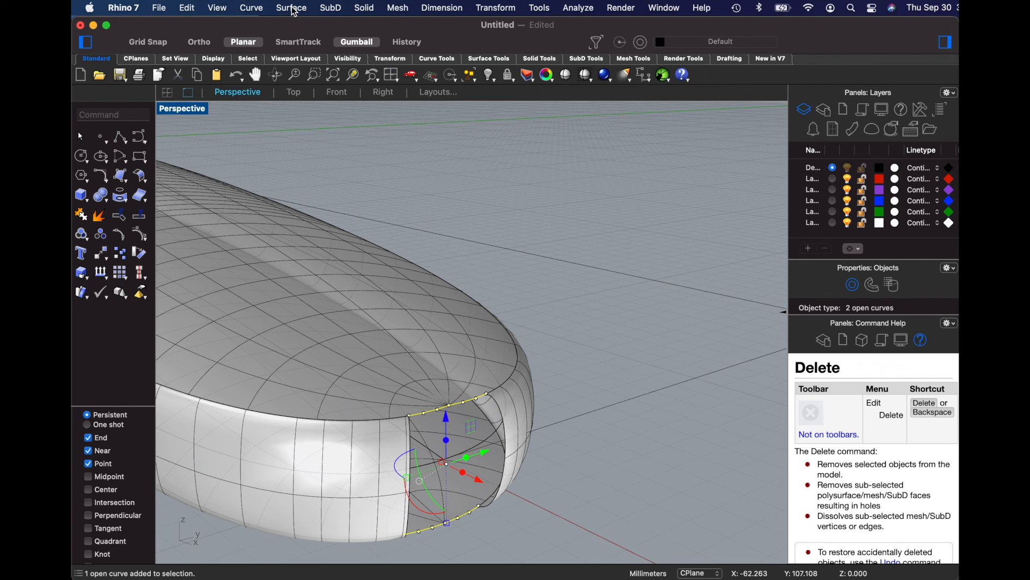
Sweep a patch along two rails with the picked cross-section curve and default options
{"action": "left_click", "coordinate": [291, 7]}
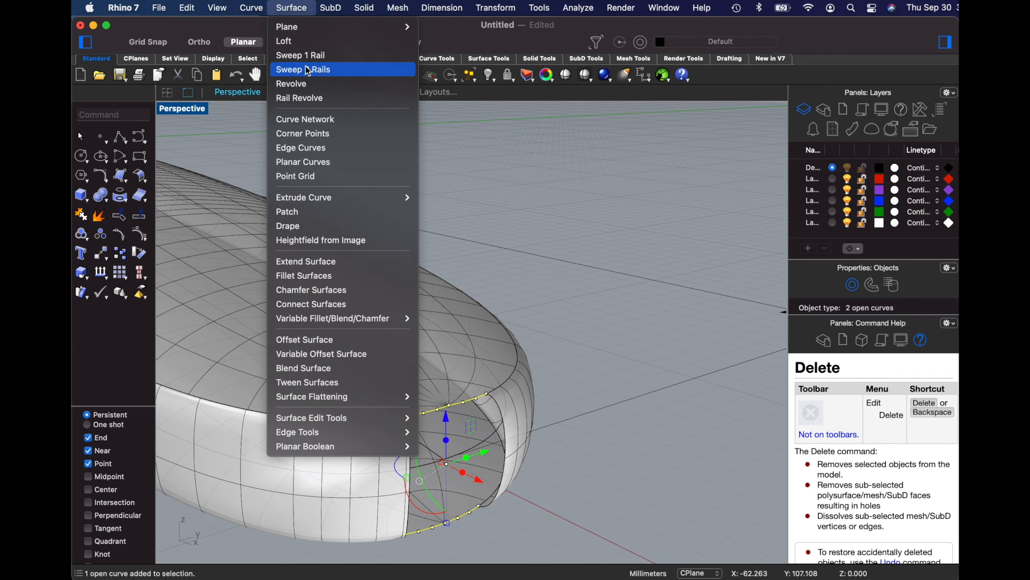
{"action": "left_click", "coordinate": [303, 70]}
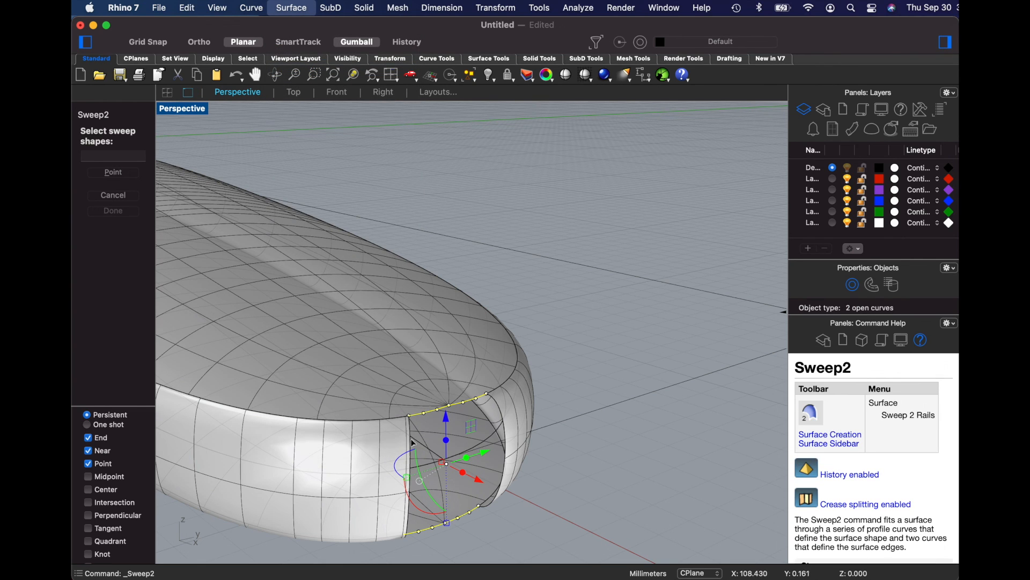
{"action": "left_click", "coordinate": [407, 460]}
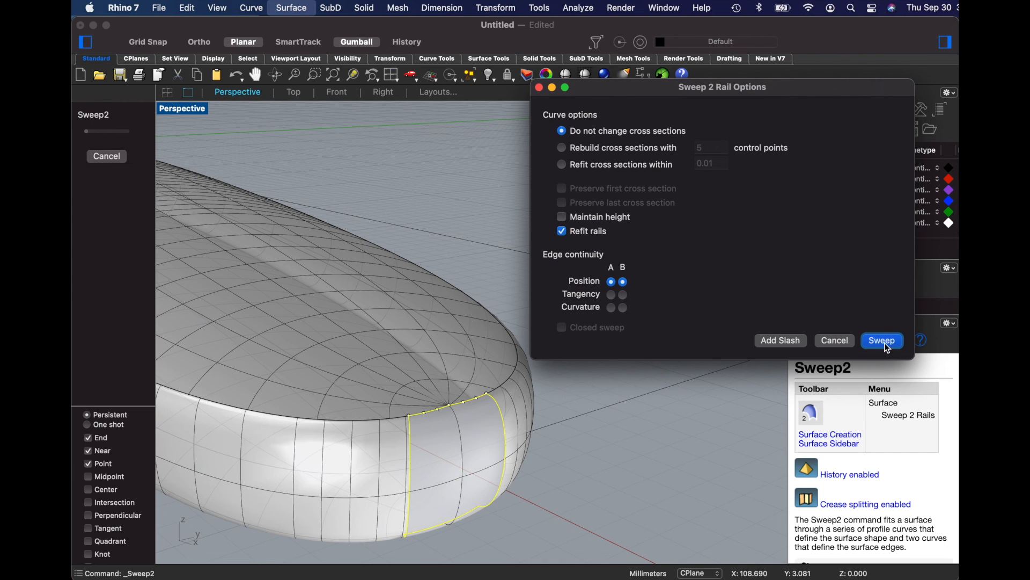
{"action": "left_click", "coordinate": [881, 341]}
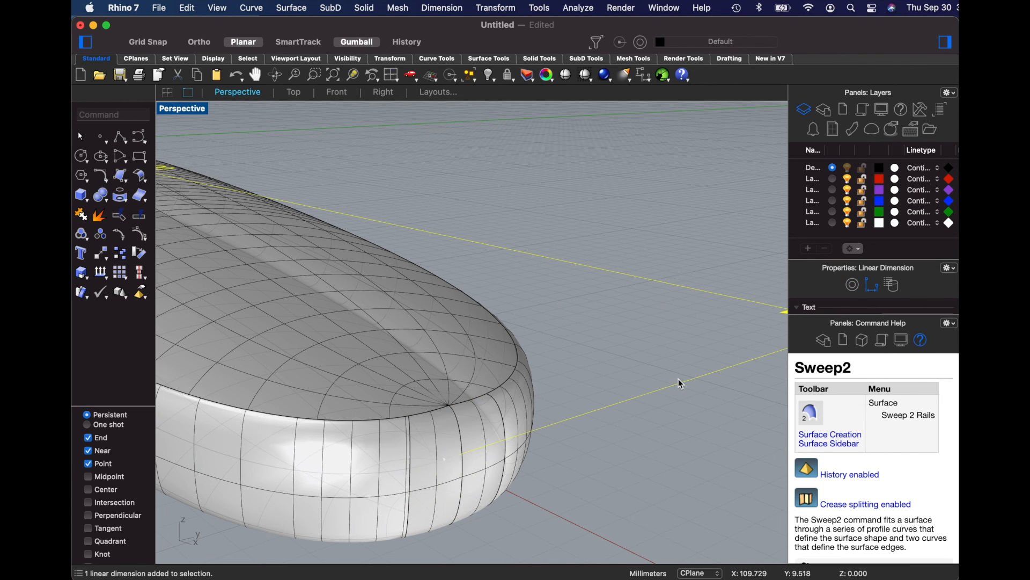